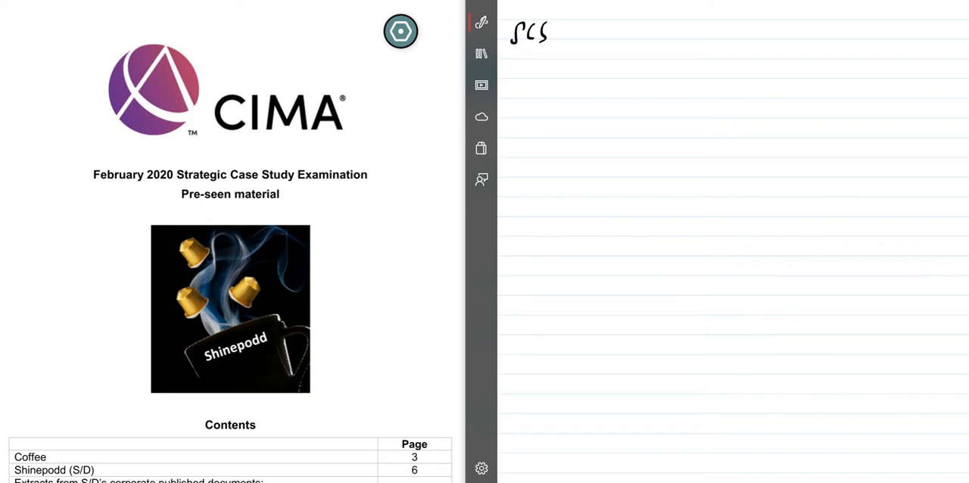
- Handwrite the heading 'SCS - FEB 2020' and begin 'New syllabus' beneath it
drag(564, 38, 587, 28)
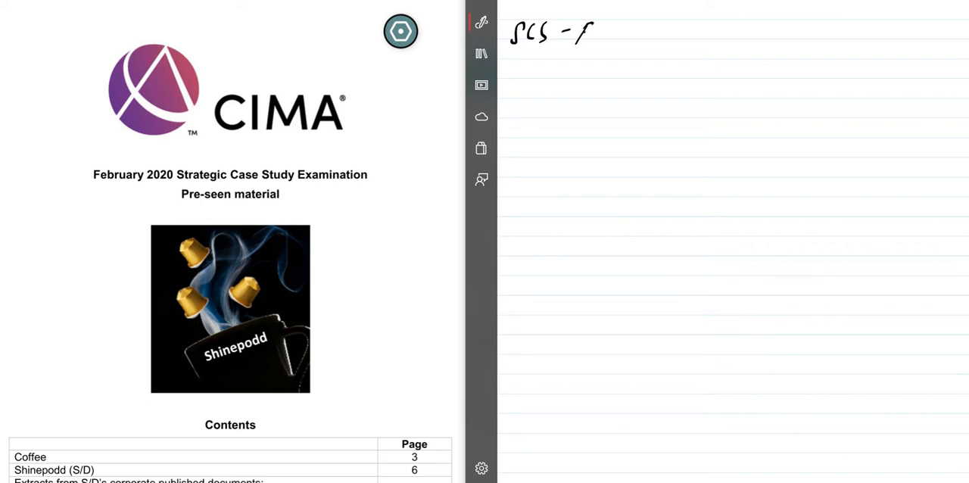
text(FEB 2)
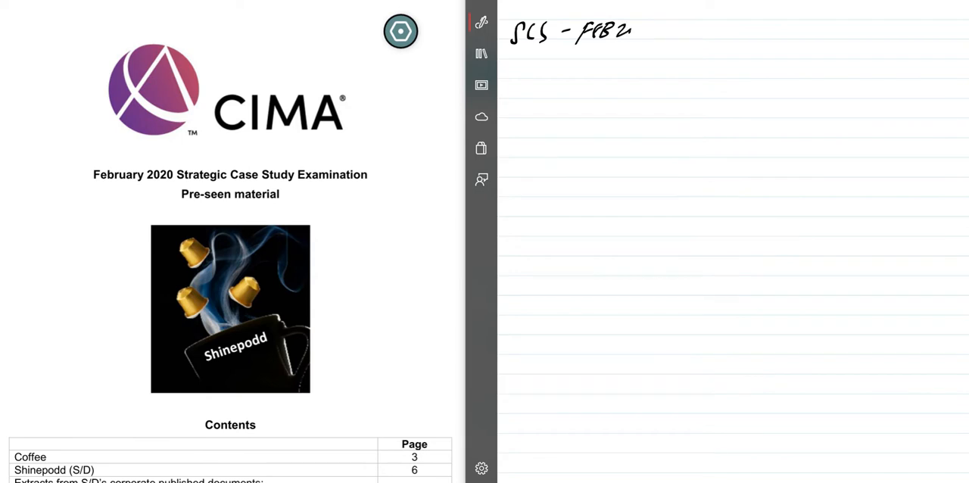
text(2020)
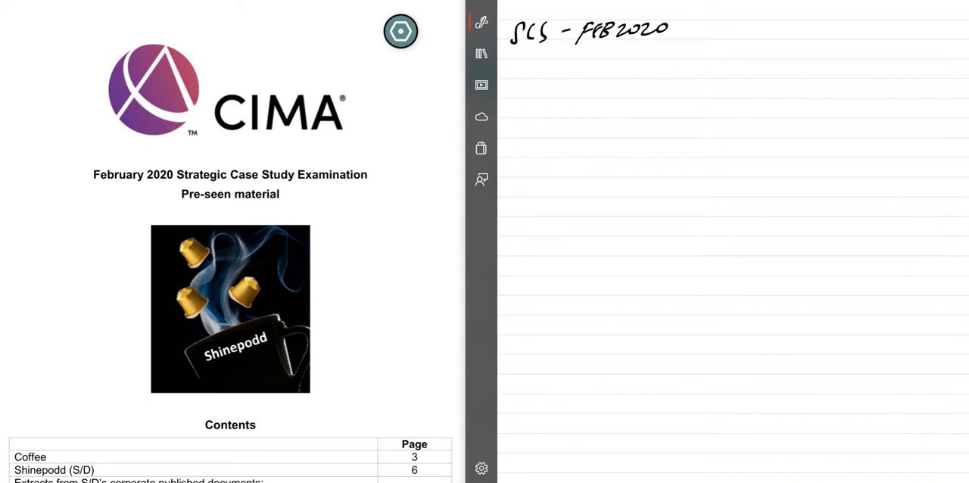
text(NEW S)
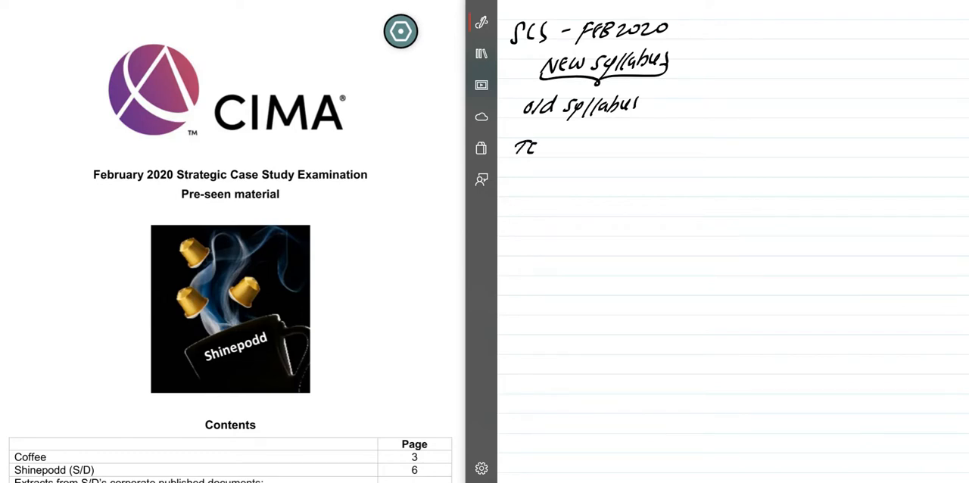
- List Technical, Business, People, Leadership at 25% each, total 100%, with circled letters by Technical
text(TECHNICAL - 25%)
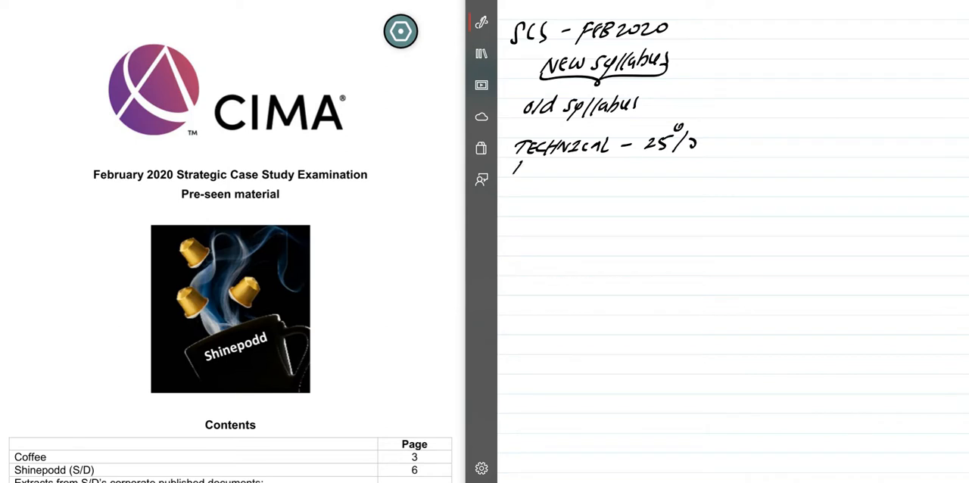
text(BUSI)
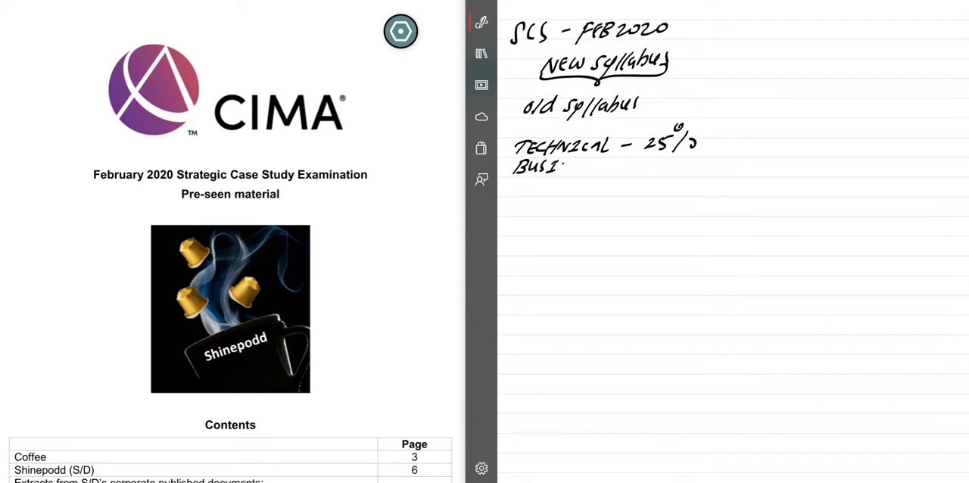
text(NESS - 25%)
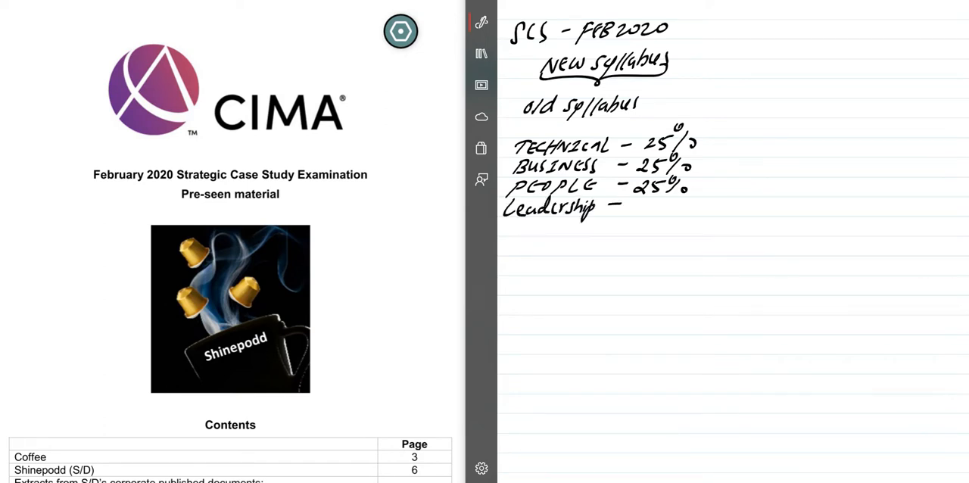
drag(624, 205, 663, 209)
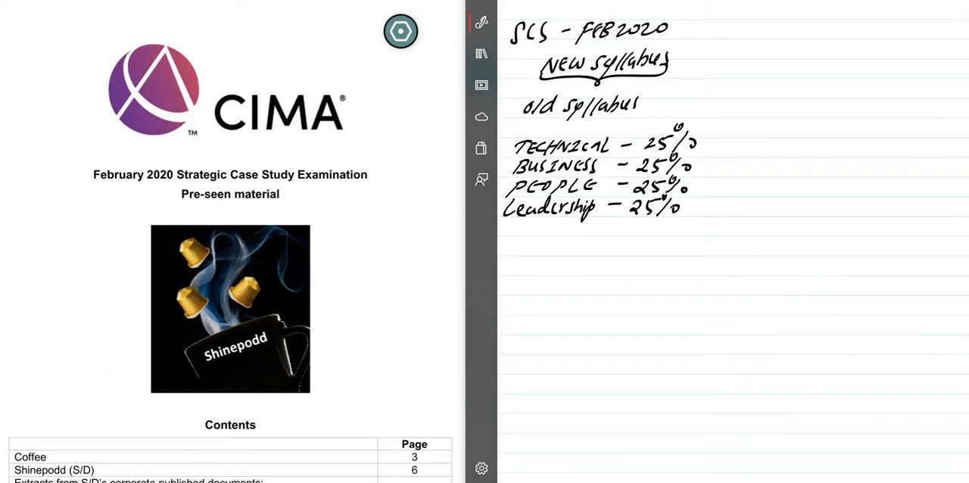
drag(621, 218, 678, 218)
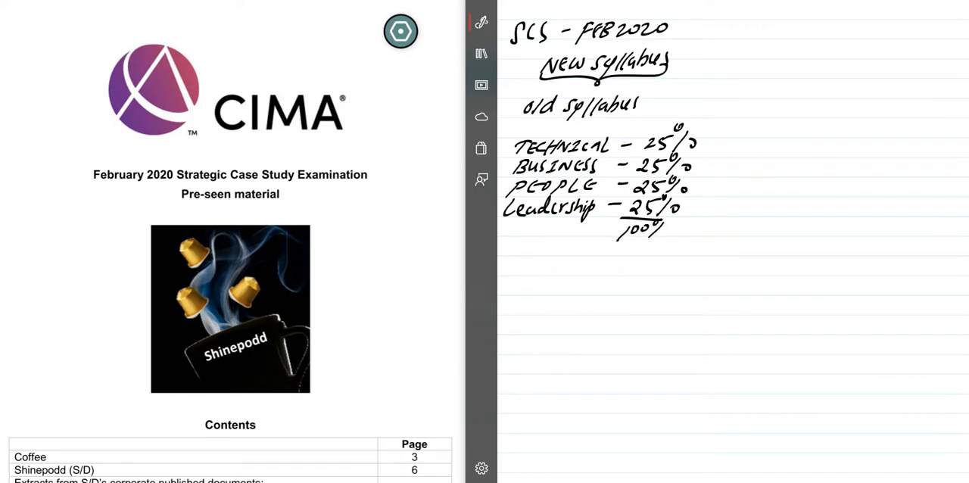
drag(609, 245, 669, 245)
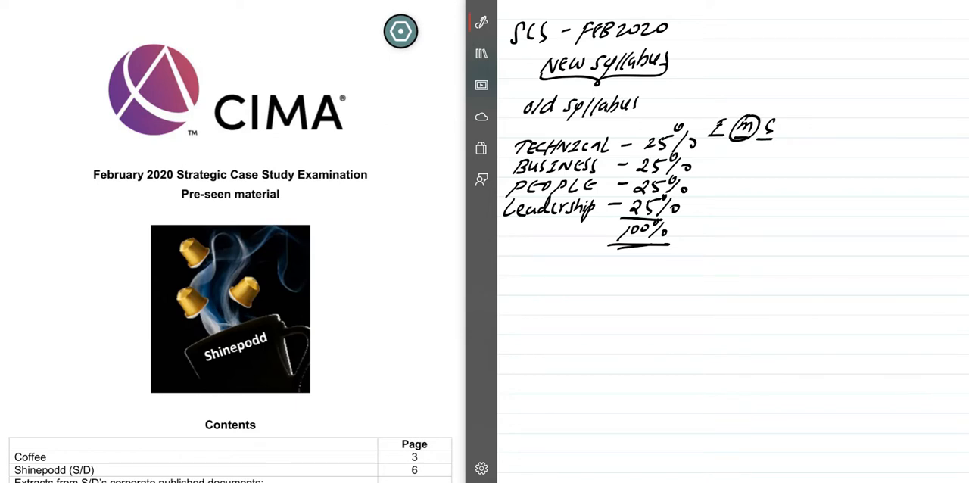
- Write a circled 80 by the total, 50 by Business, and draw a brace with an arrow rightwards
drag(704, 239, 734, 234)
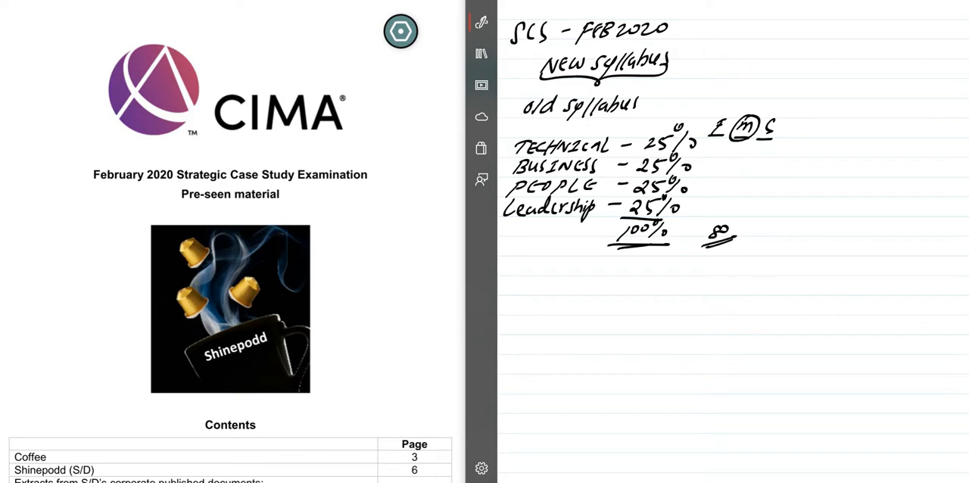
drag(696, 227, 727, 239)
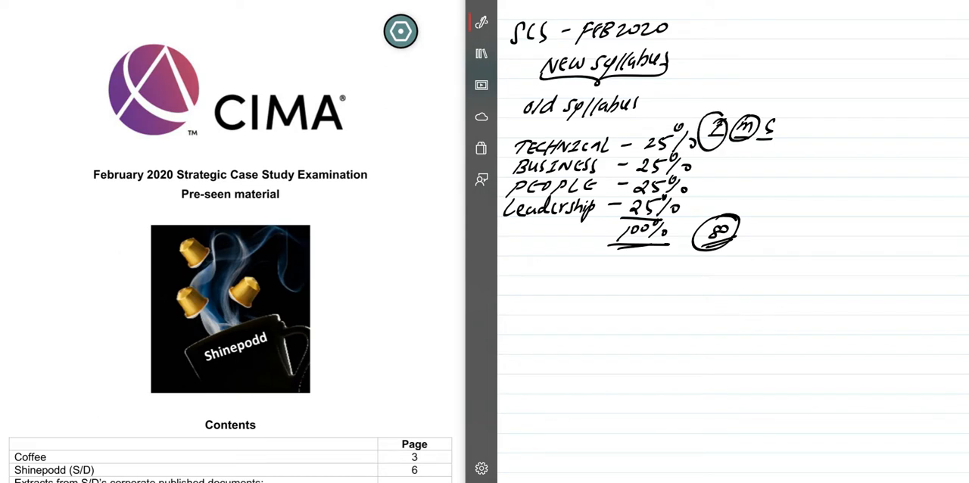
drag(681, 166, 696, 159)
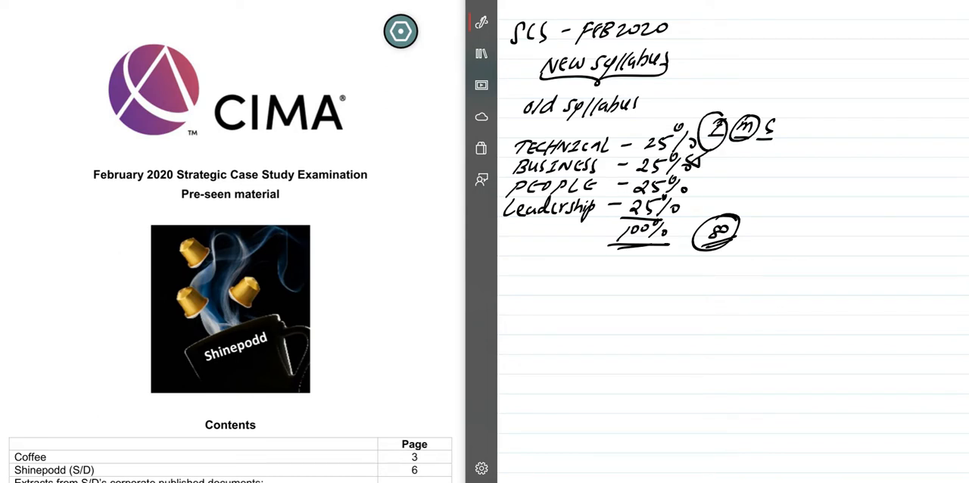
drag(800, 94, 749, 258)
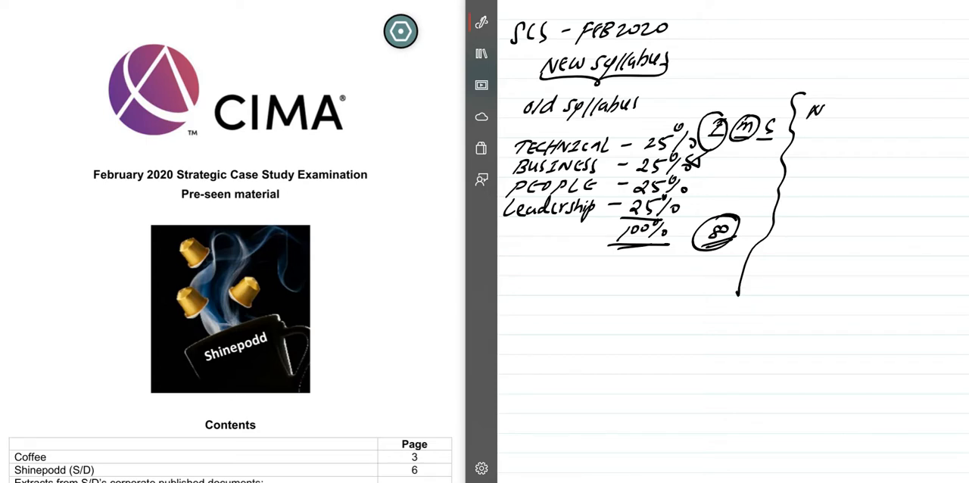
- Start the new-syllabus column by handwriting 'New Syllabus' beside the brace
text(New Syllabus)
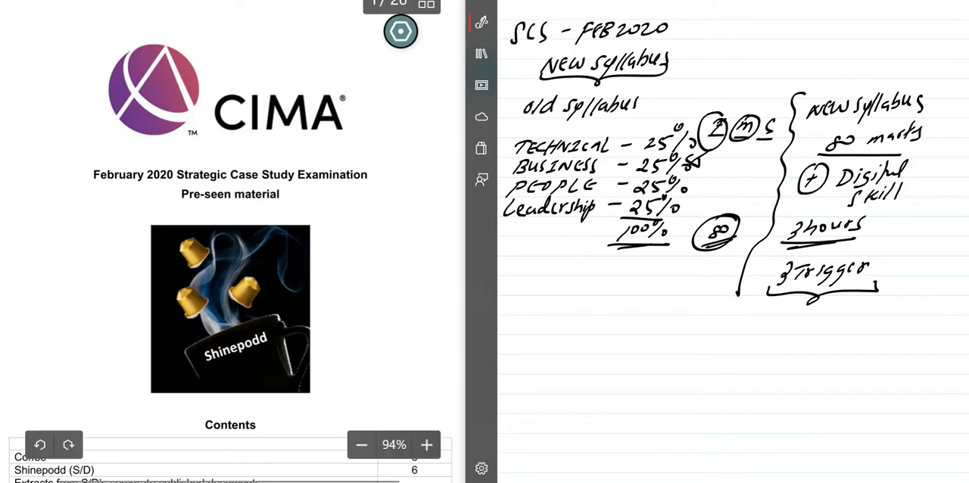
mouse_move(465, 215)
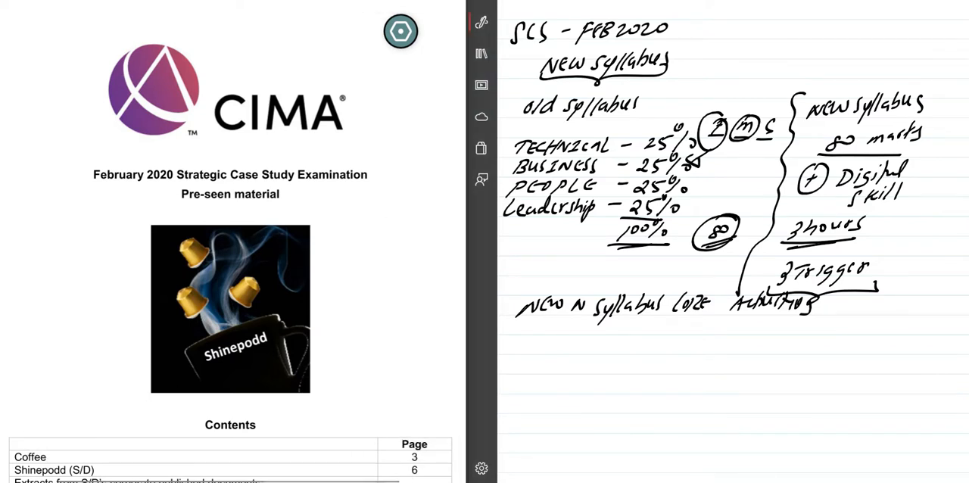
mouse_move(330, 469)
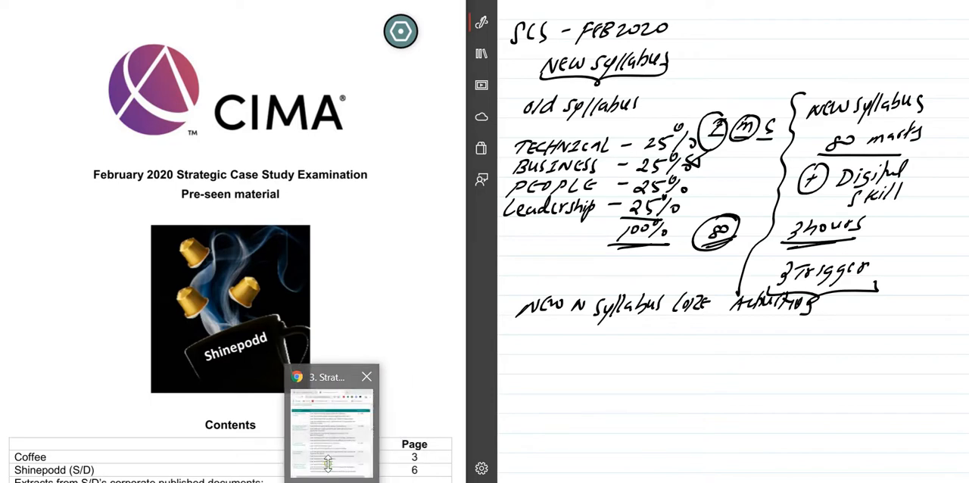
click(330, 424)
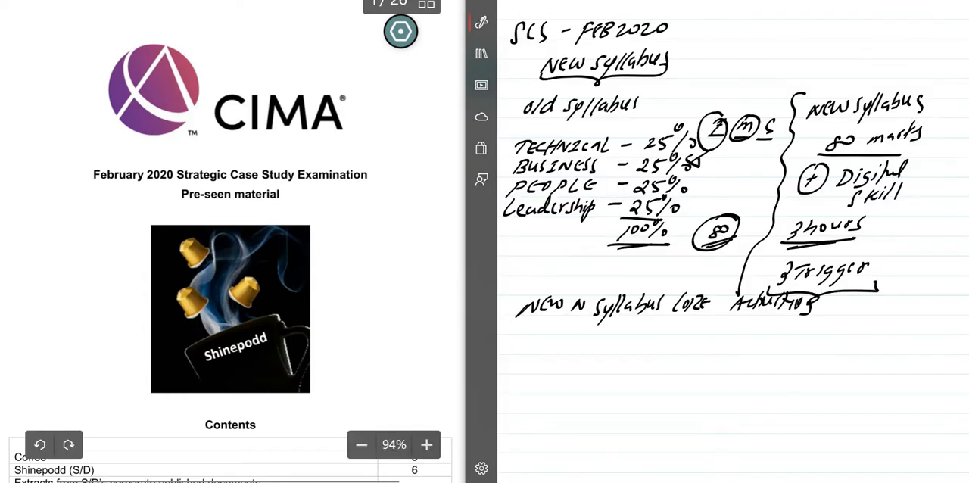
mouse_move(372, 357)
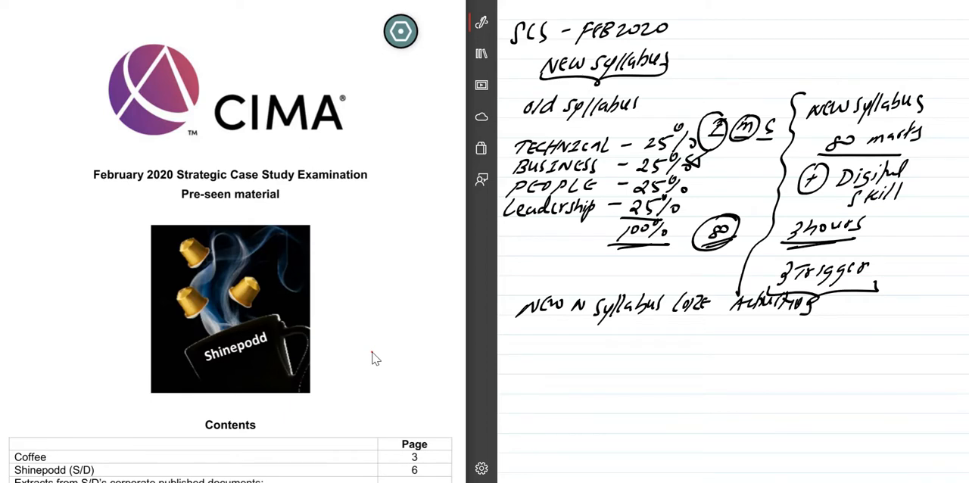
- Scroll to the Contents table and write Industry and Business notes beside the Coffee and Shinepodd entries
scroll(down, 3)
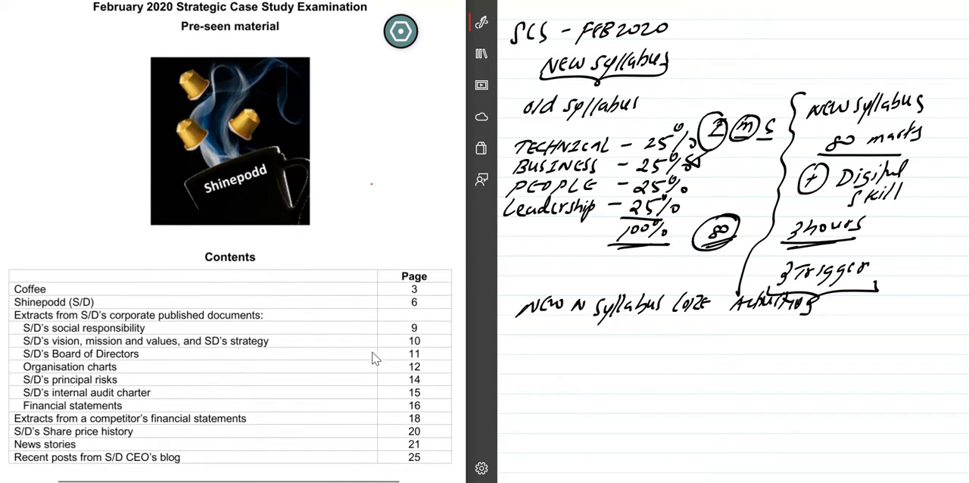
scroll(down, 3)
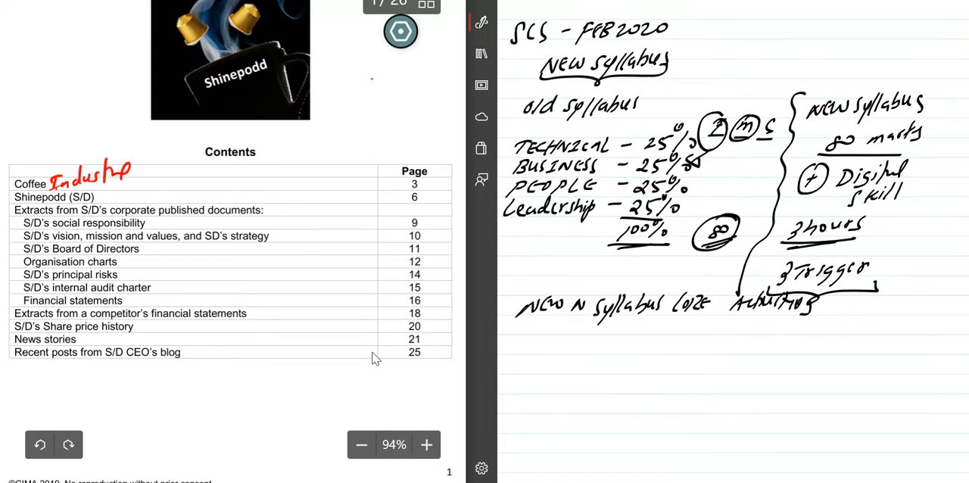
drag(103, 197, 136, 197)
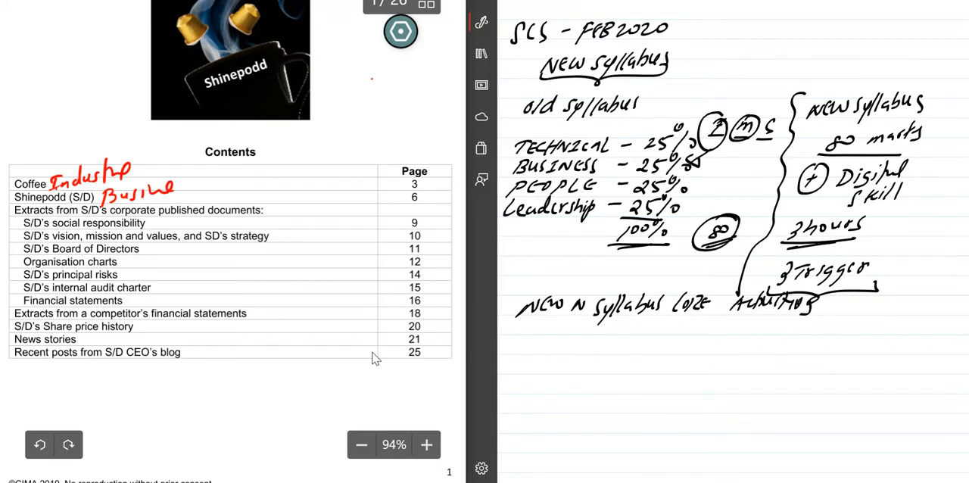
drag(150, 227, 182, 220)
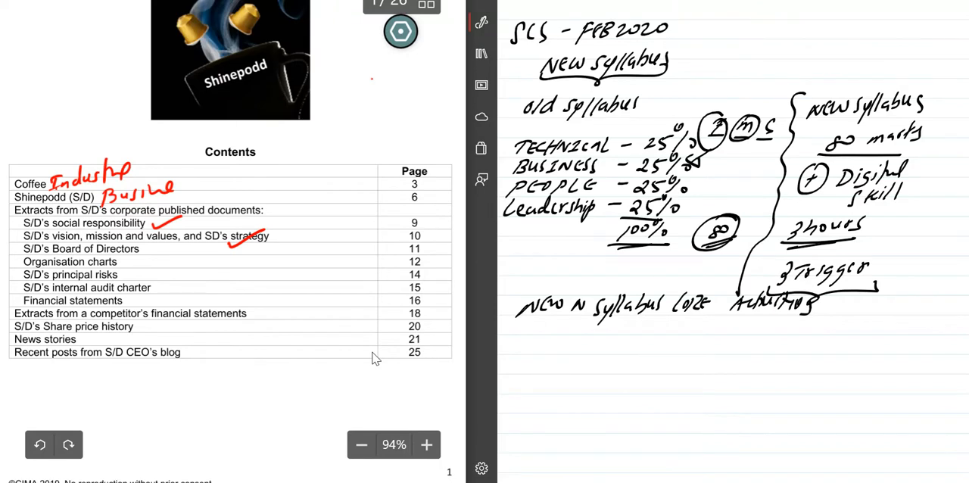
- Tick and hash-mark the responsibility and strategy entries, then add risk and syllabus notes below
drag(279, 222, 302, 223)
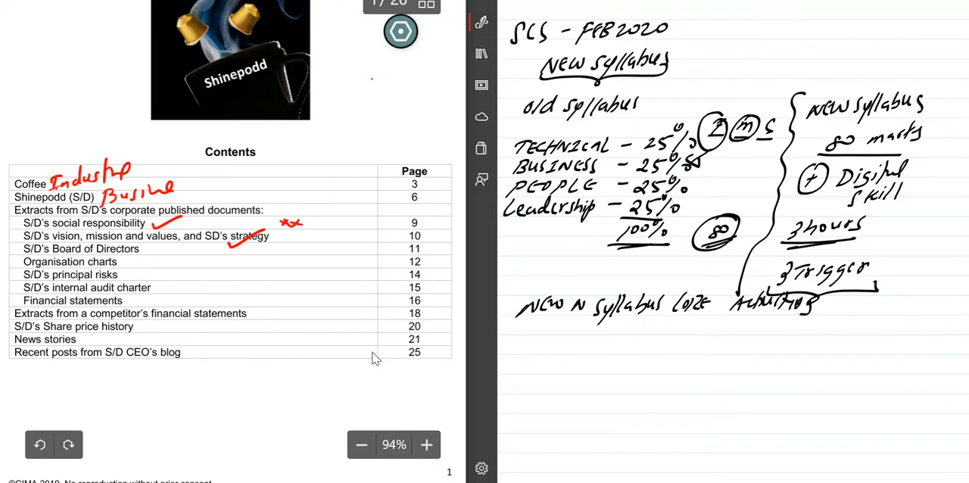
drag(303, 221, 318, 235)
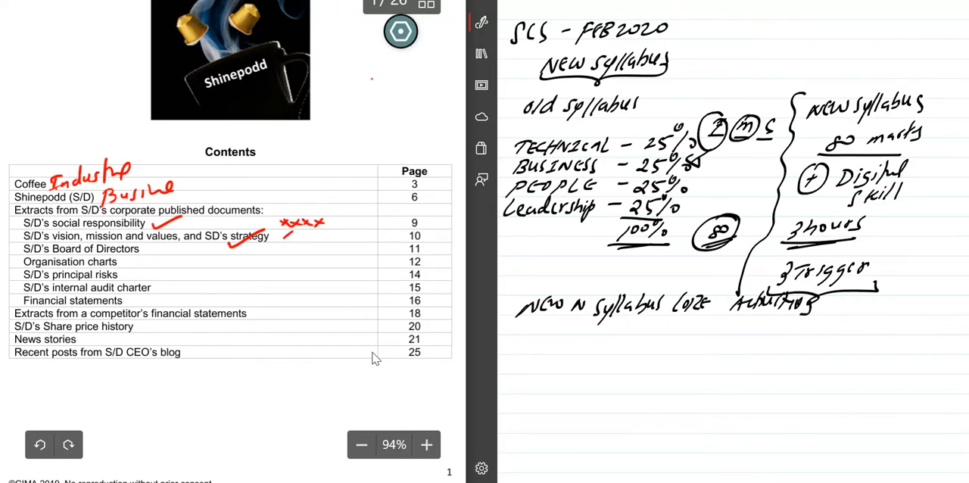
drag(285, 233, 321, 233)
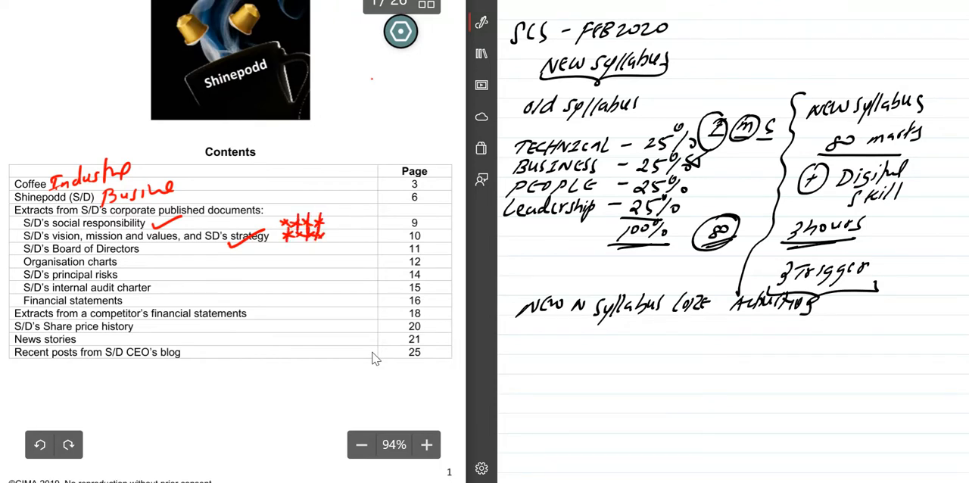
drag(321, 235, 341, 227)
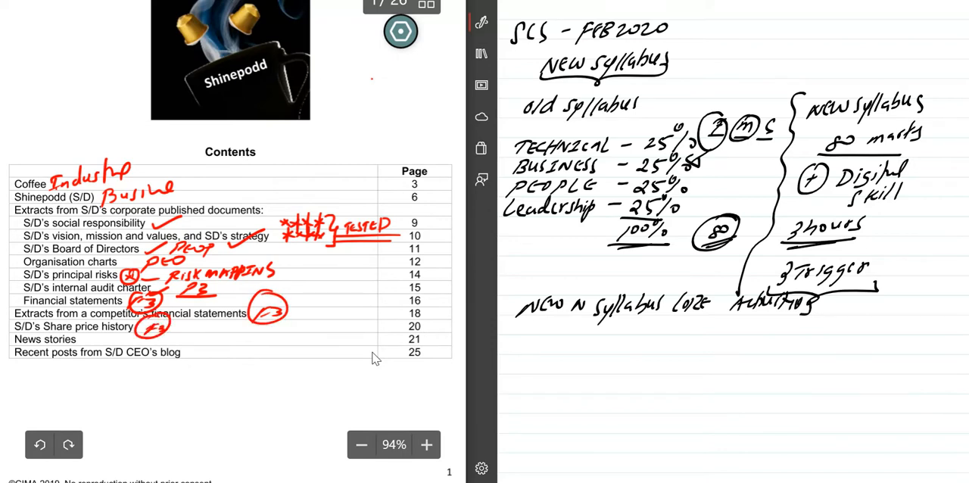
drag(91, 339, 121, 339)
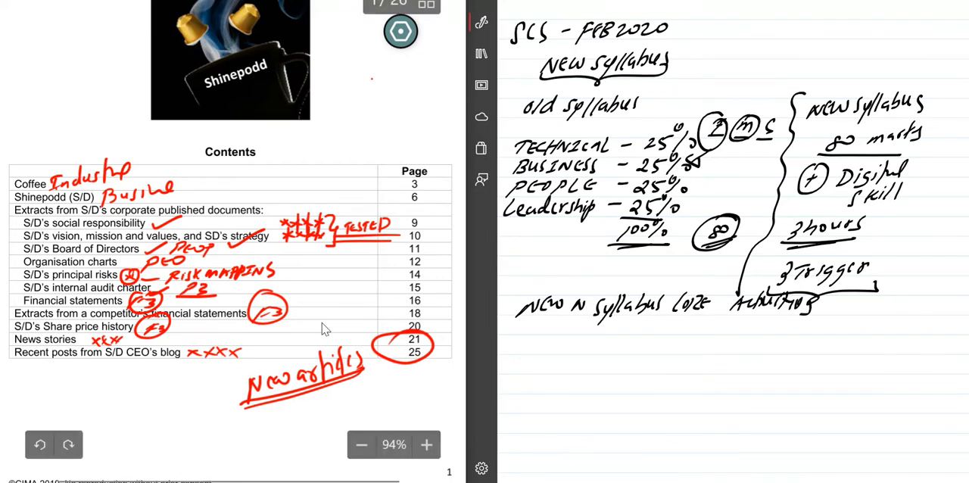
- Circle key phrases in the Shinepodd introduction and write a note above the role description
scroll(down, 3)
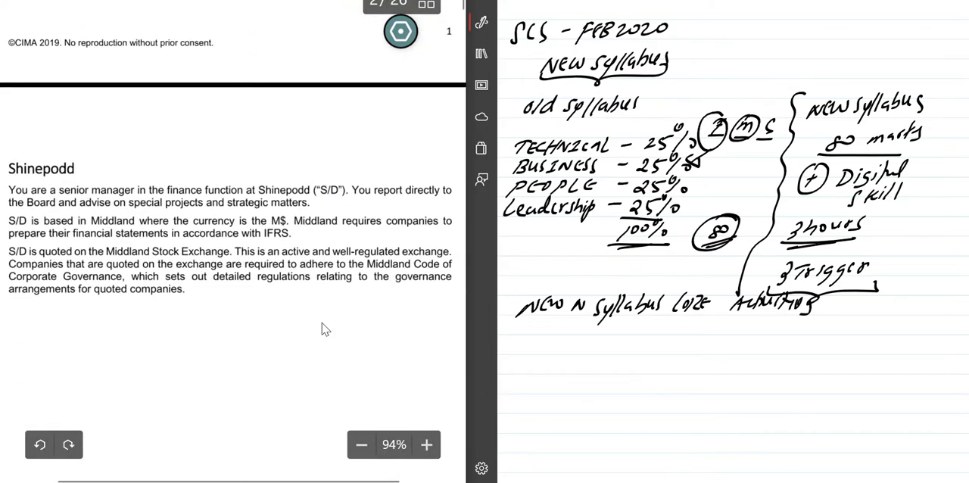
scroll(up, 3)
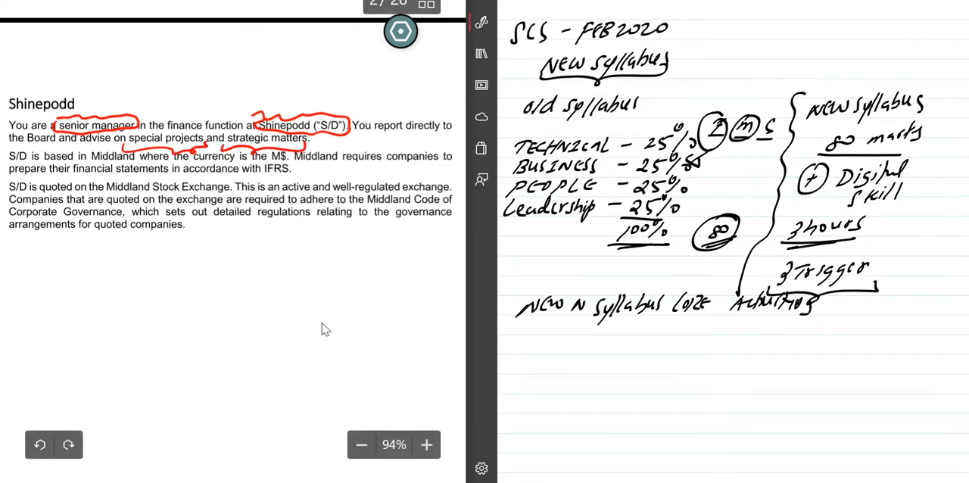
drag(151, 99, 209, 99)
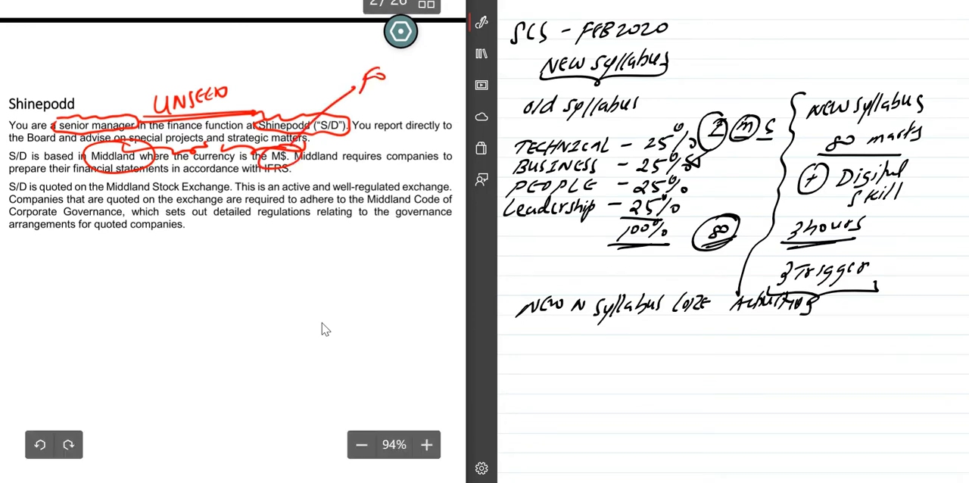
drag(363, 79, 427, 93)
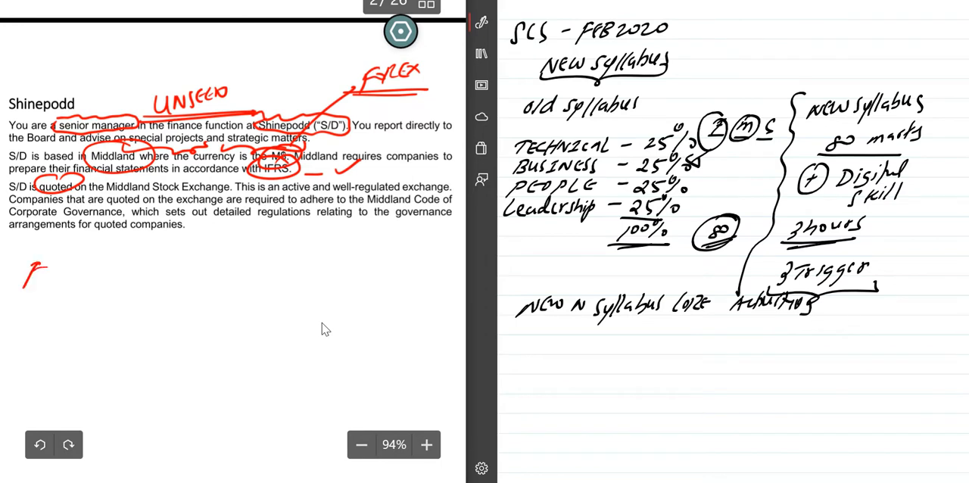
- Add a circled FS note with market and WACC below, and mark the corporate governance sentence
drag(23, 260, 58, 291)
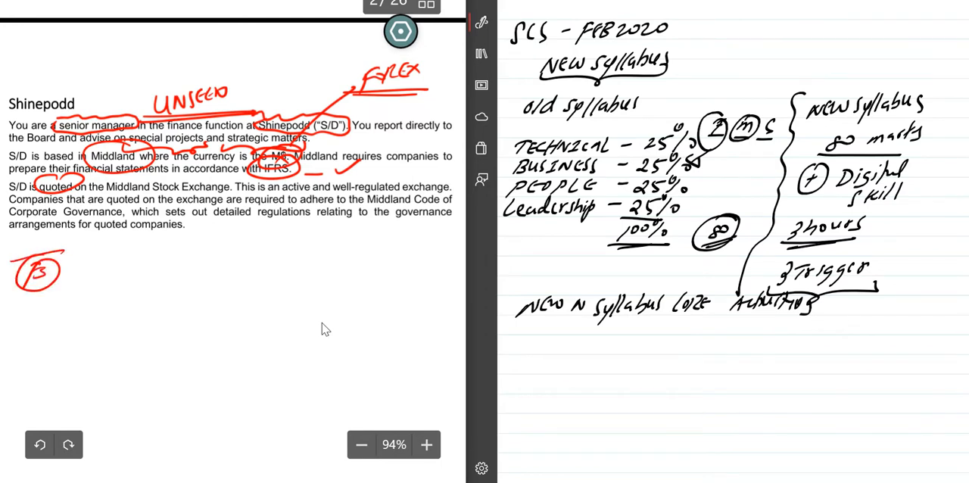
drag(57, 272, 124, 261)
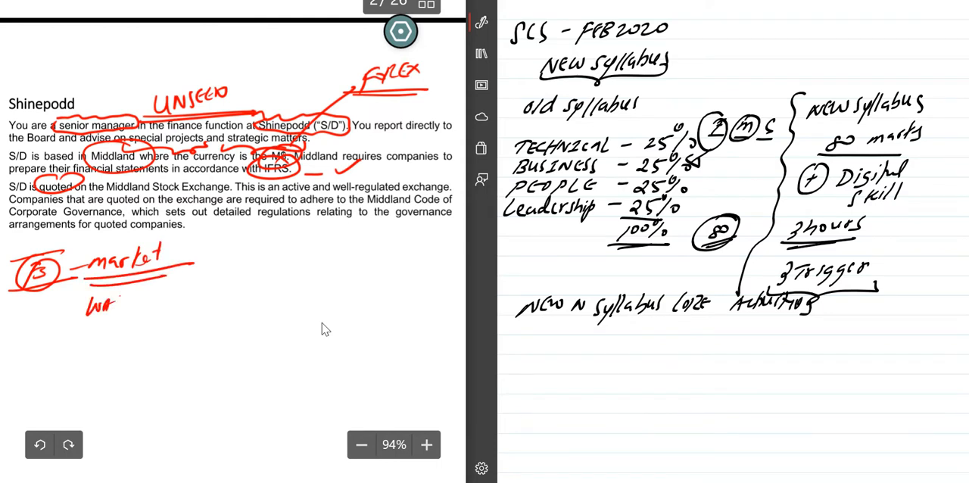
drag(114, 299, 151, 318)
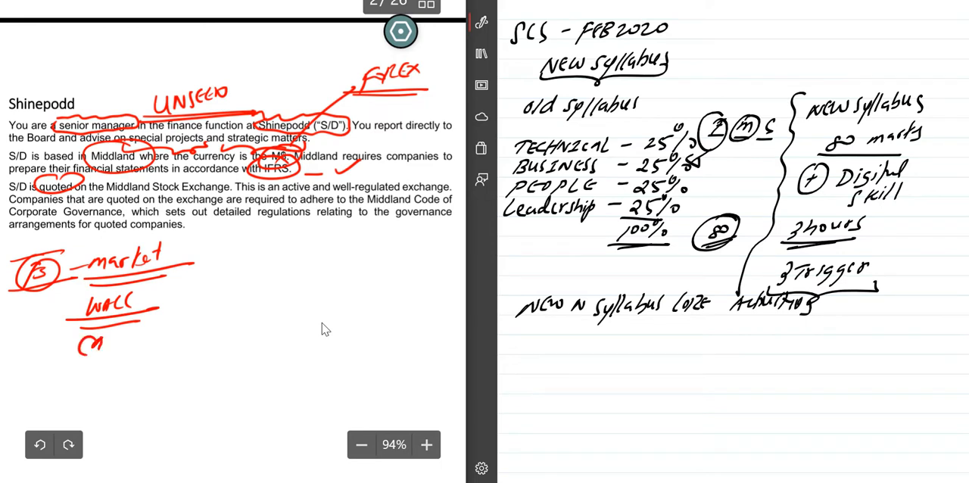
drag(91, 346, 136, 341)
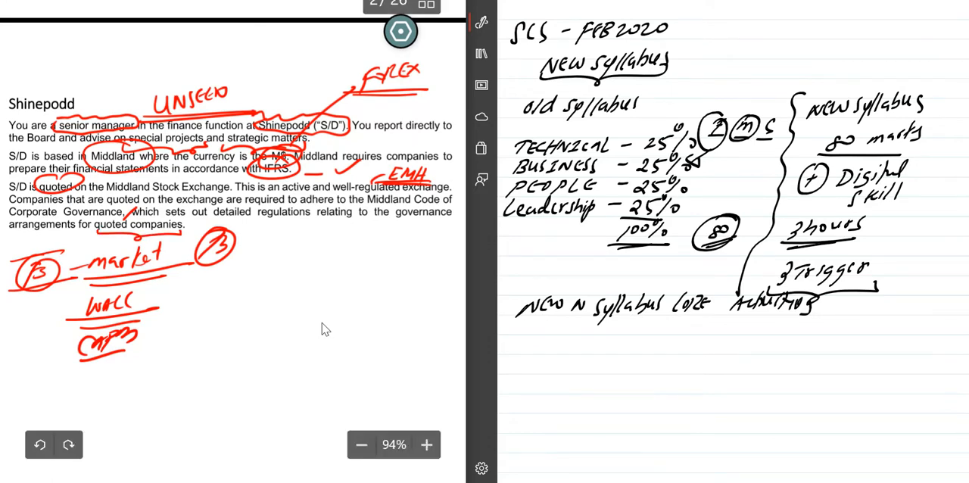
drag(360, 212, 378, 235)
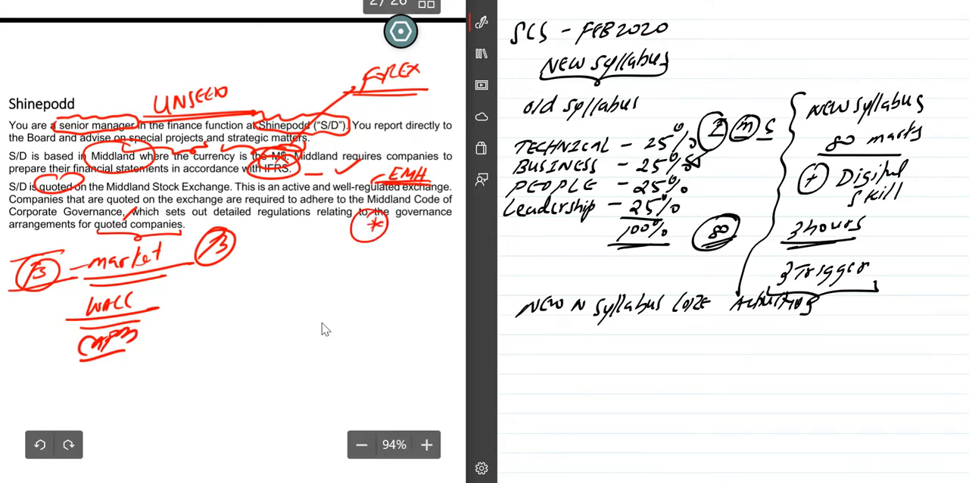
drag(363, 224, 432, 239)
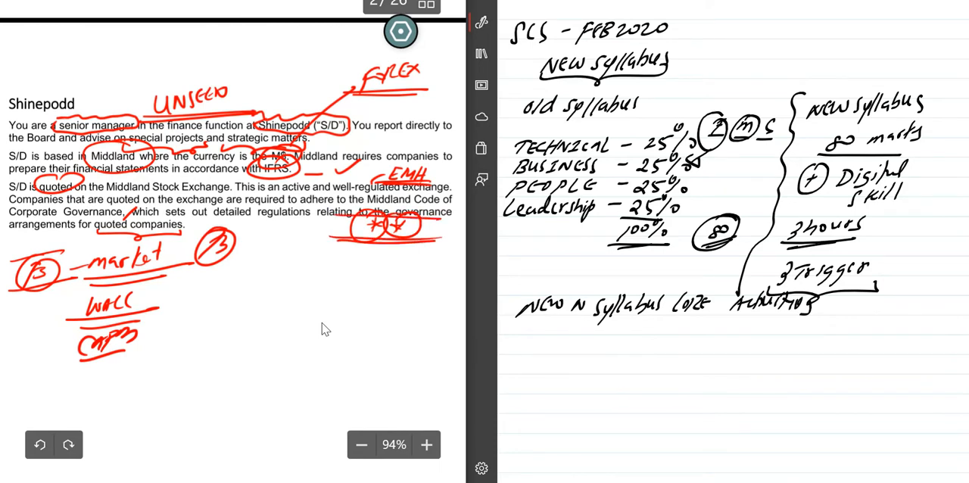
mouse_move(276, 370)
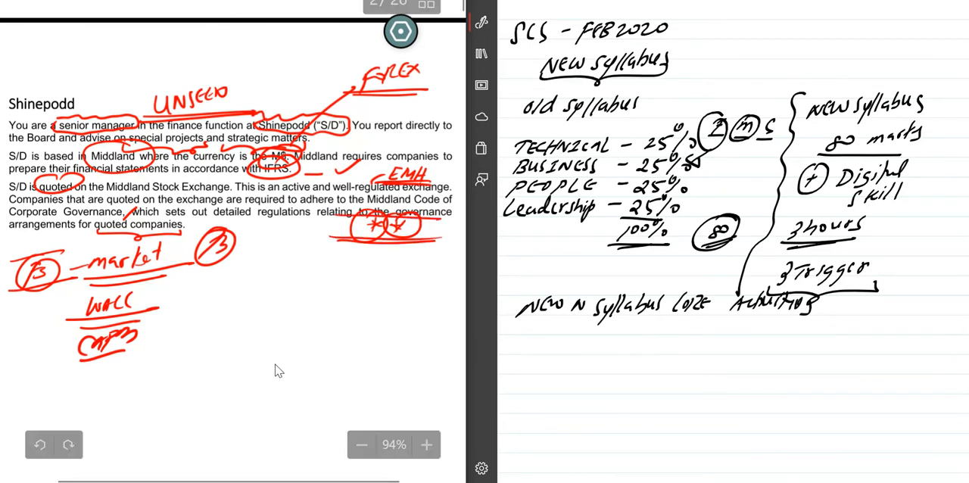
- On the Coffee page write IMPORT, Exchange rate and DEVELOPING and underline the bean-processing phrases
scroll(down, 3)
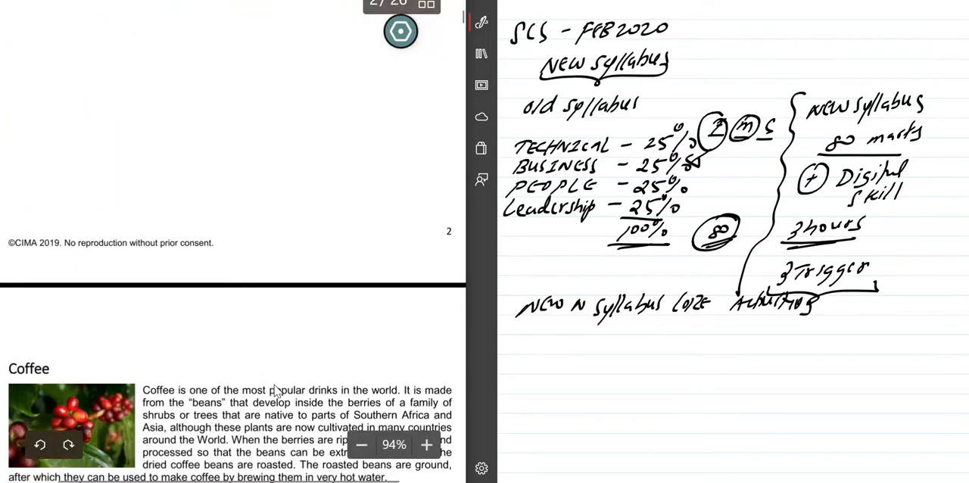
scroll(down, 3)
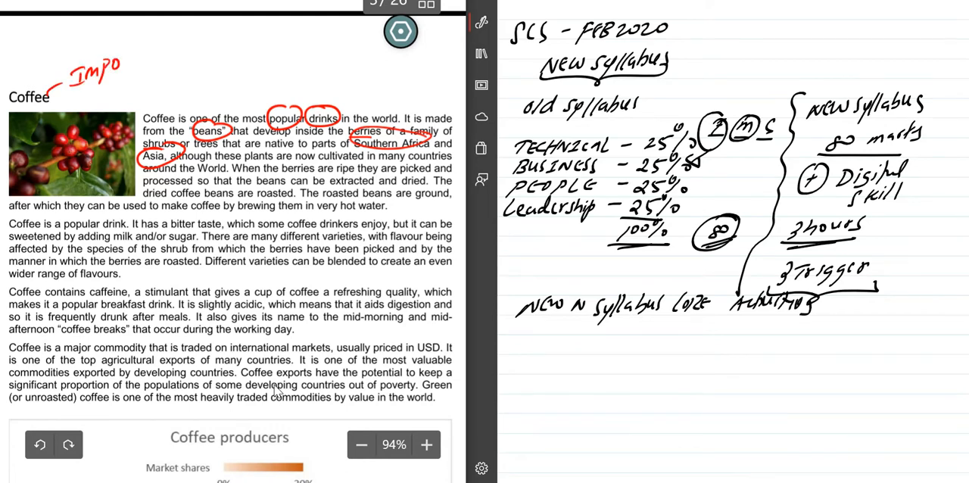
drag(109, 61, 159, 76)
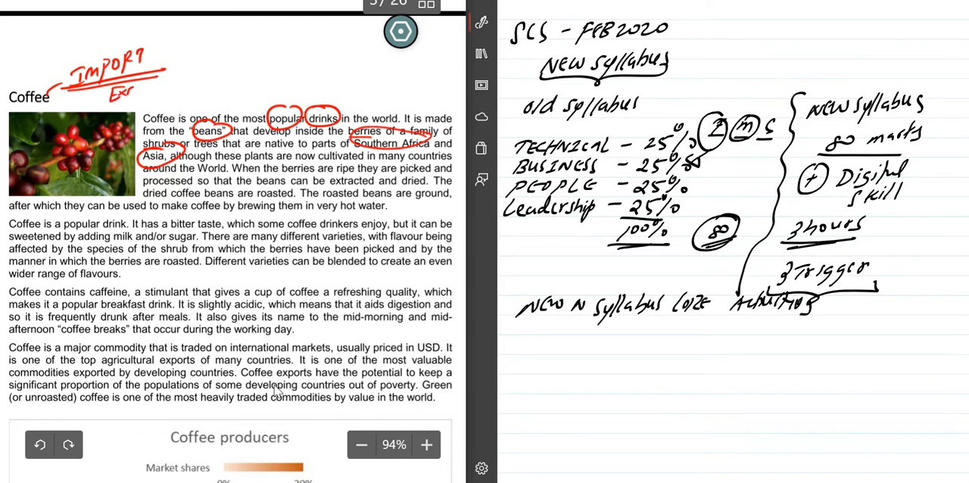
text(Exchange)
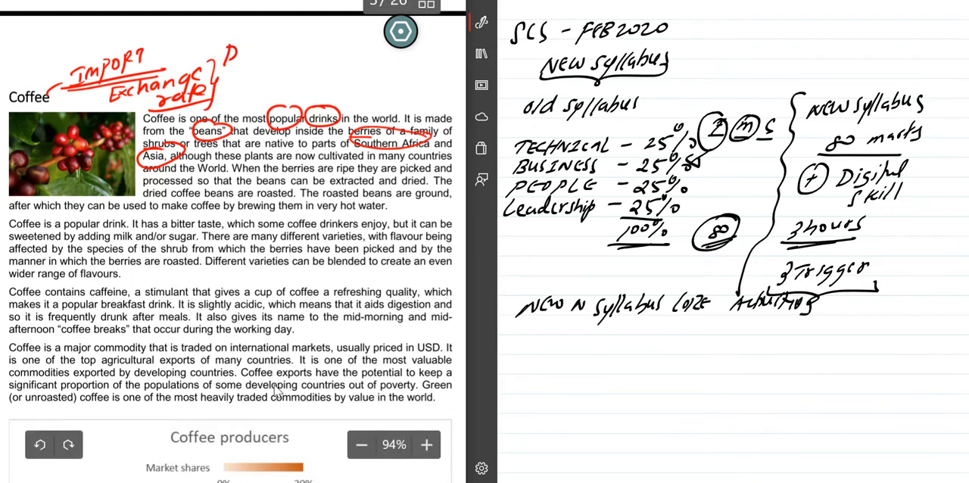
text(DEVELOPING)
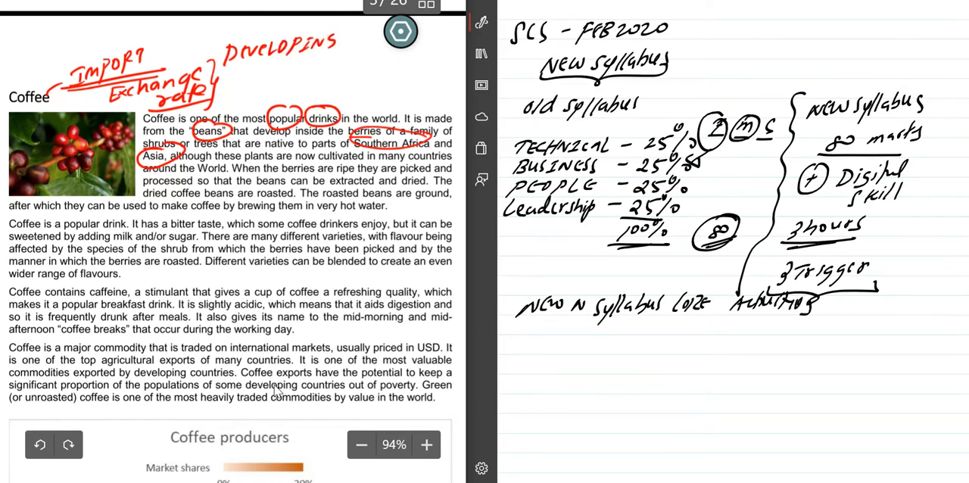
drag(226, 68, 318, 63)
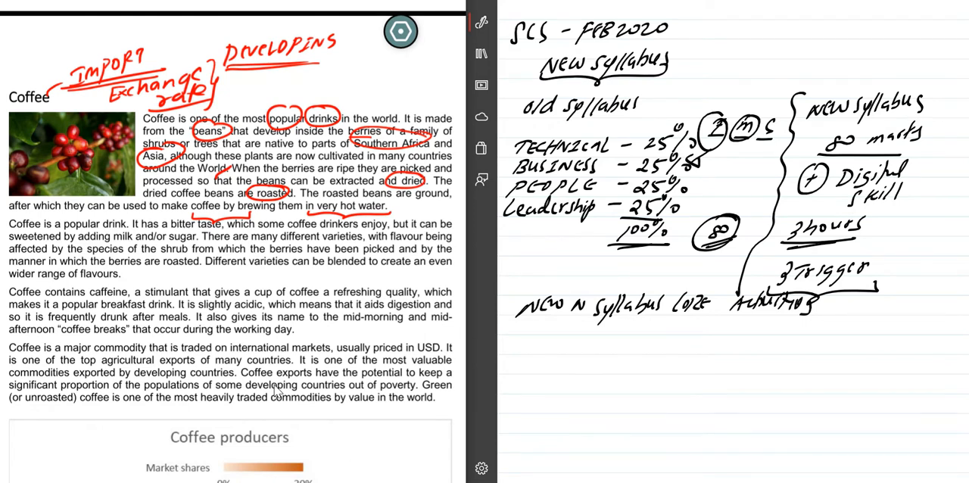
scroll(down, 3)
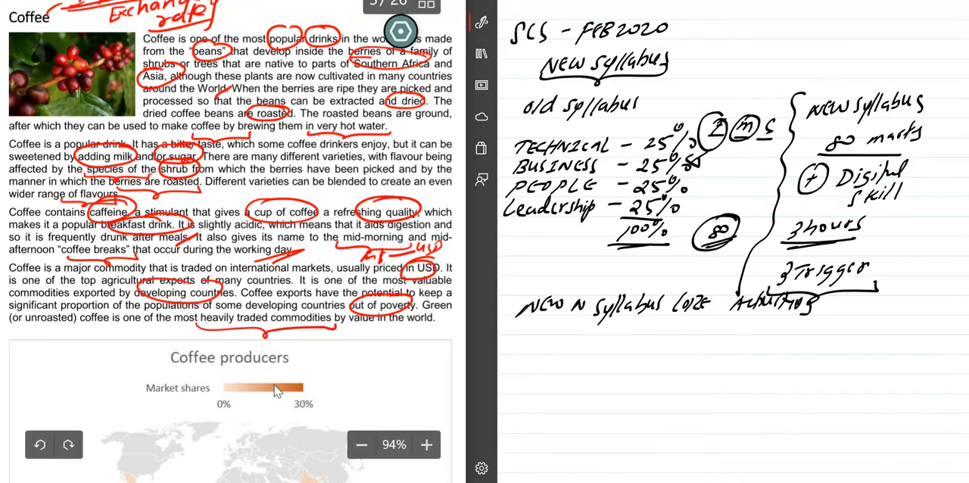
- Scroll down to the Coffee producers map
scroll(down, 3)
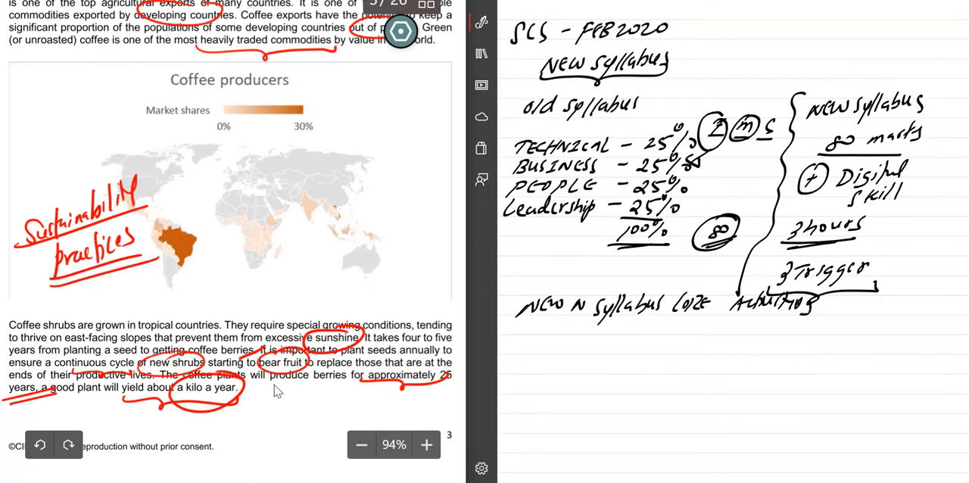
- Scroll to the environmental footprint paragraph and annotate it with Organic and related notes
scroll(down, 3)
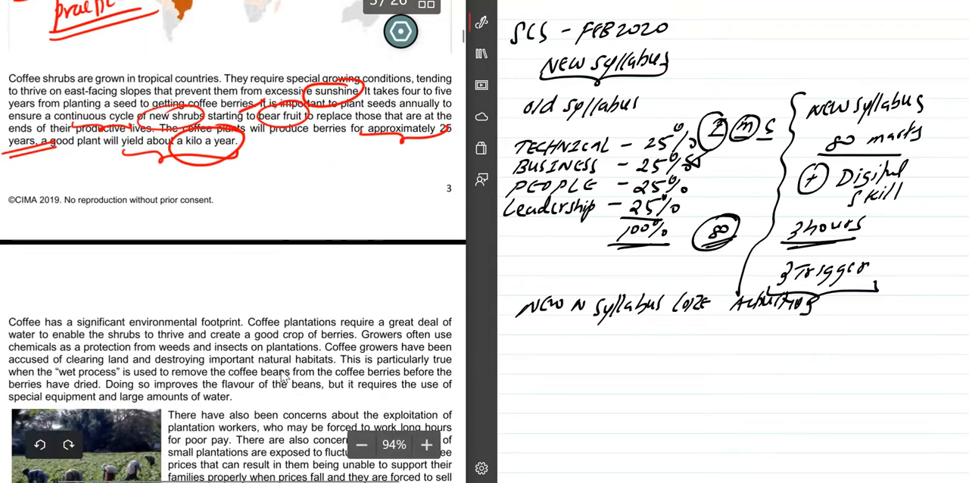
scroll(down, 3)
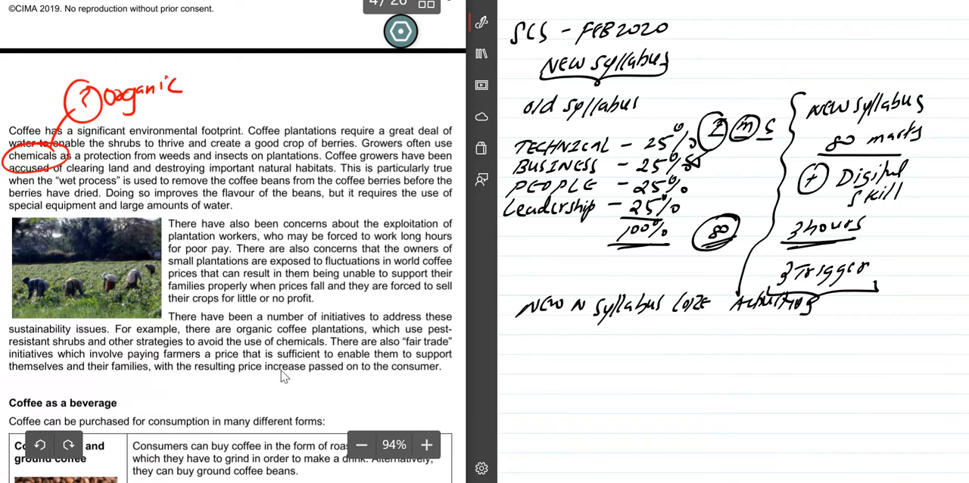
drag(84, 114, 179, 103)
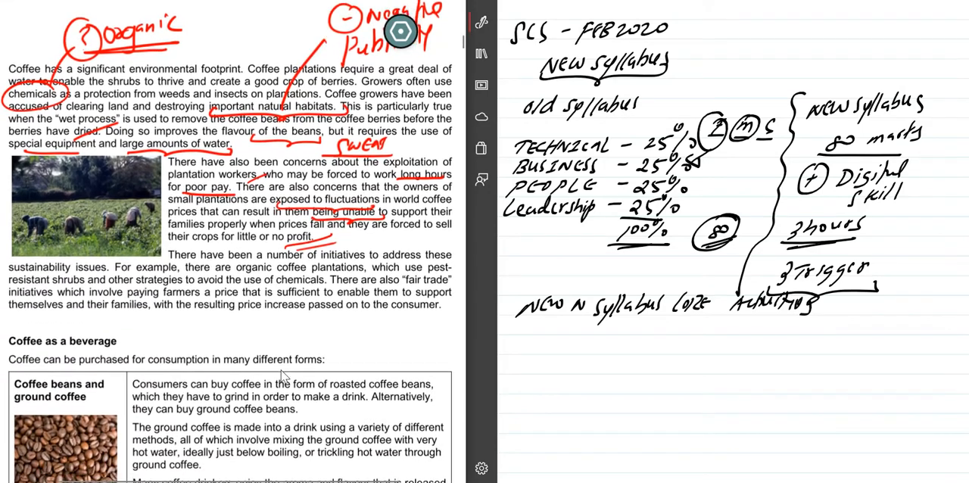
- Scroll through the coffee beans and instant coffee sections of the PDF
scroll(down, 3)
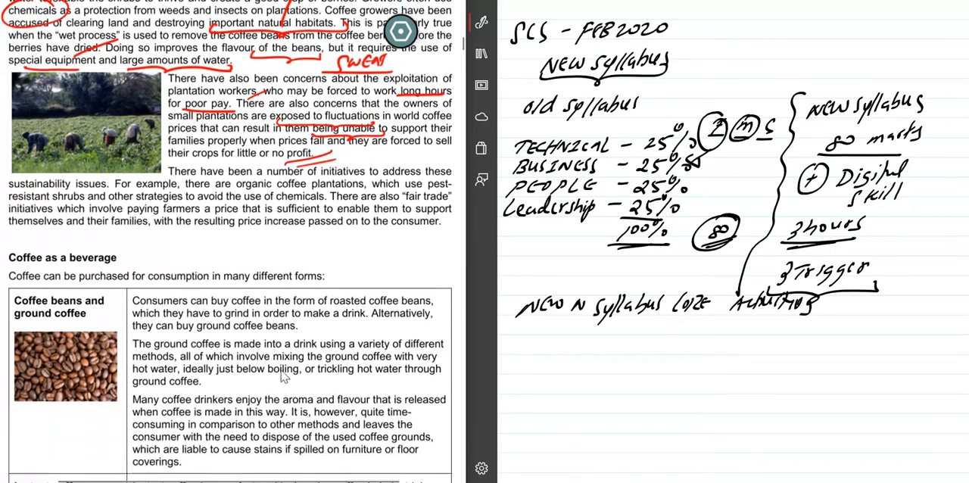
scroll(down, 3)
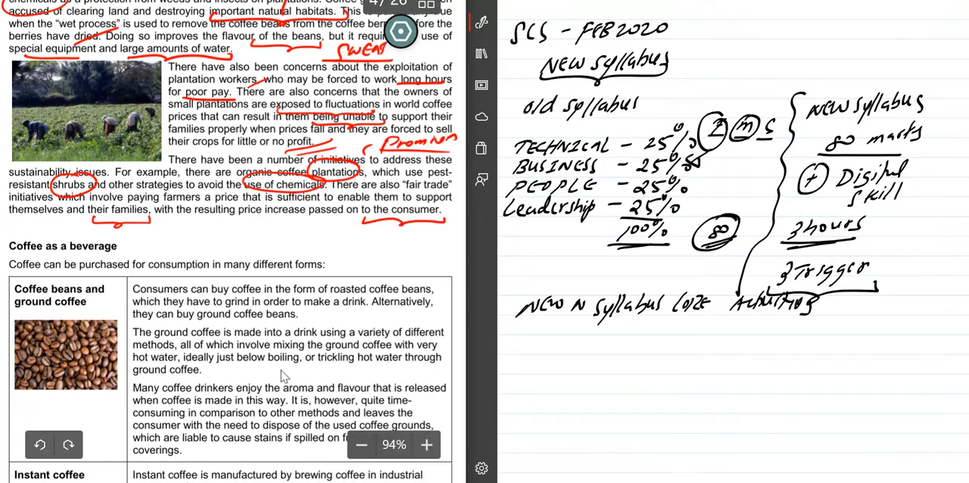
mouse_move(175, 463)
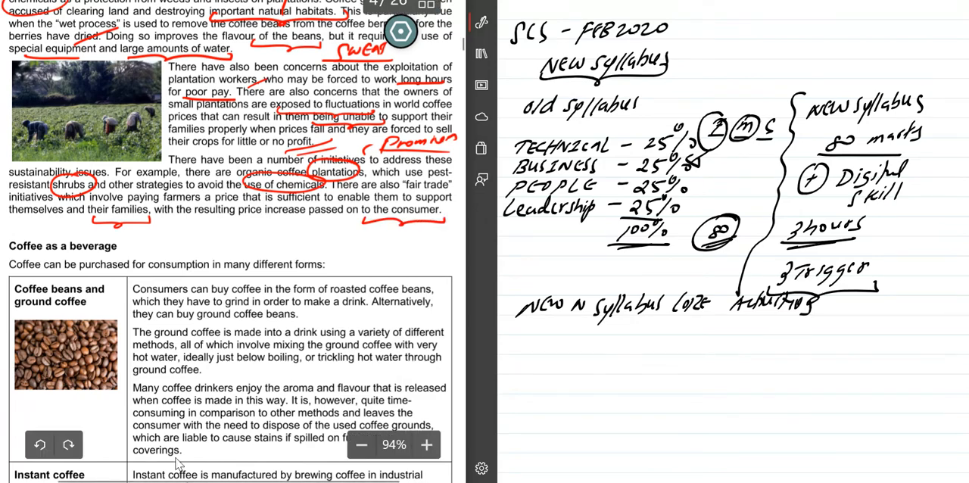
scroll(down, 3)
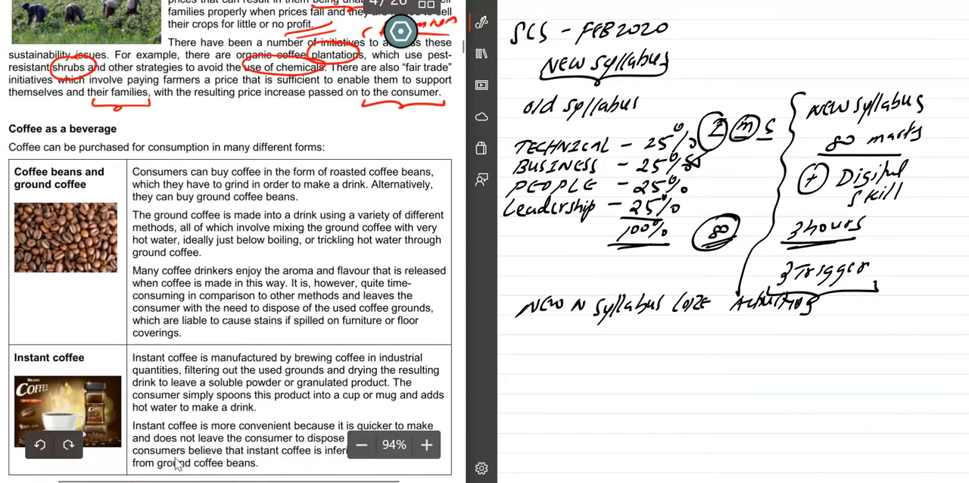
scroll(down, 3)
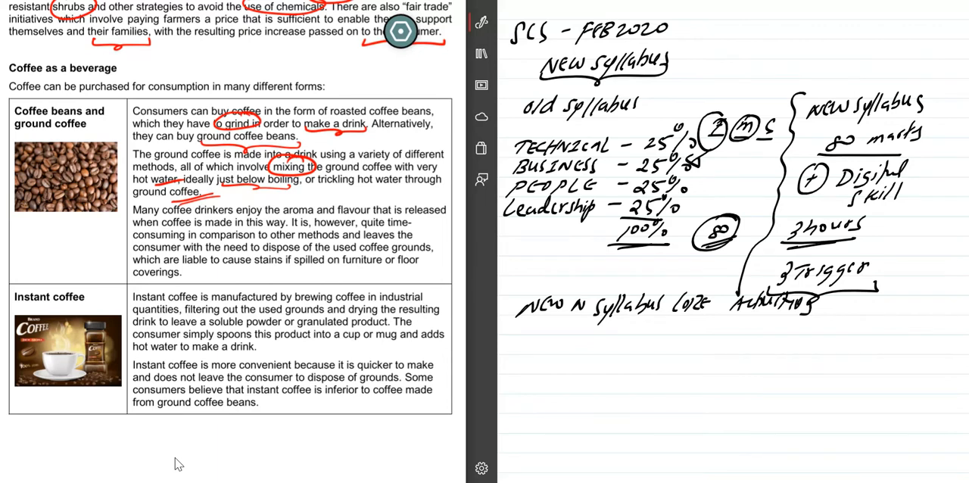
scroll(down, 3)
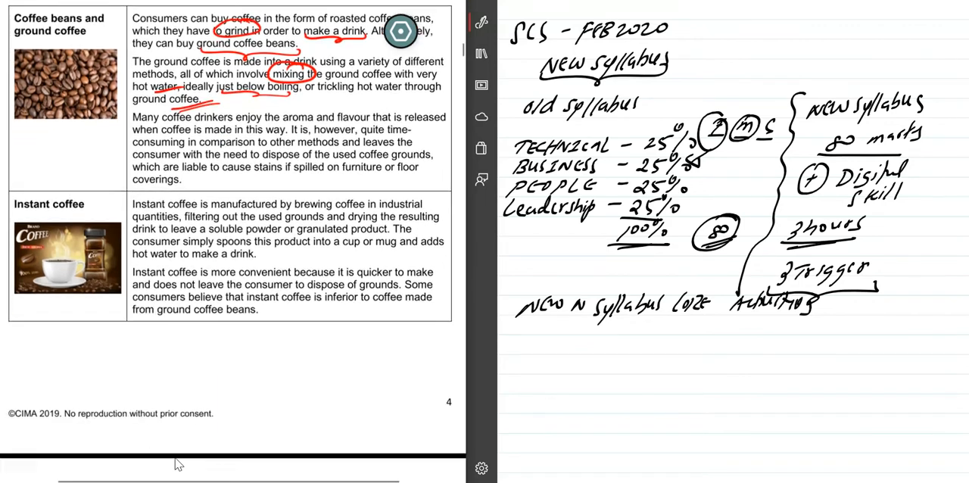
scroll(up, 3)
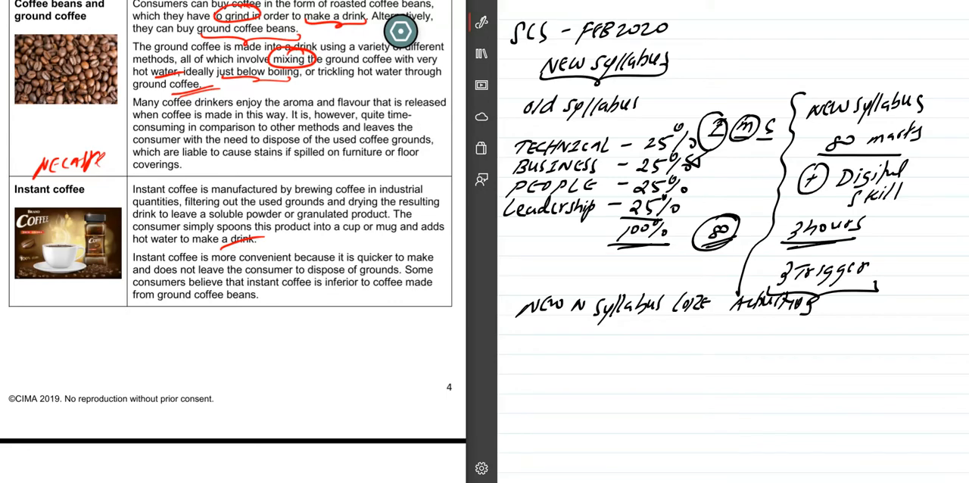
- Write 'Baristas for Starbucks' in red above Coffee shop coffee and circle baristas, espresso and latte
scroll(down, 3)
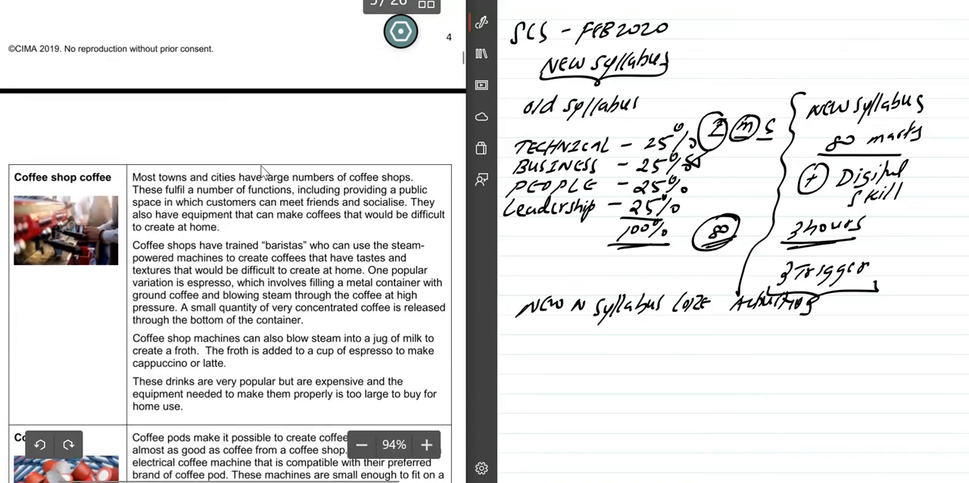
scroll(down, 3)
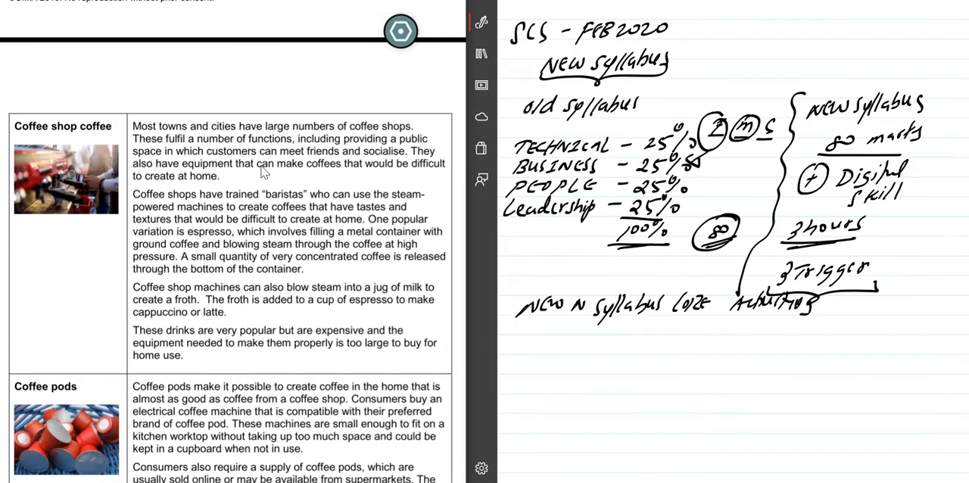
drag(266, 112, 303, 98)
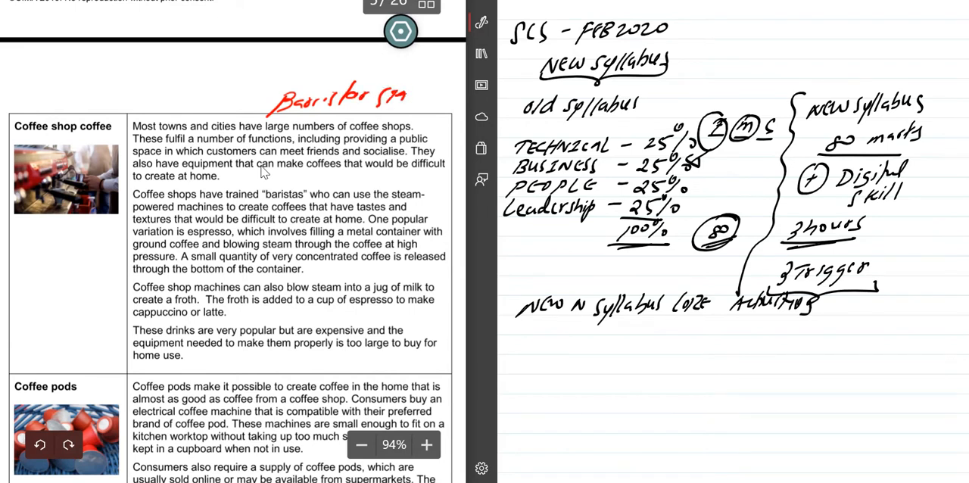
drag(394, 94, 454, 94)
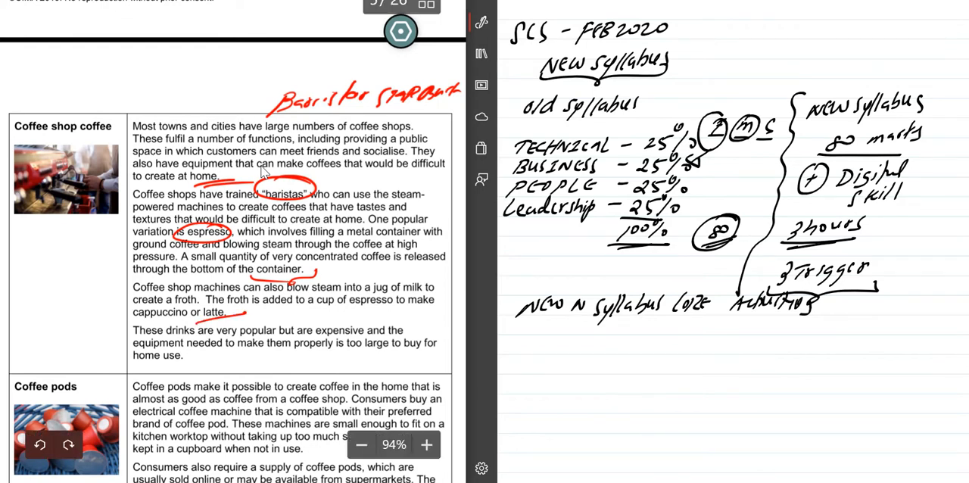
scroll(down, 3)
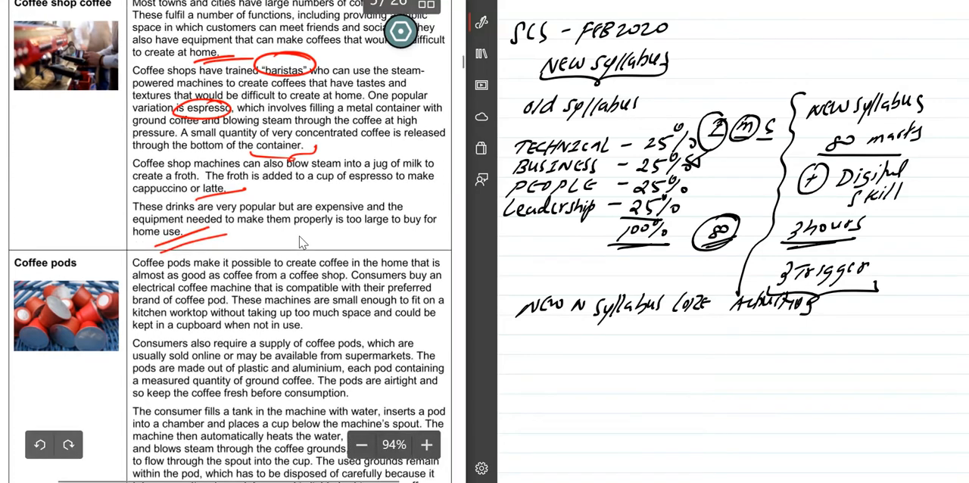
- Write 'Shinepodd' beside the Coffee pods image and circle sold online, plastic and aluminium
scroll(down, 3)
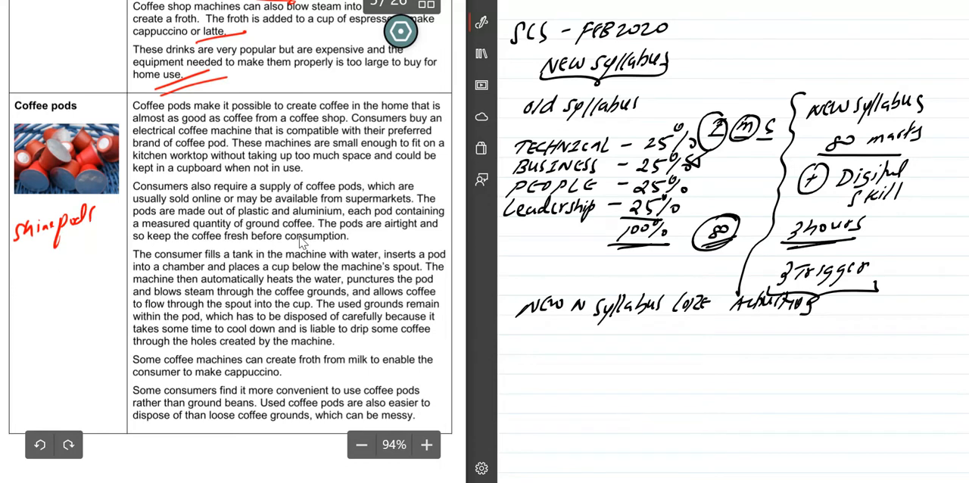
drag(15, 254, 98, 239)
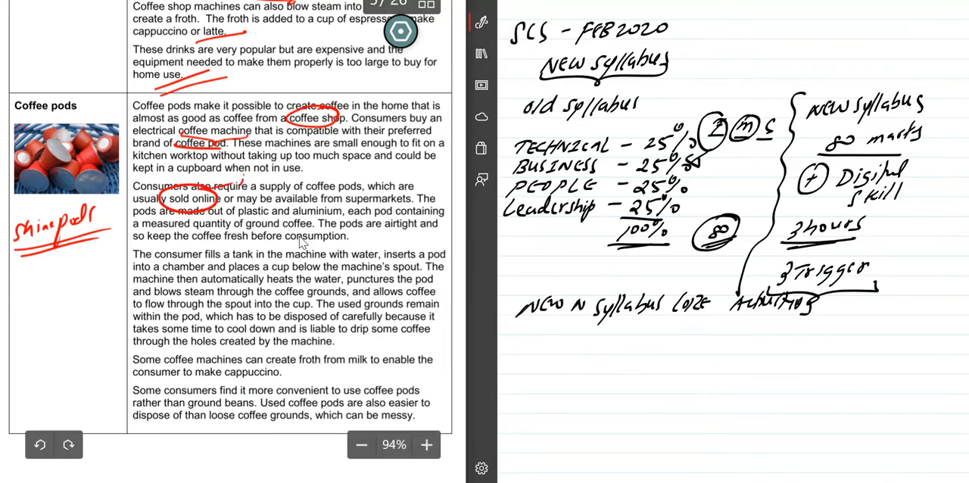
drag(242, 185, 303, 178)
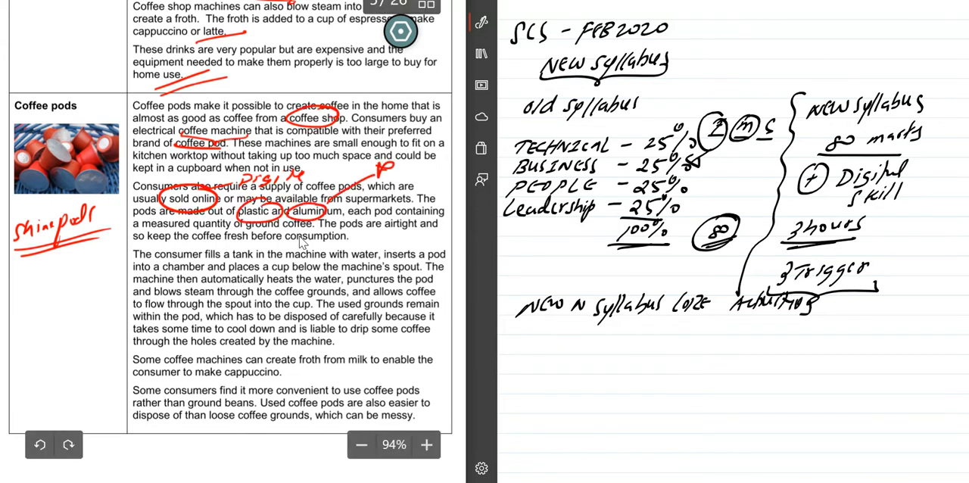
drag(363, 179, 427, 169)
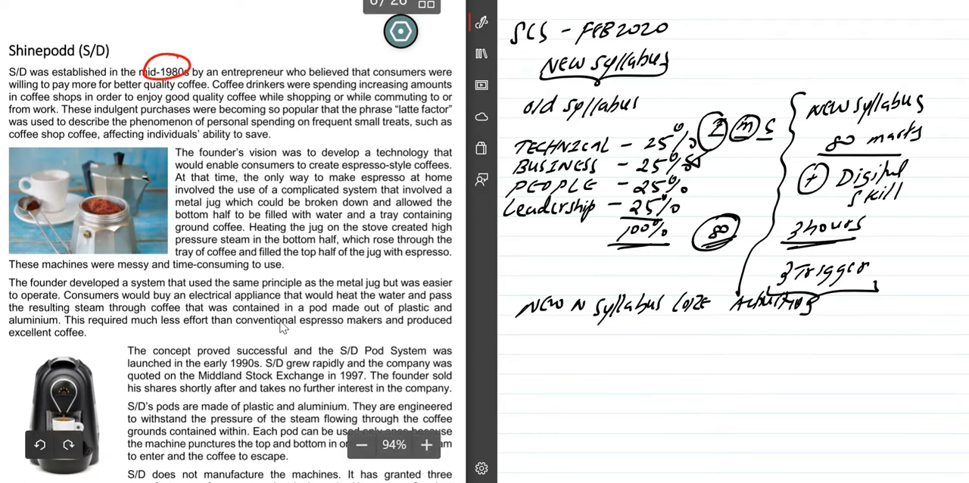
- Write 'Reputation' above the circled mid-1980s and underline the entrepreneur and quality-coffee phrases
drag(159, 42, 215, 30)
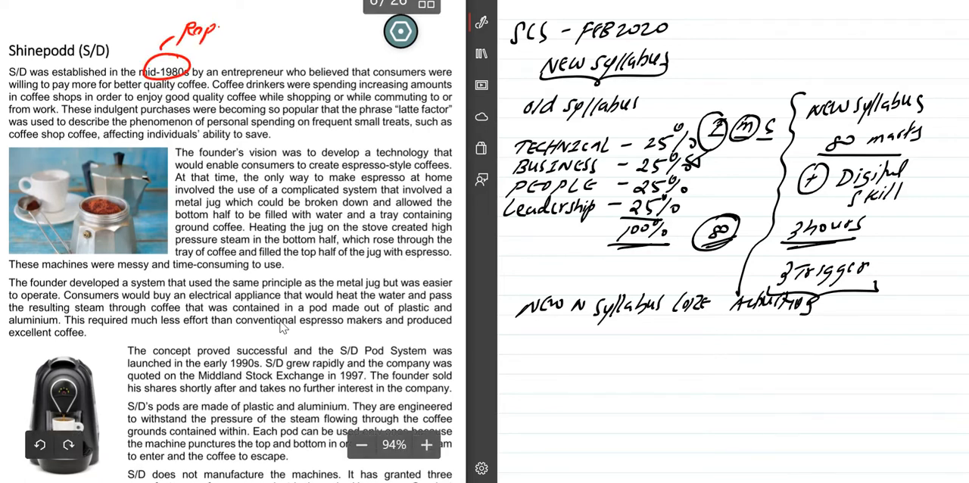
drag(212, 27, 280, 28)
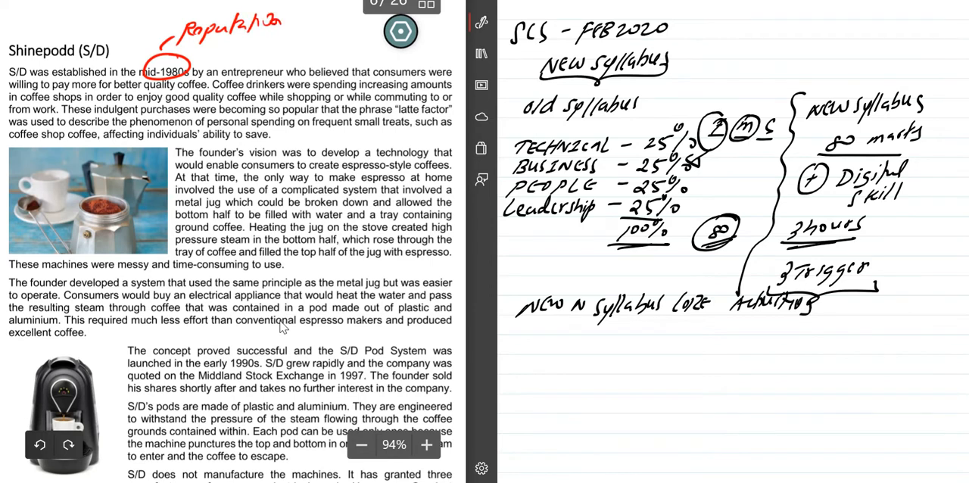
drag(175, 39, 284, 45)
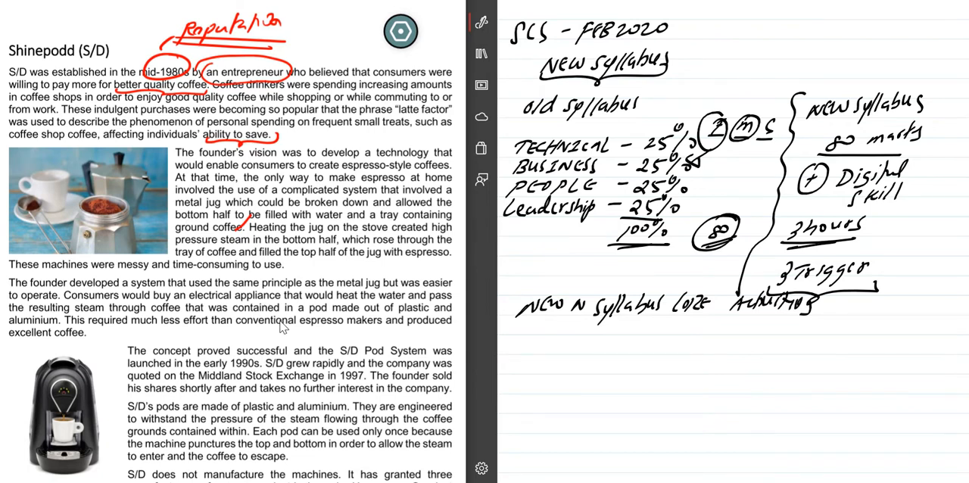
- Circle the S/D pod coffee machine photo and mark 1990s and 1997 in red
scroll(down, 3)
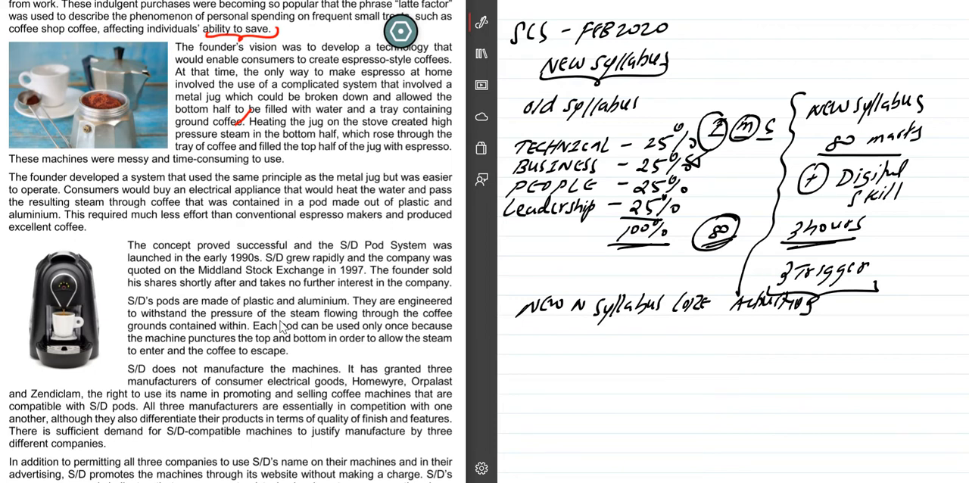
drag(84, 243, 18, 306)
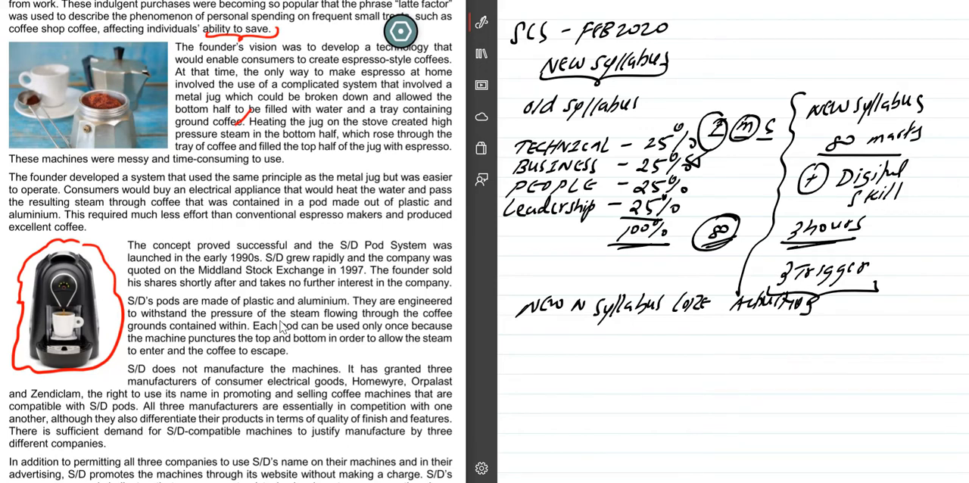
scroll(down, 3)
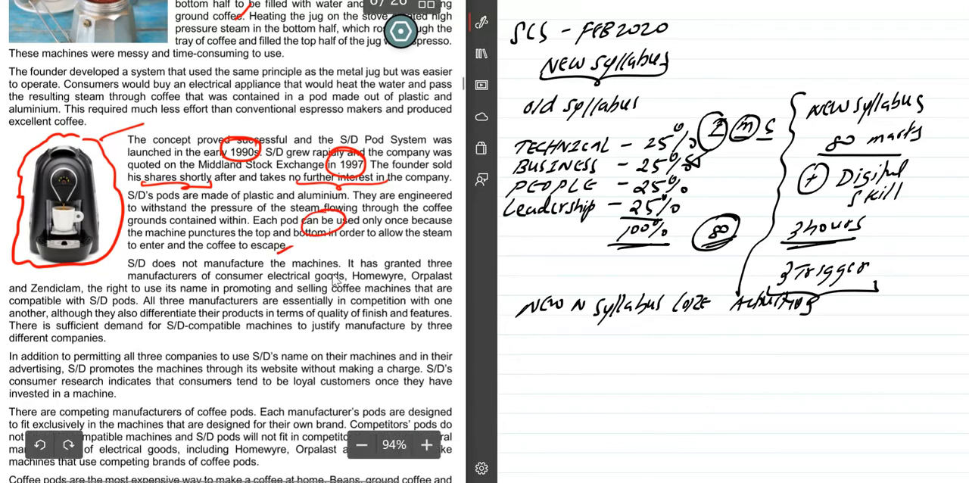
- Circle Homewyre, Orpalas, Zendiclam and S/D-compatible and handwrite 'Lock in consumers' on page 6
scroll(down, 3)
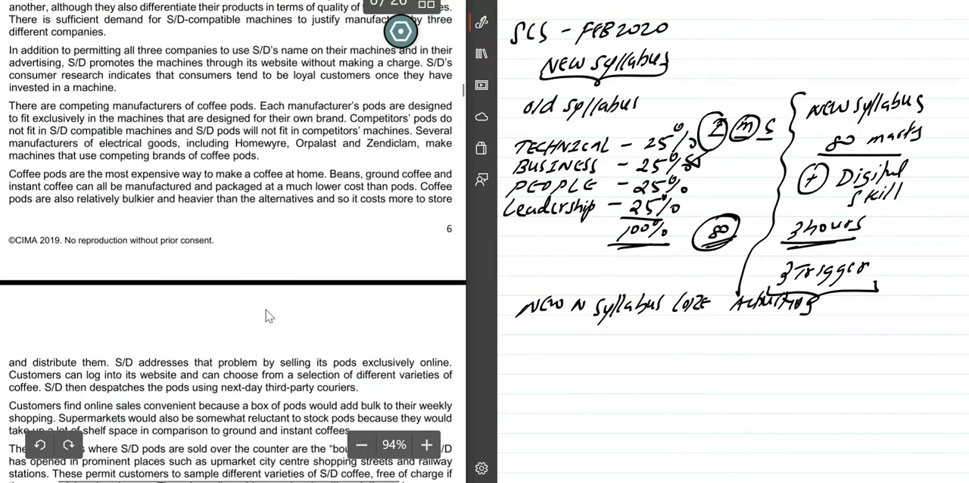
scroll(up, 3)
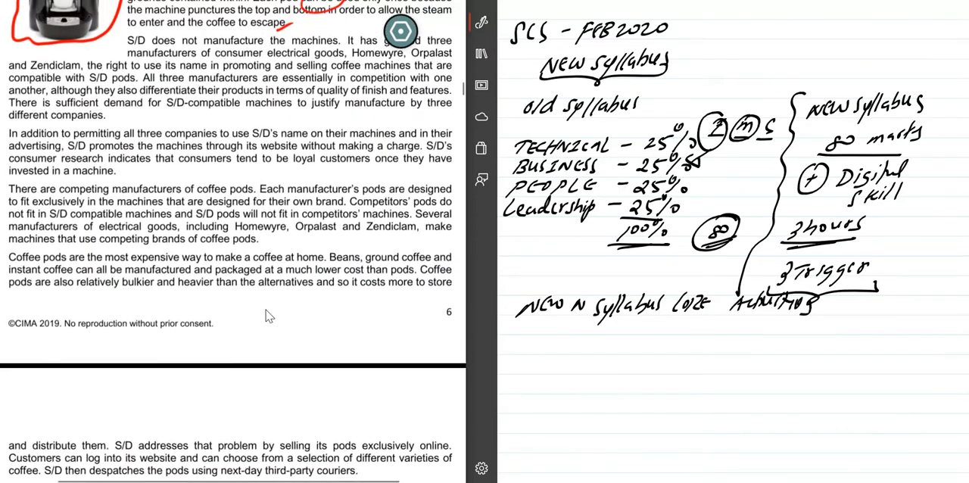
scroll(up, 3)
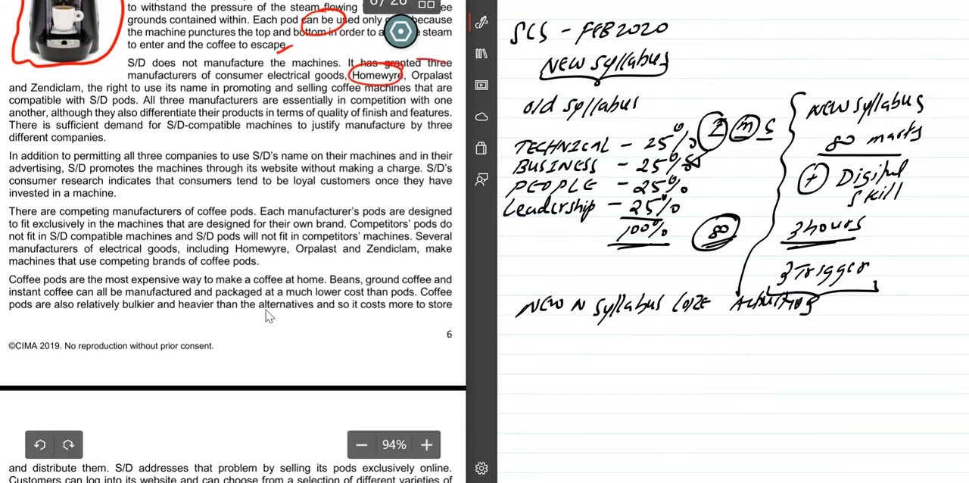
drag(409, 75, 452, 76)
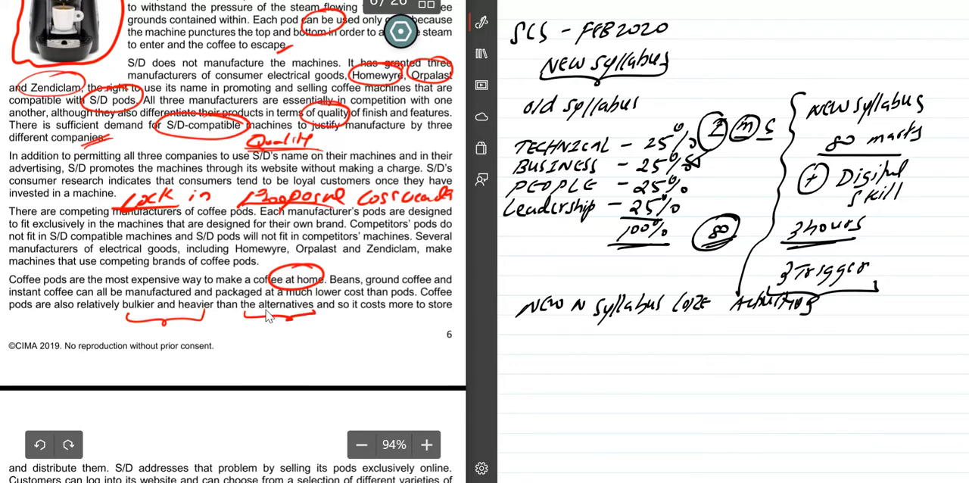
- Write 'Logistics / Supply Chain' above the online-sales paragraph and circle next-day third-party, shelf space, brand recognition
scroll(down, 3)
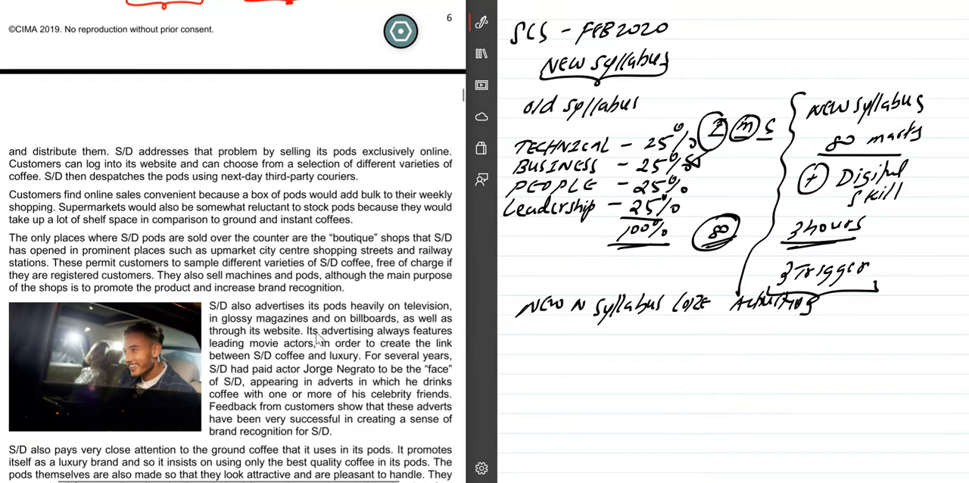
scroll(down, 3)
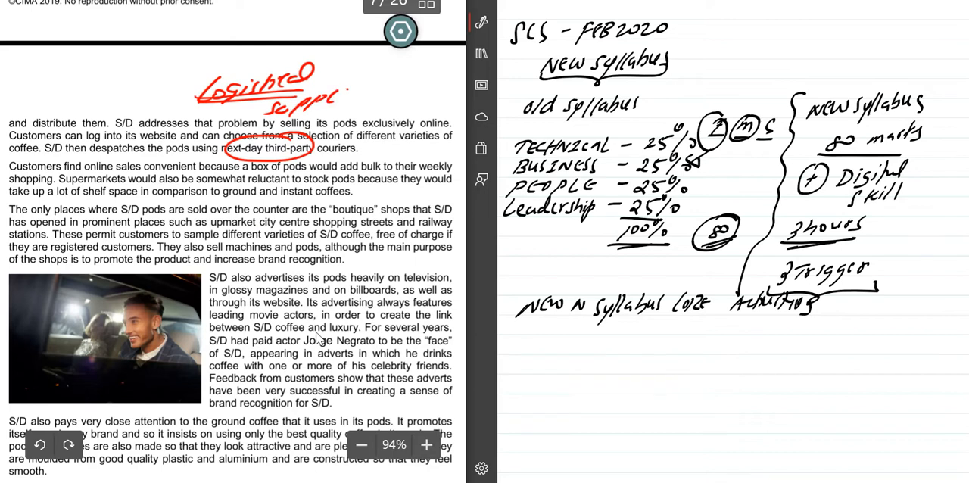
drag(326, 94, 409, 94)
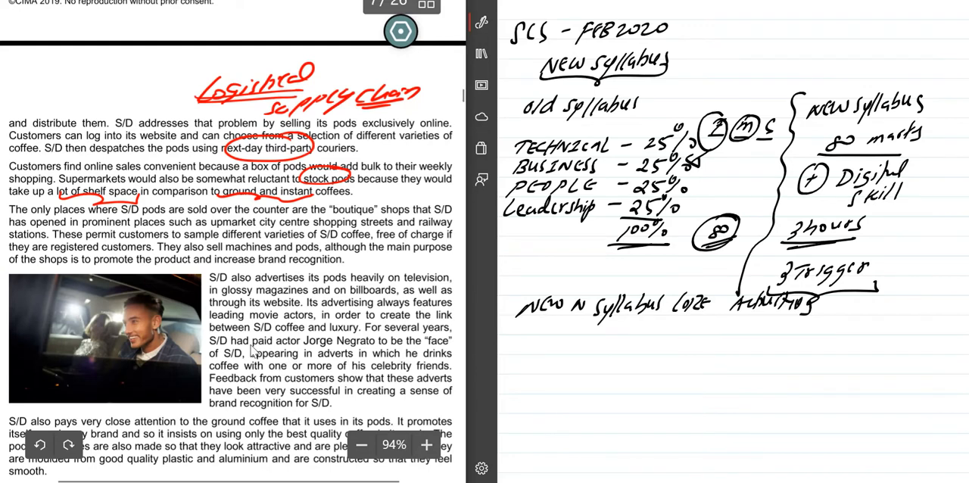
scroll(up, 3)
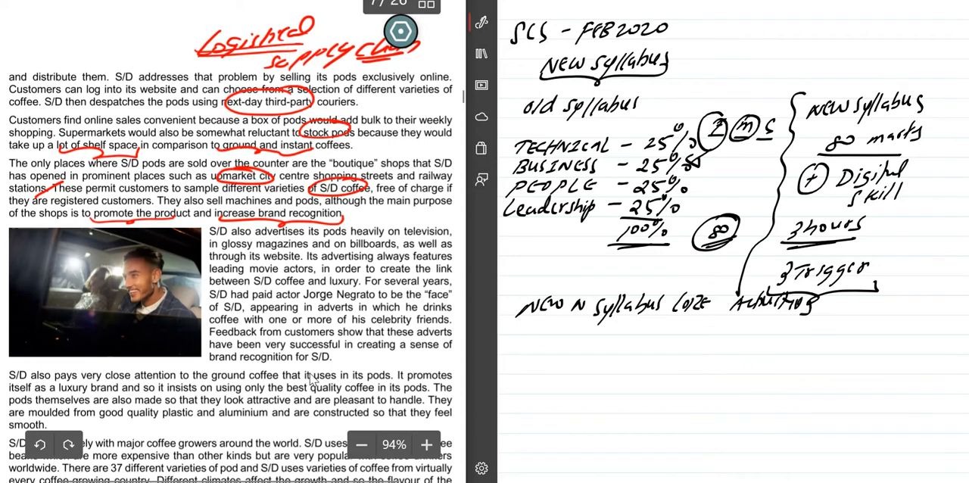
- Circle television adverts, Jorge Negrato, luxury brand and best quality coffee in the advertising paragraphs
scroll(down, 3)
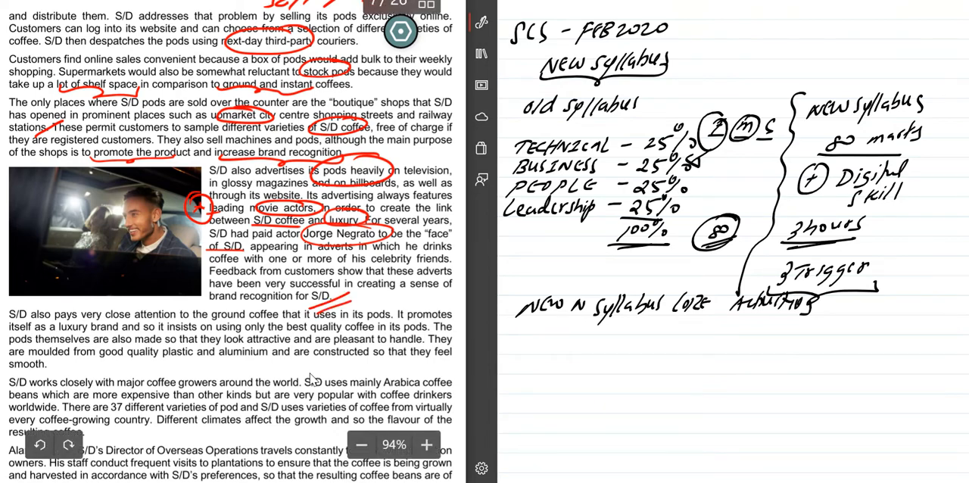
scroll(down, 3)
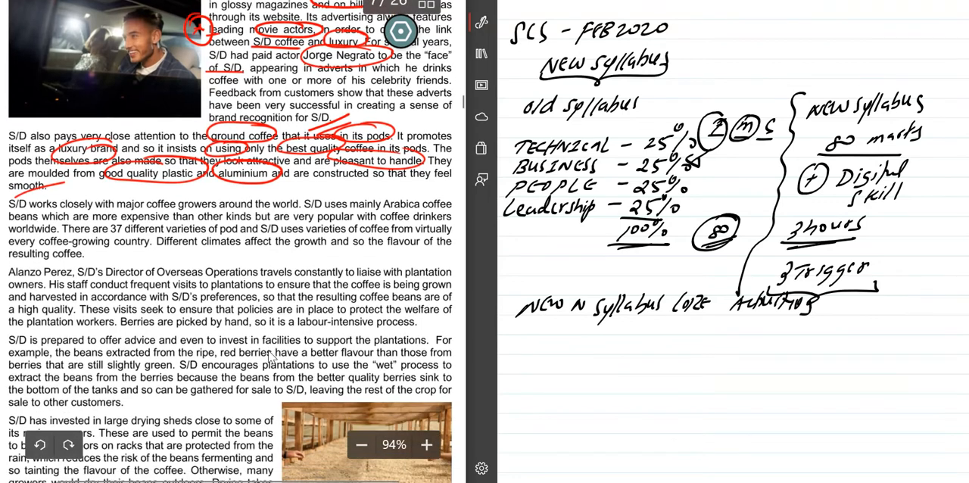
- Circle Arabica coffee, 37 varieties, Alanzo Perez, policies and invest in facilities on page 7
scroll(down, 3)
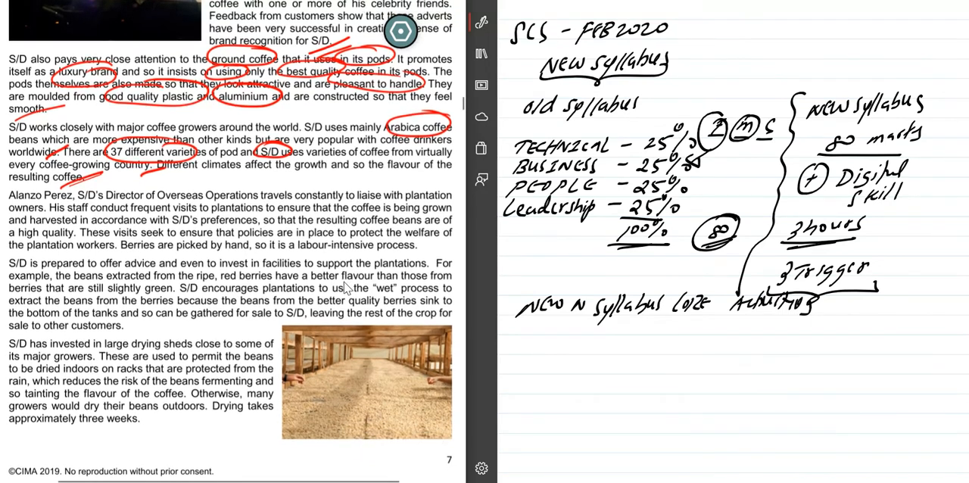
scroll(up, 3)
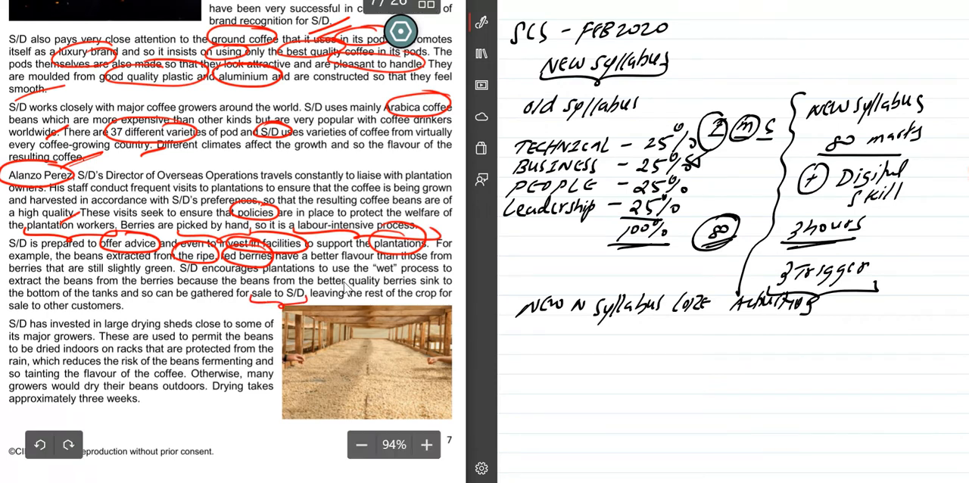
- Underline other customers, then mark three weeks, by size, 15%, Midland and experts on page 8
drag(94, 312, 143, 306)
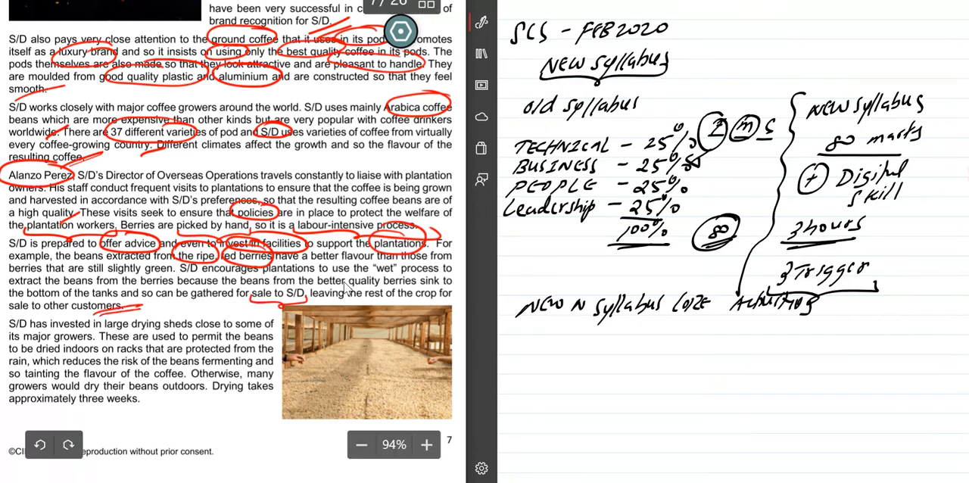
scroll(down, 3)
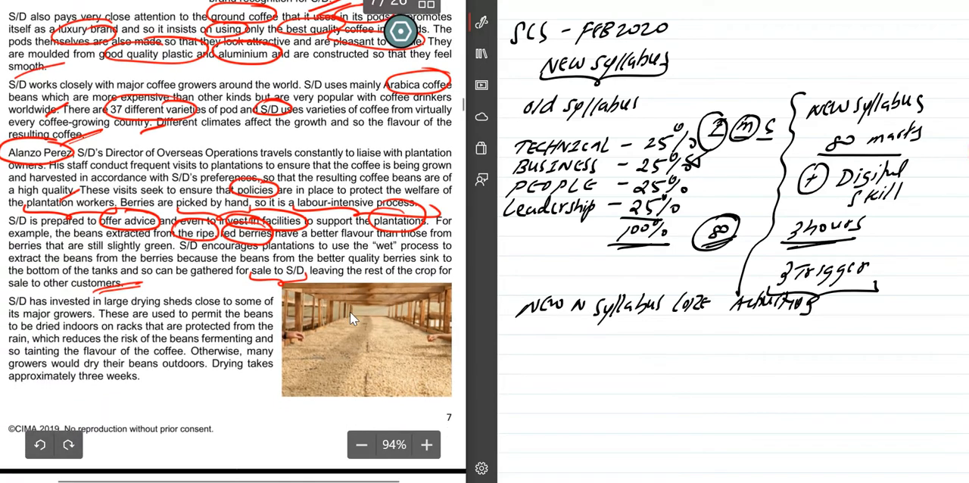
scroll(down, 3)
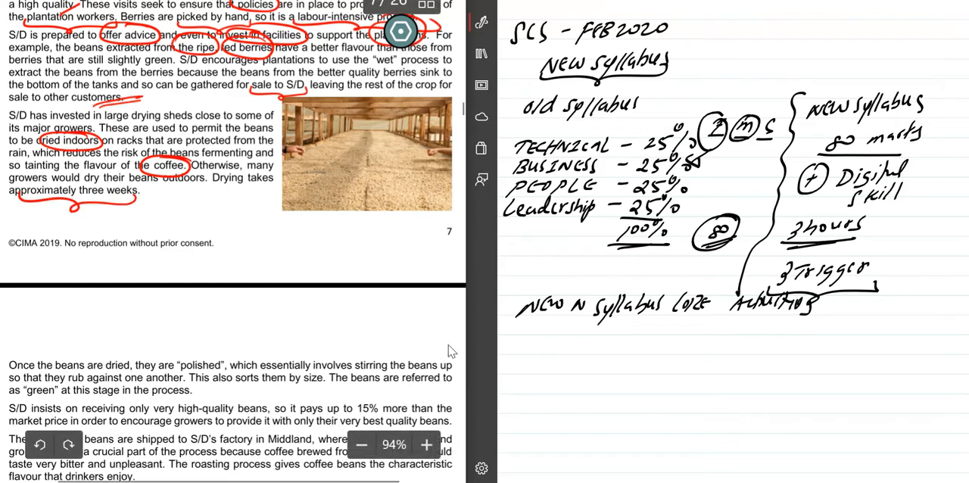
scroll(down, 3)
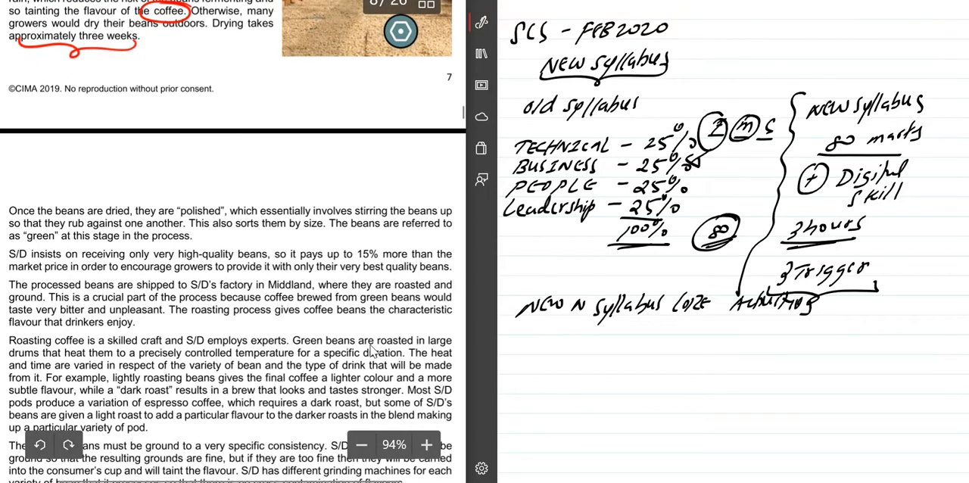
scroll(down, 3)
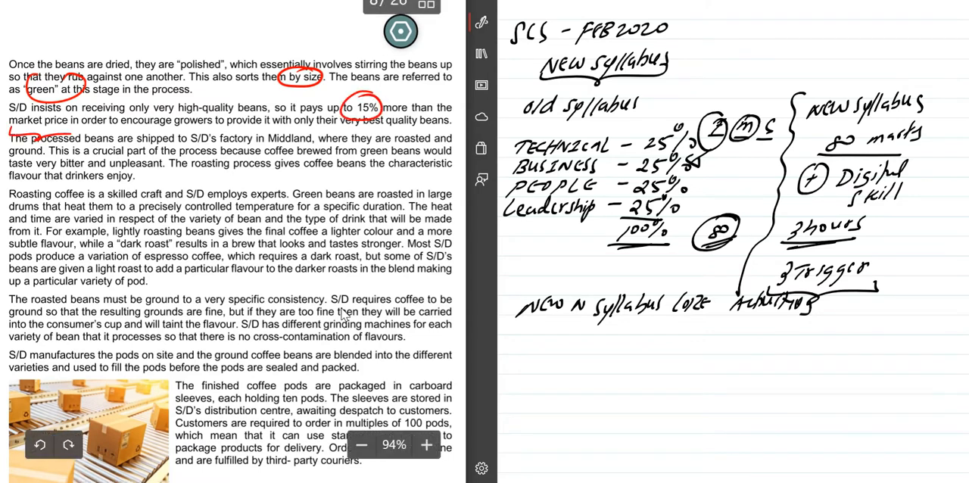
drag(378, 94, 412, 88)
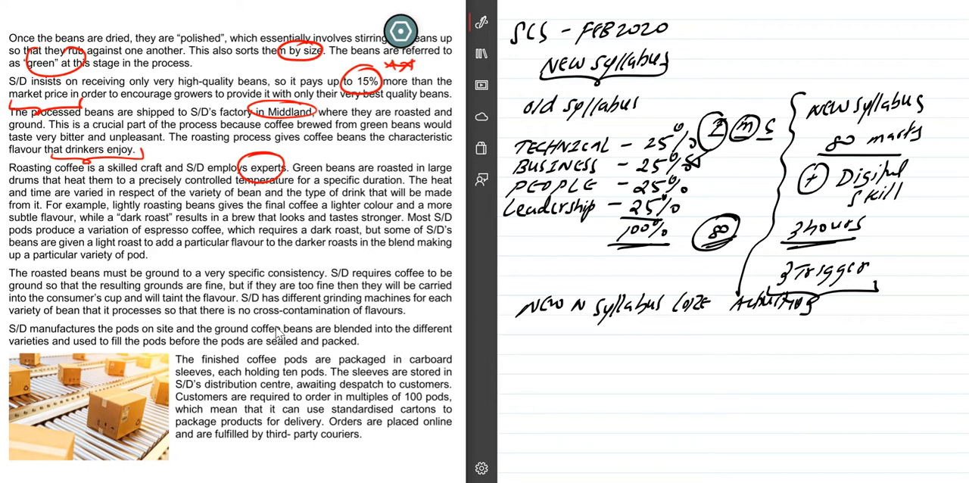
- Circle ten pods, 100 pods and third-party couriers, then reach the corporate documents extracts page
scroll(down, 3)
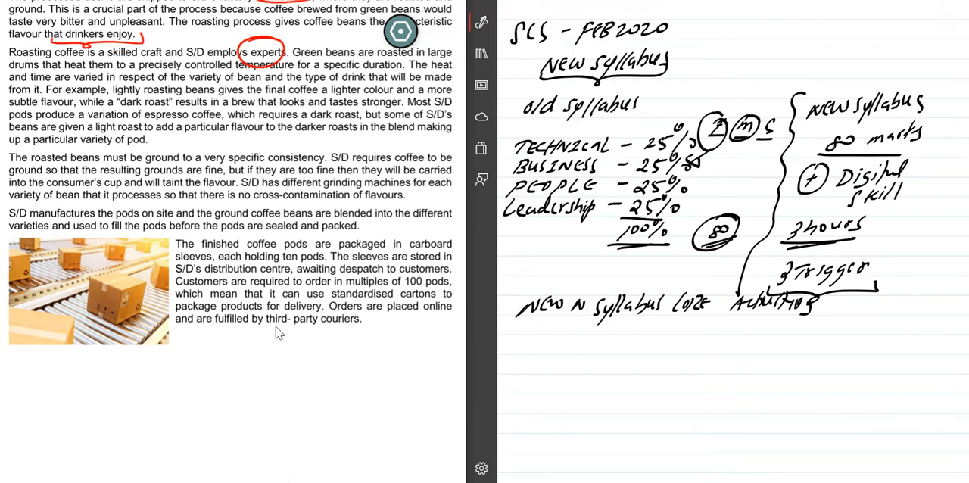
scroll(up, 3)
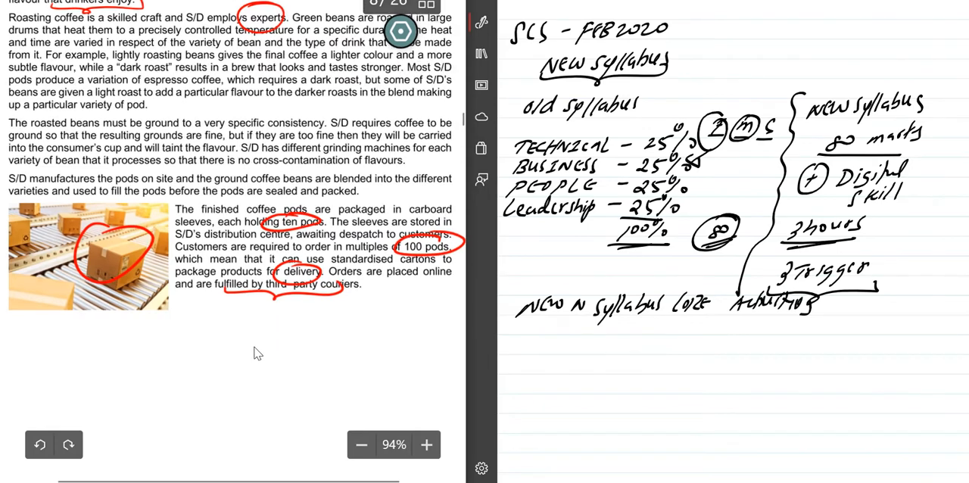
scroll(down, 3)
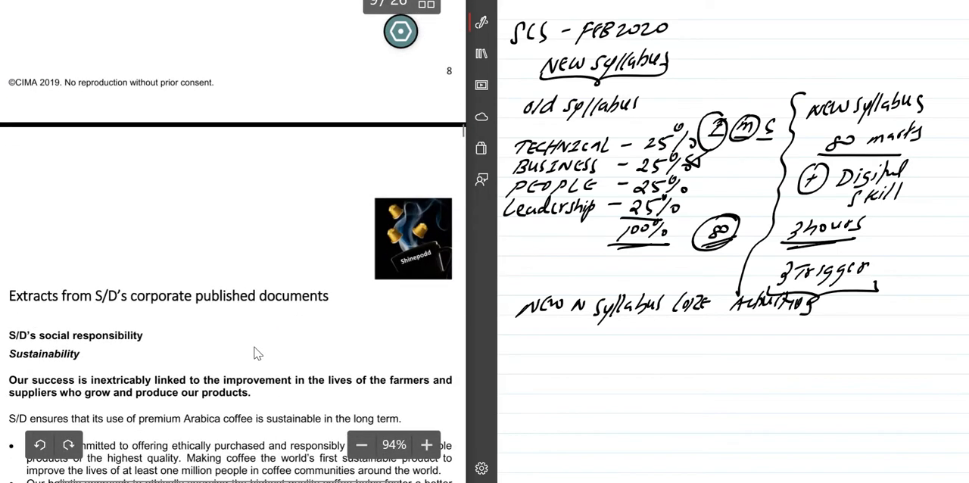
- Circle 'the lives' and underline the farmers and suppliers phrase in the Sustainability extract
scroll(down, 3)
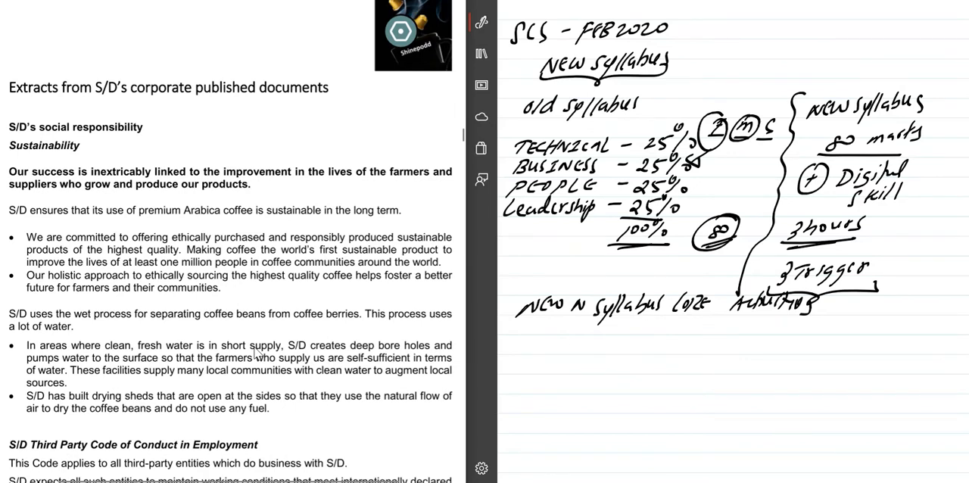
scroll(down, 3)
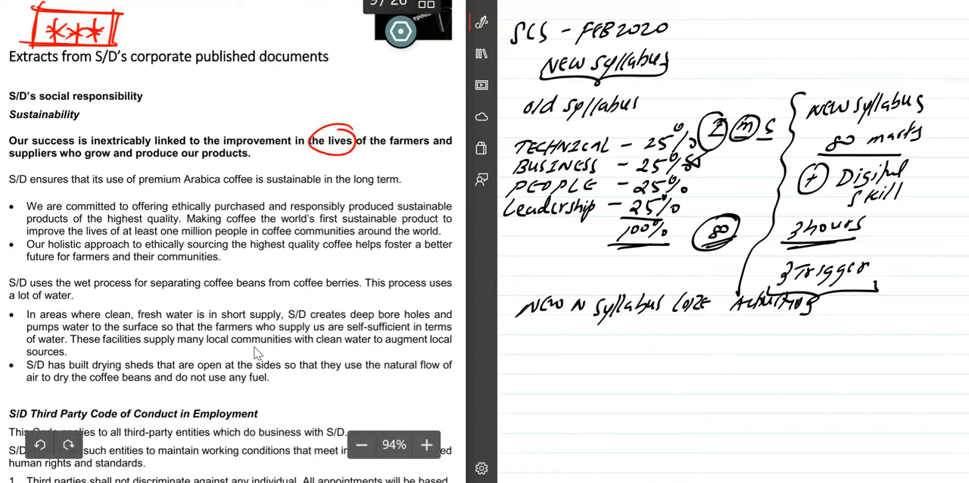
drag(386, 152, 436, 150)
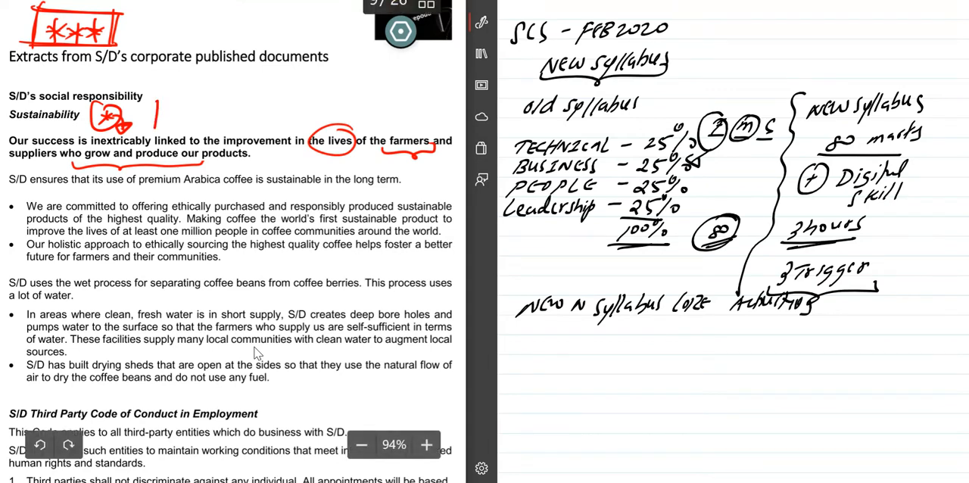
drag(148, 106, 215, 113)
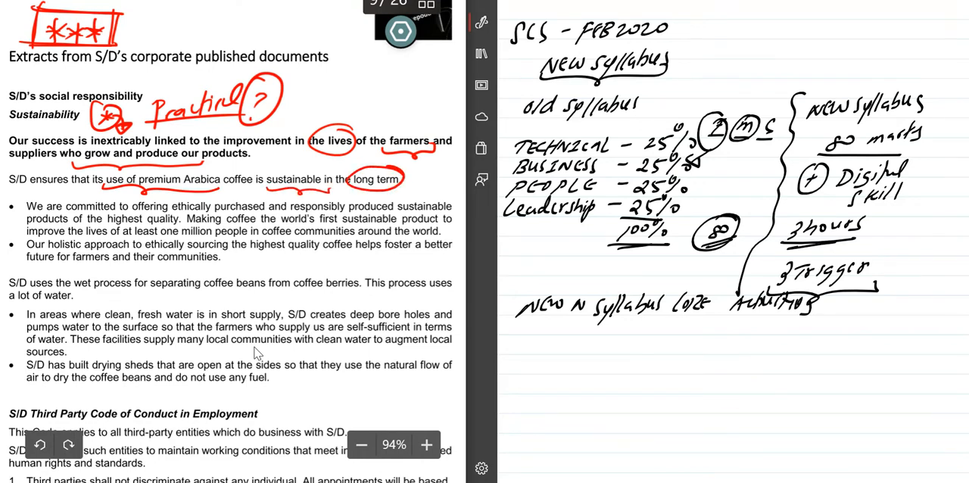
mouse_move(182, 388)
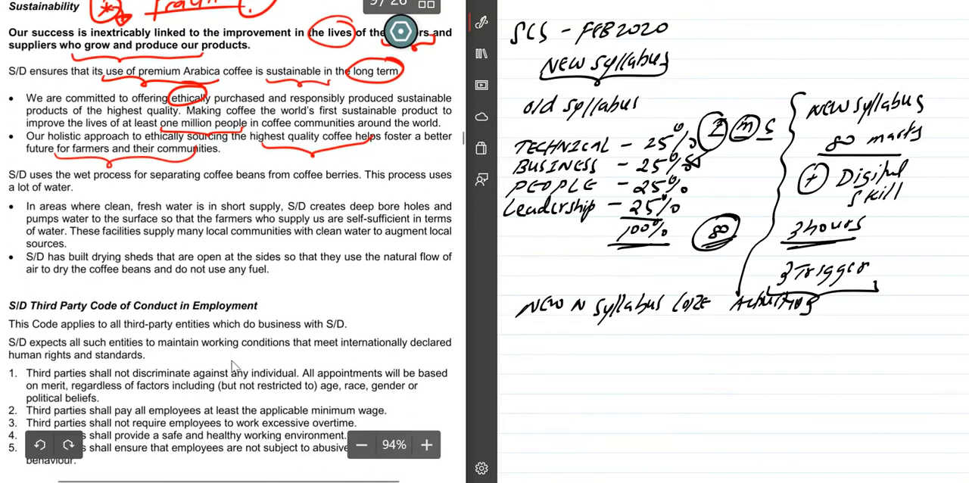
- Scroll through the clean-water point and Third Party Code of Conduct while marking them up
scroll(up, 3)
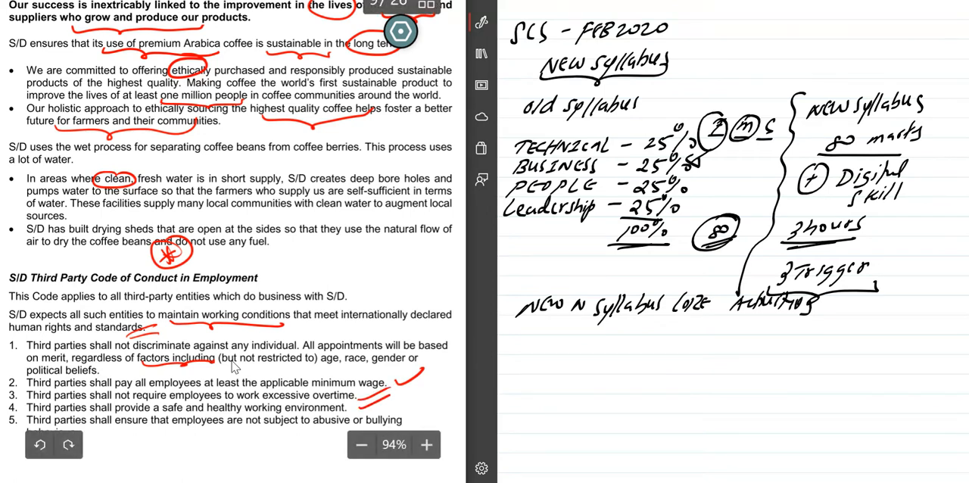
scroll(down, 3)
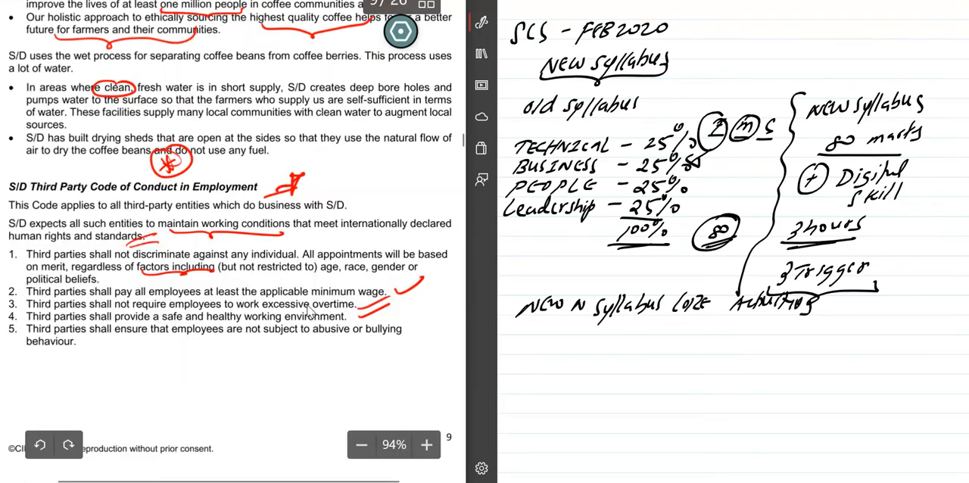
scroll(up, 3)
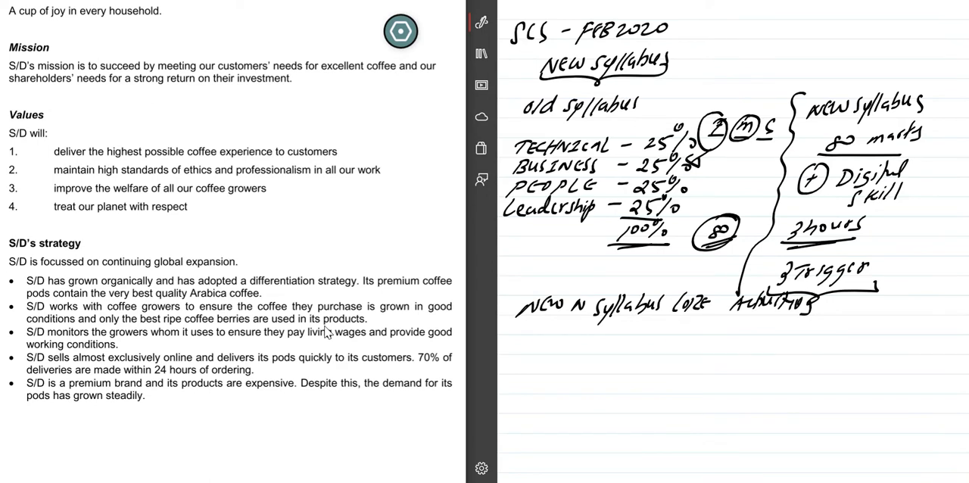
- Scroll to S/D's mission, values and strategy bullets for annotation
scroll(down, 3)
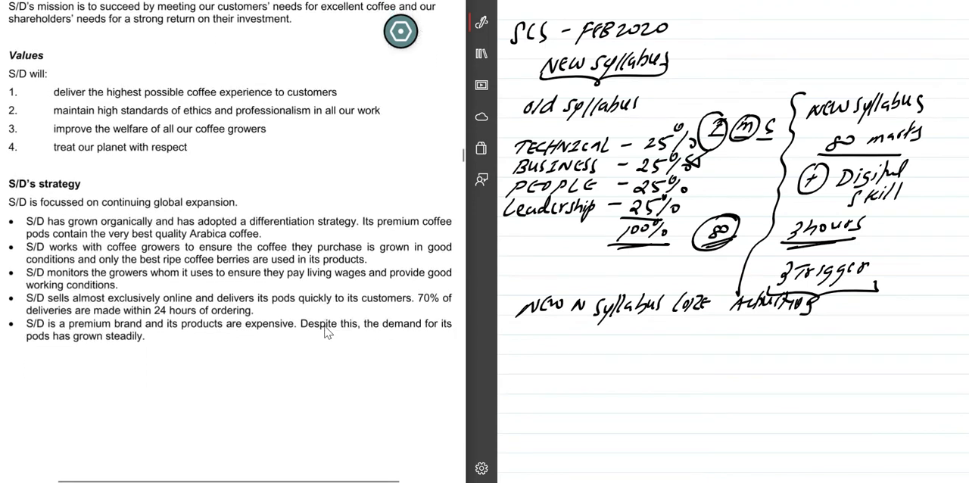
scroll(up, 3)
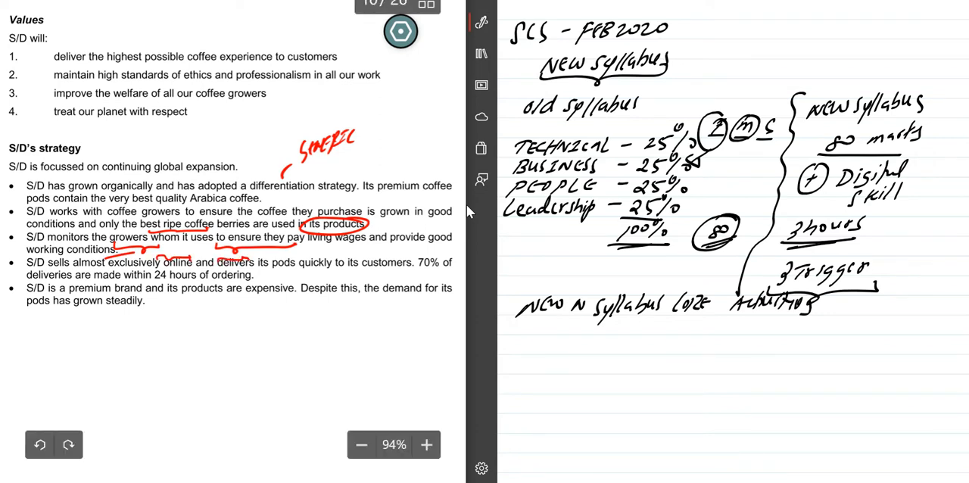
- Underline the selling-online point and 'within 24 hours of ordering' in the strategy bullets
drag(295, 251, 406, 257)
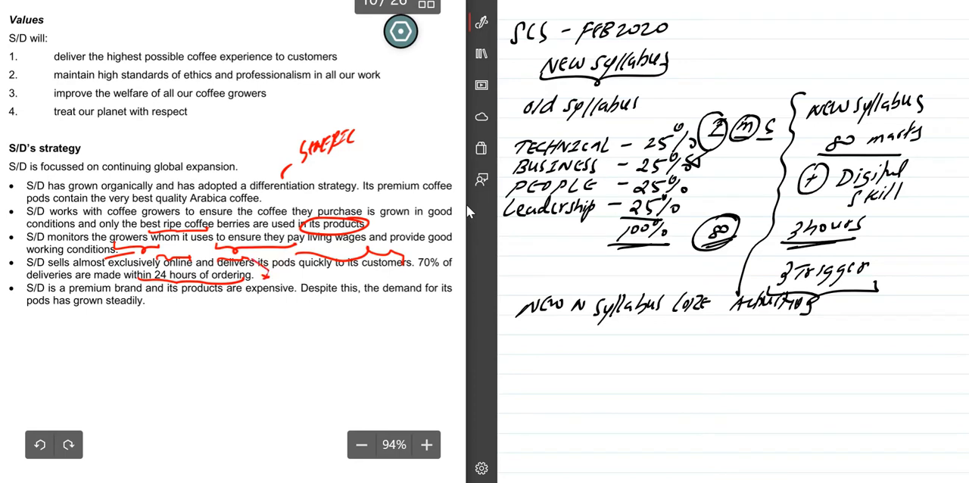
drag(261, 274, 305, 272)
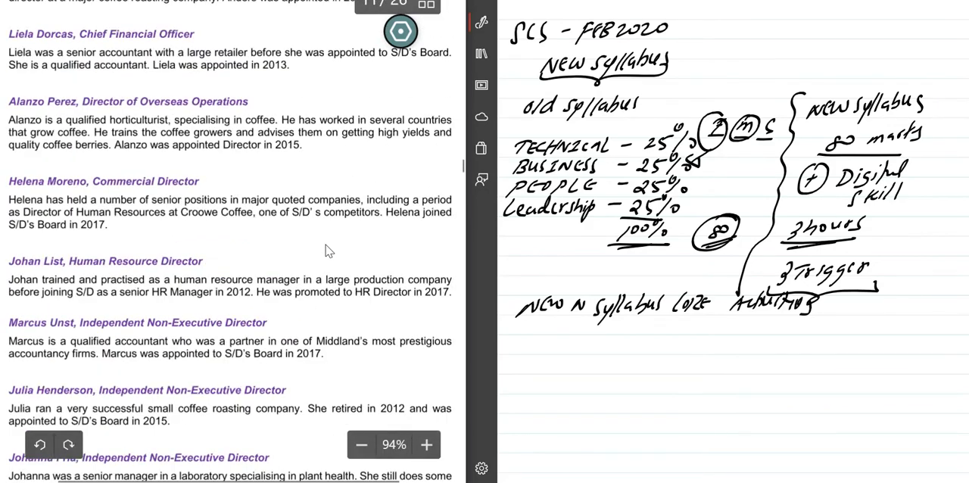
- Write and underline 'people' beside the Board of Directors heading, then move toward the organisation chart
scroll(up, 3)
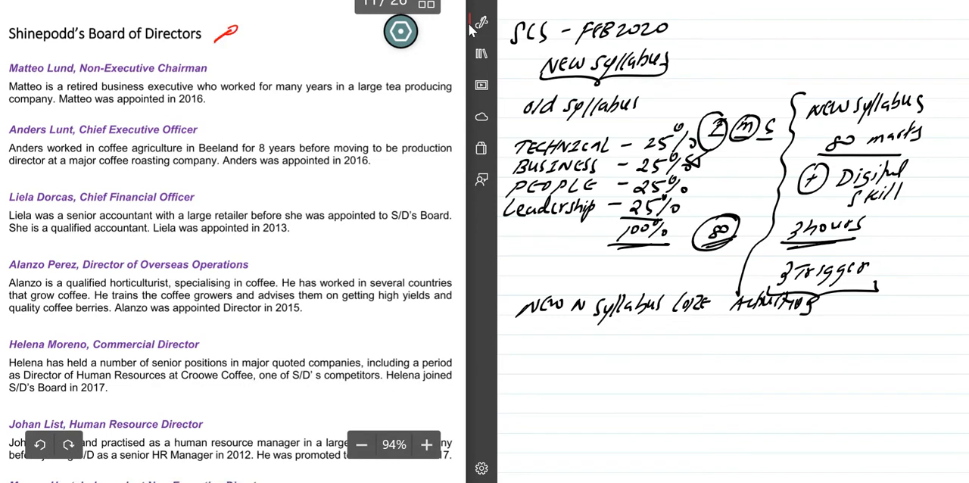
drag(227, 30, 300, 30)
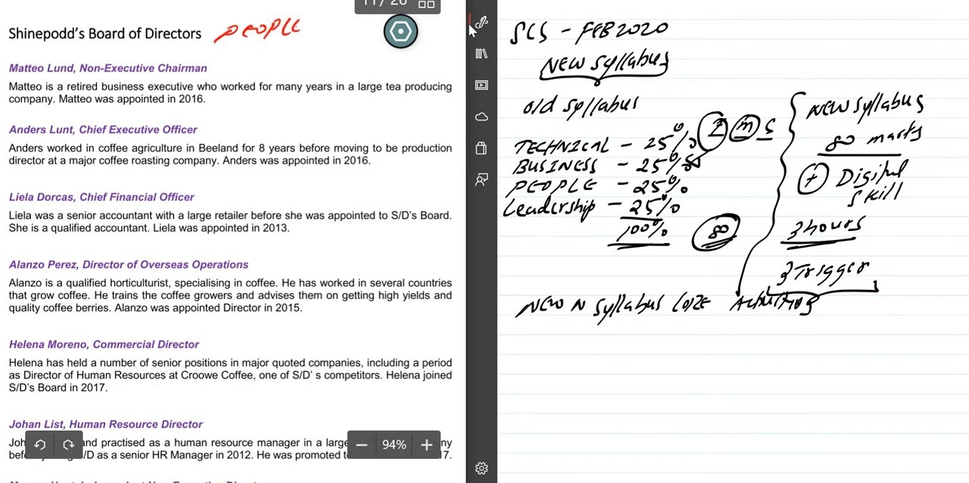
drag(220, 42, 321, 42)
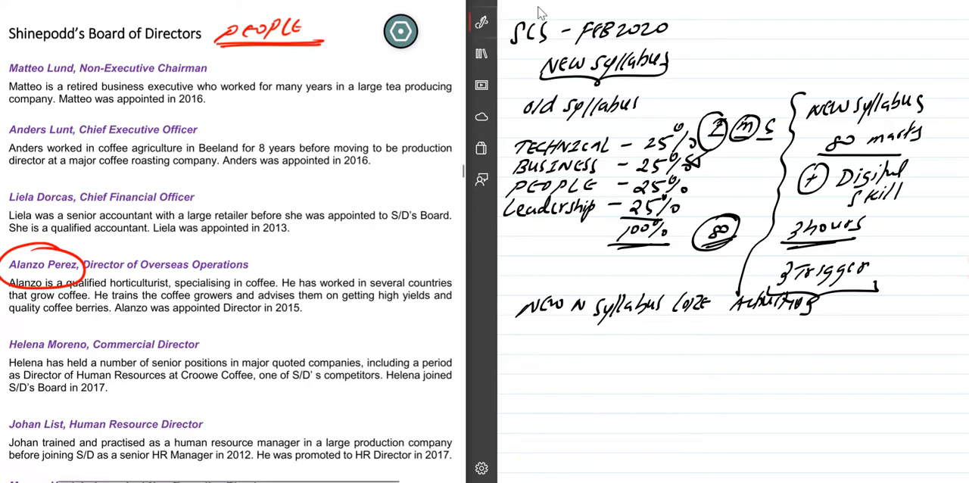
scroll(down, 3)
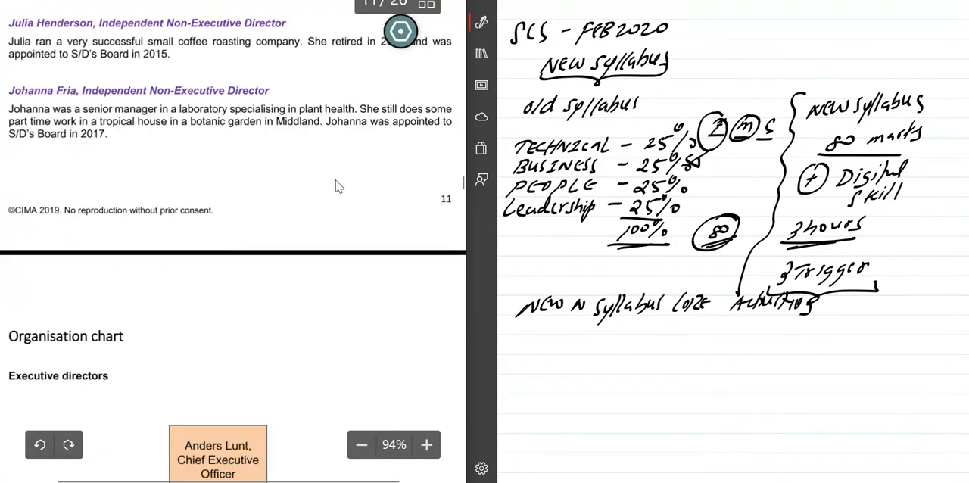
- Scroll through the executive and non-executive director organisation charts
scroll(down, 3)
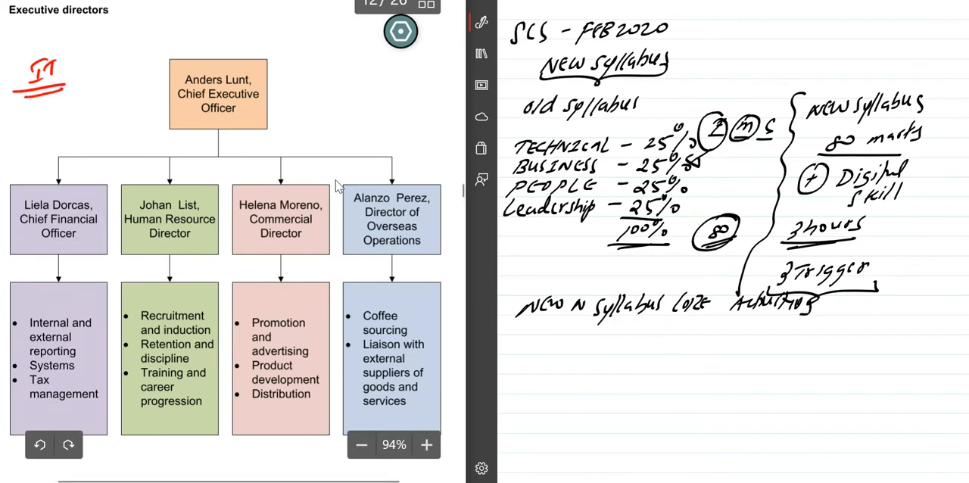
scroll(down, 3)
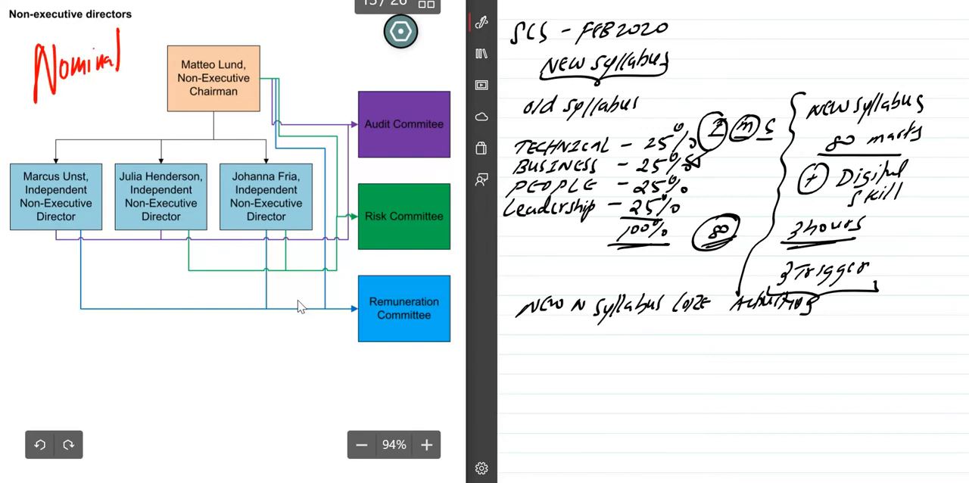
- Note 'Nomination Co' beside the non-executive directors before reaching the risk table
text(Nomination Co)
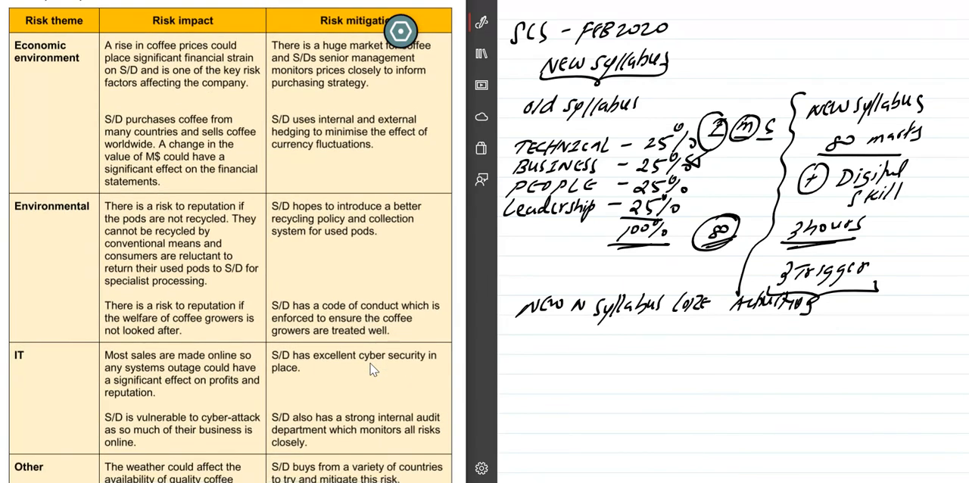
- Move past the IT risk and internal audit charter, noting 'control', to the 2019 profit or loss statement
scroll(up, 3)
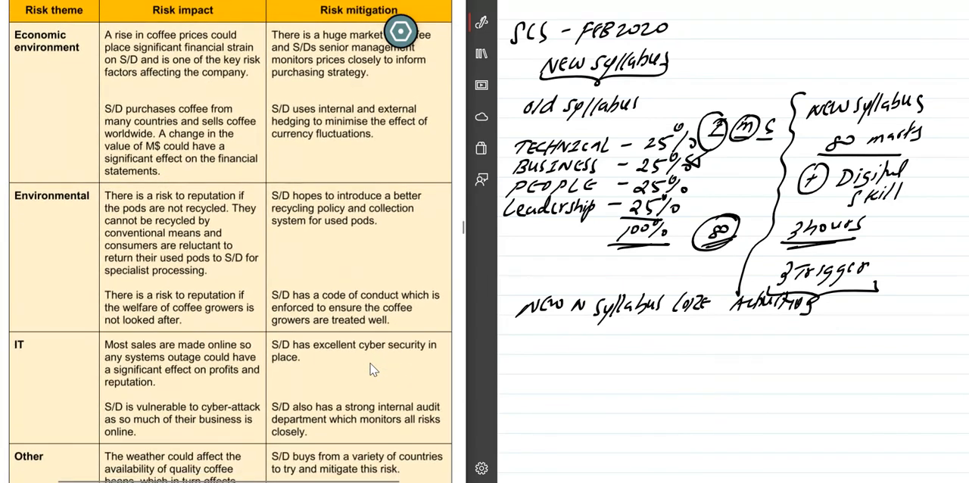
scroll(down, 3)
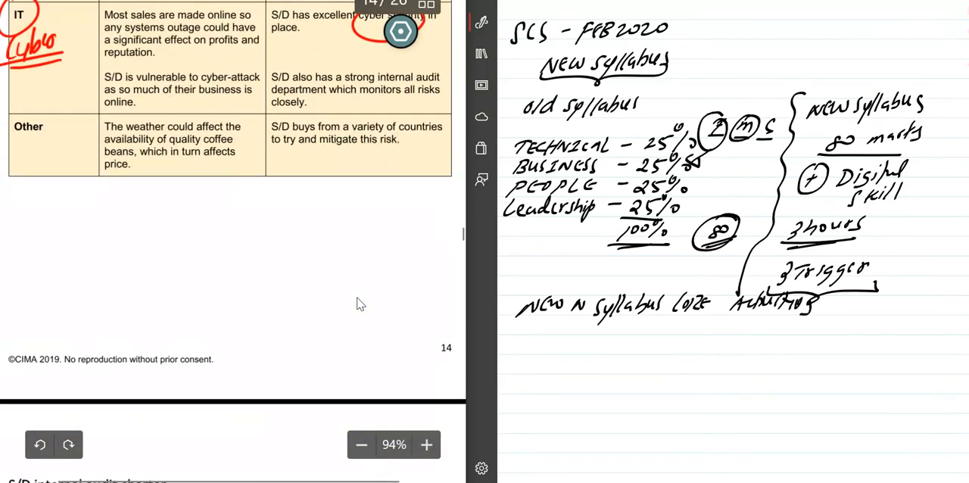
scroll(down, 3)
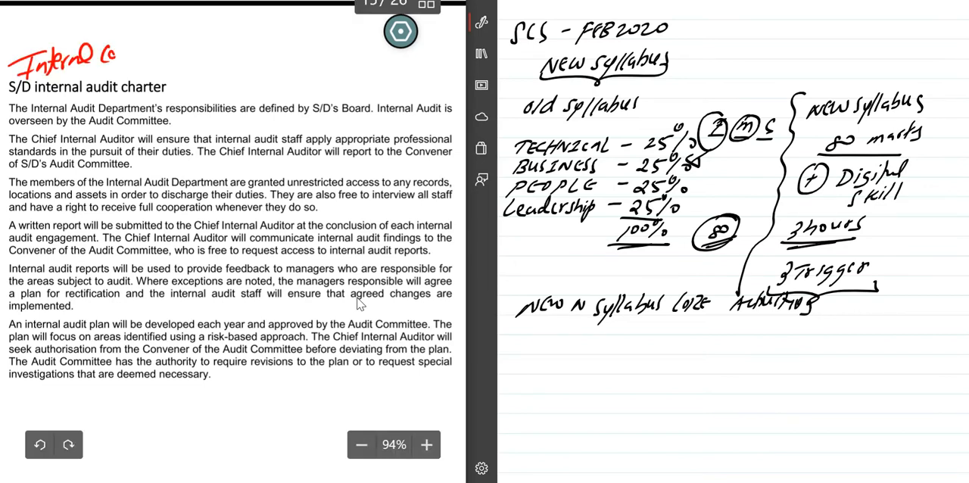
text(control)
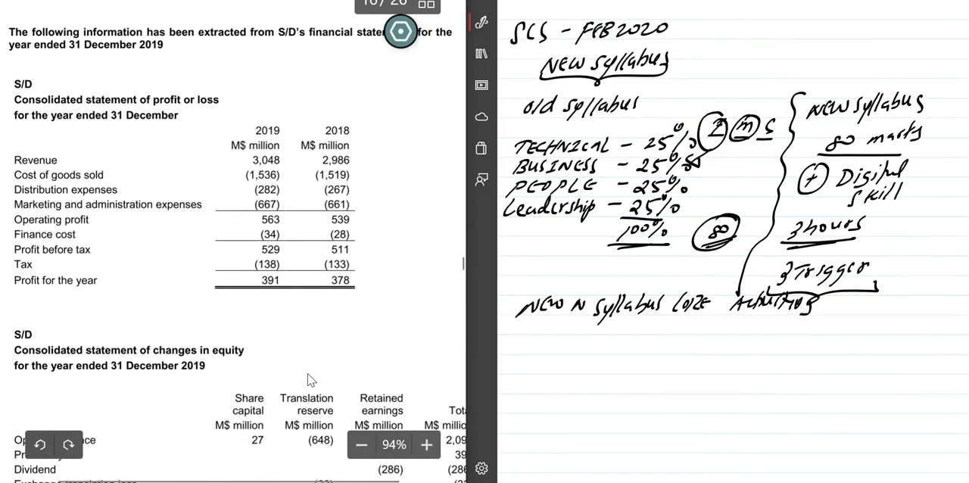
- Scroll through S/D's changes in equity and financial position to Caffham's profit or loss extract
scroll(down, 3)
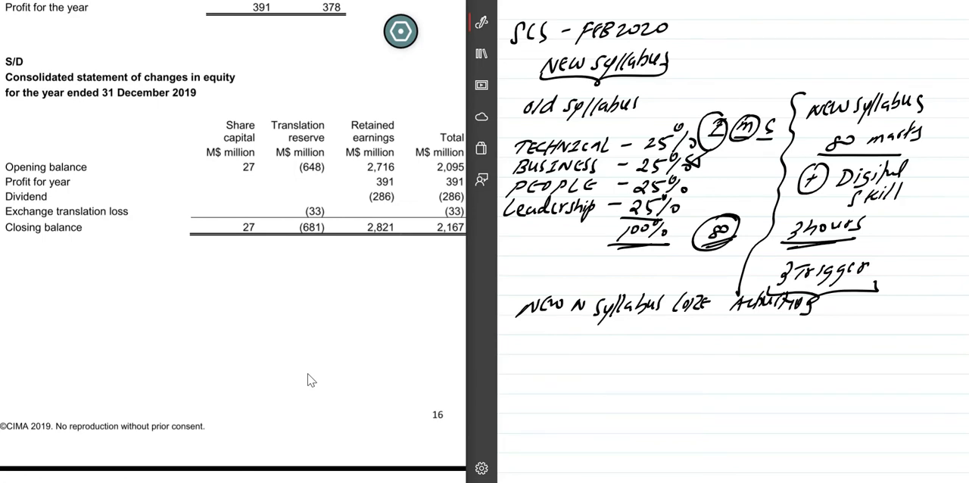
scroll(down, 3)
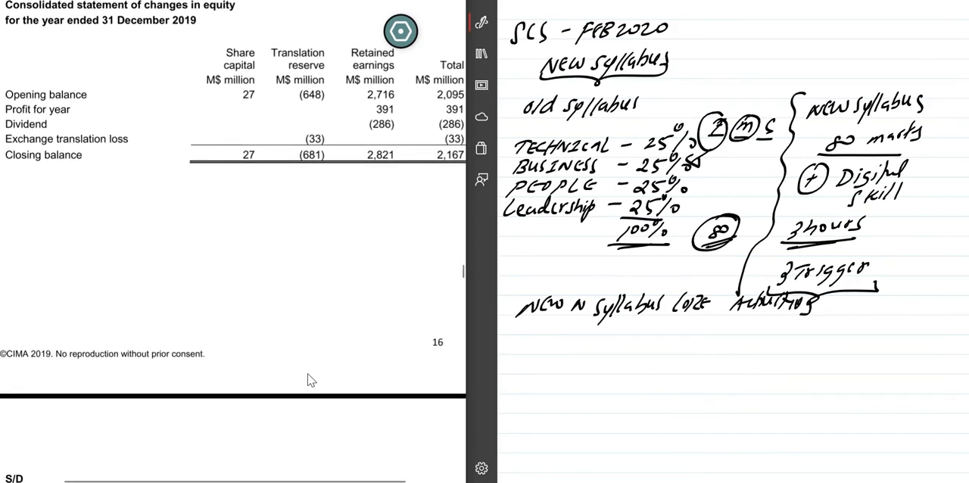
scroll(down, 3)
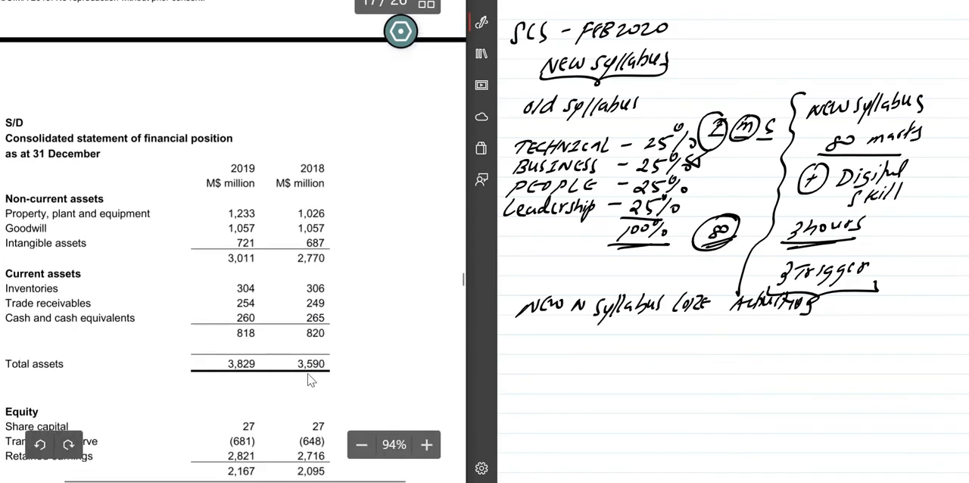
scroll(down, 3)
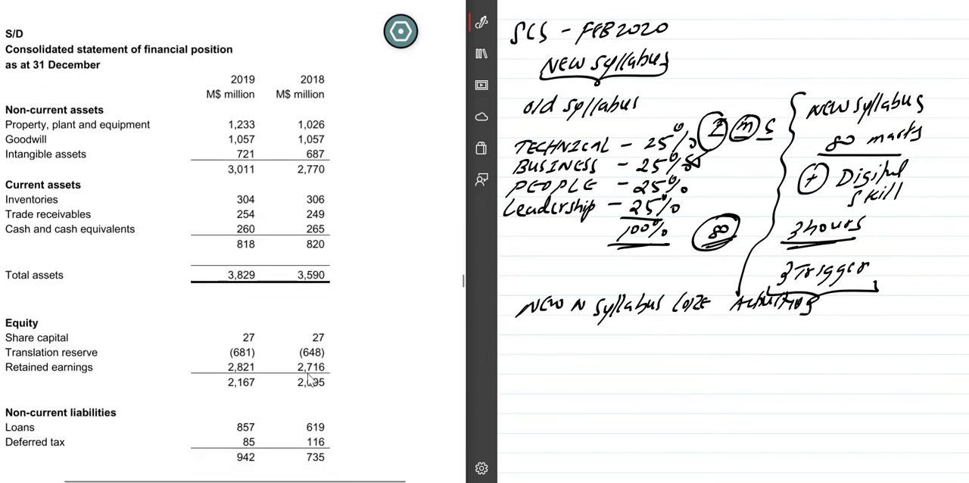
scroll(down, 3)
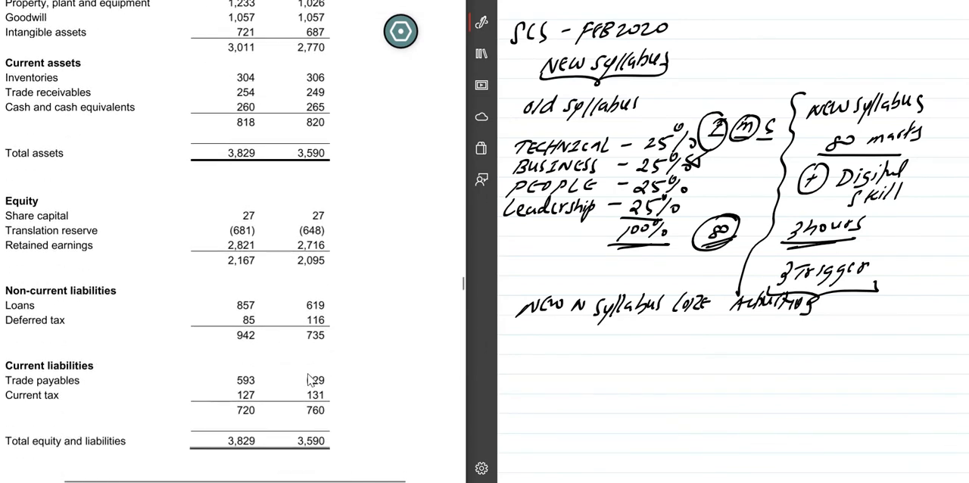
scroll(down, 3)
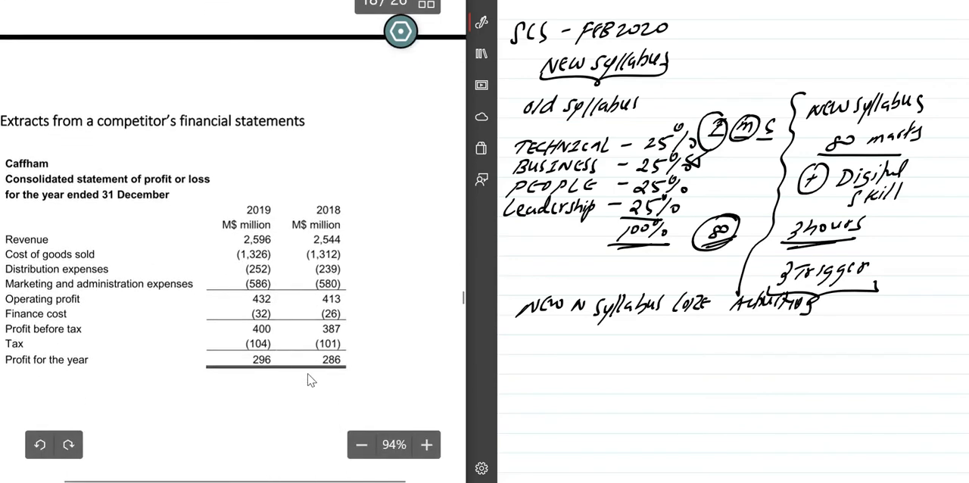
- Scroll past Caffham's statement of financial position to the S/D share price history chart
scroll(down, 3)
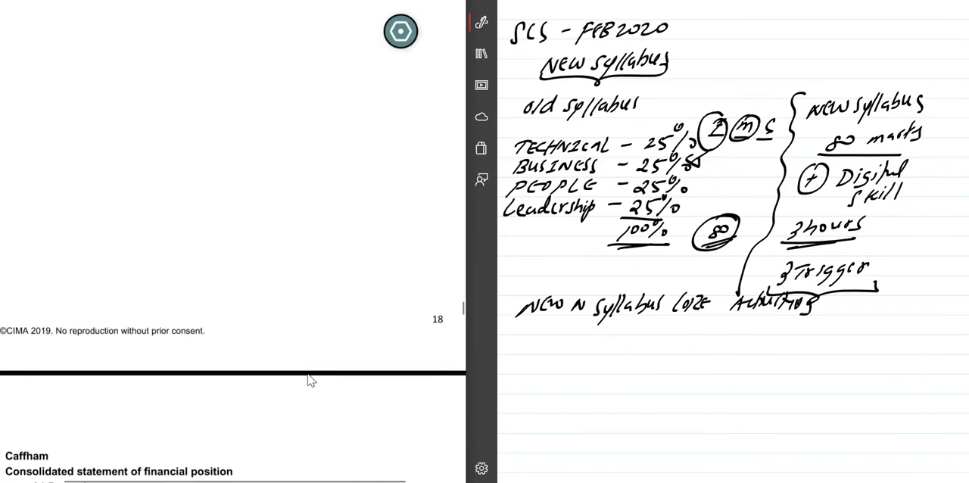
scroll(up, 3)
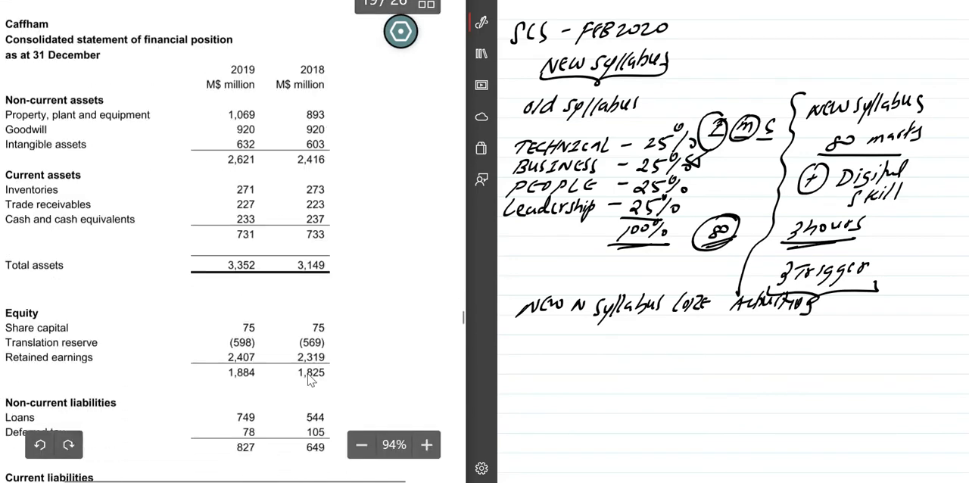
scroll(down, 3)
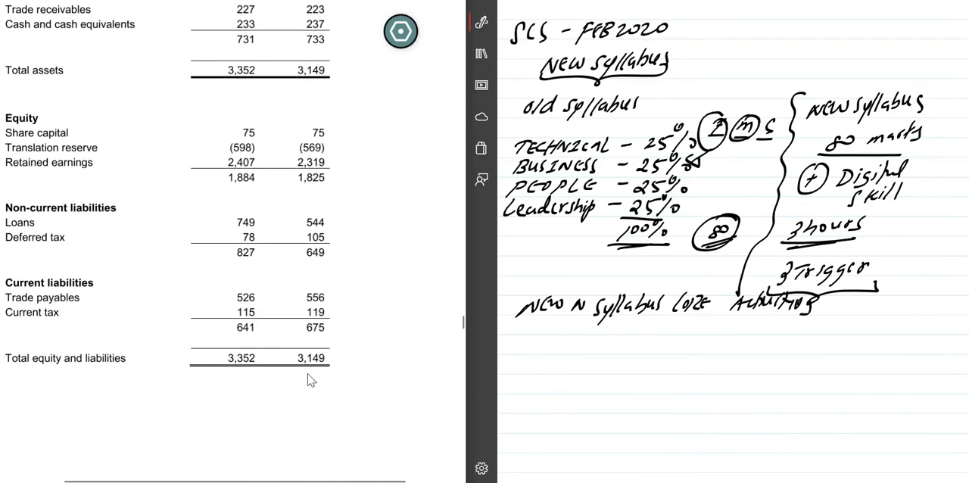
scroll(down, 3)
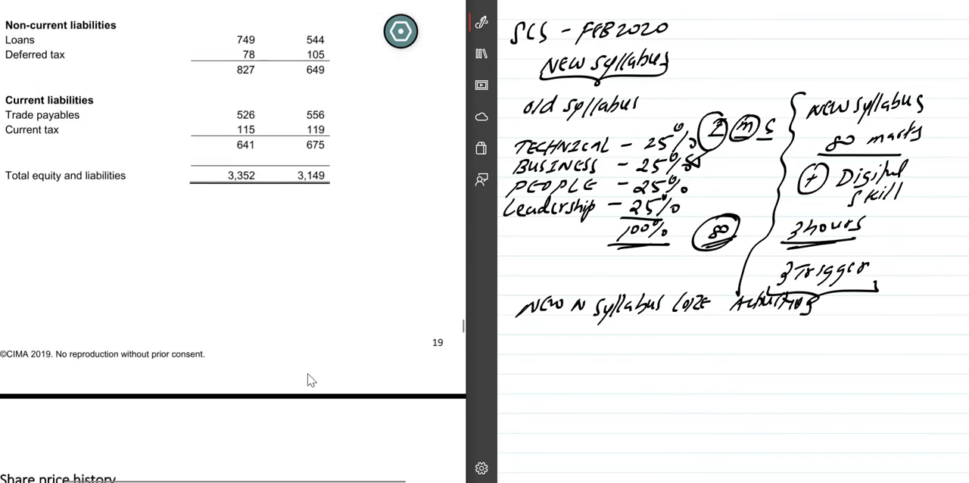
scroll(down, 3)
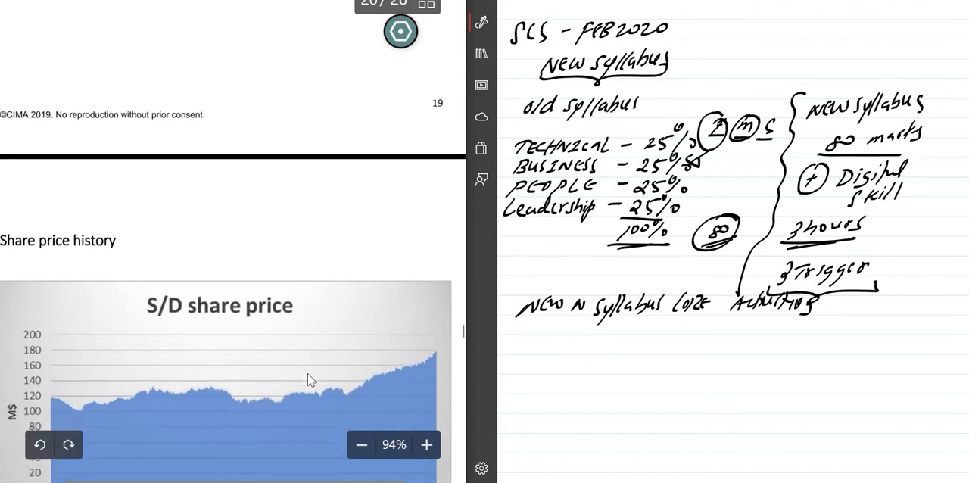
- Scroll the PDF past the S/D share price chart and beta note to the Good Gardening column
scroll(down, 3)
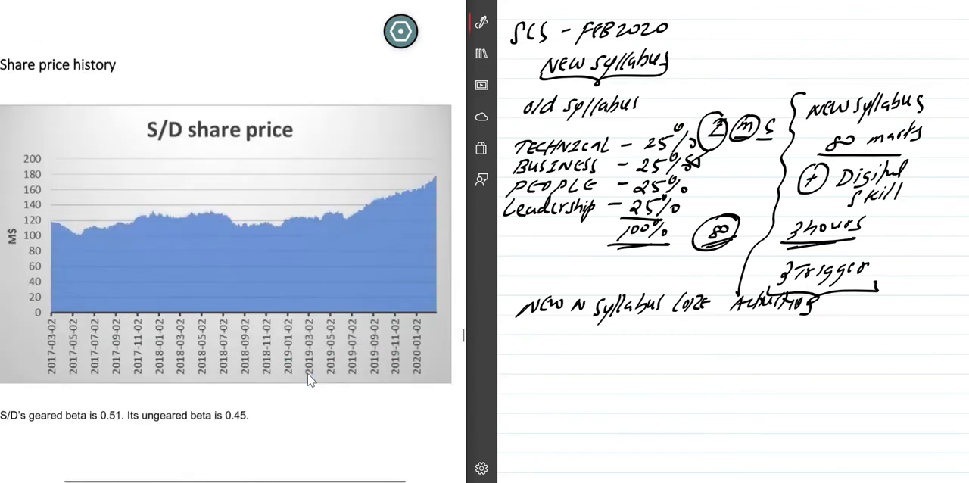
scroll(up, 3)
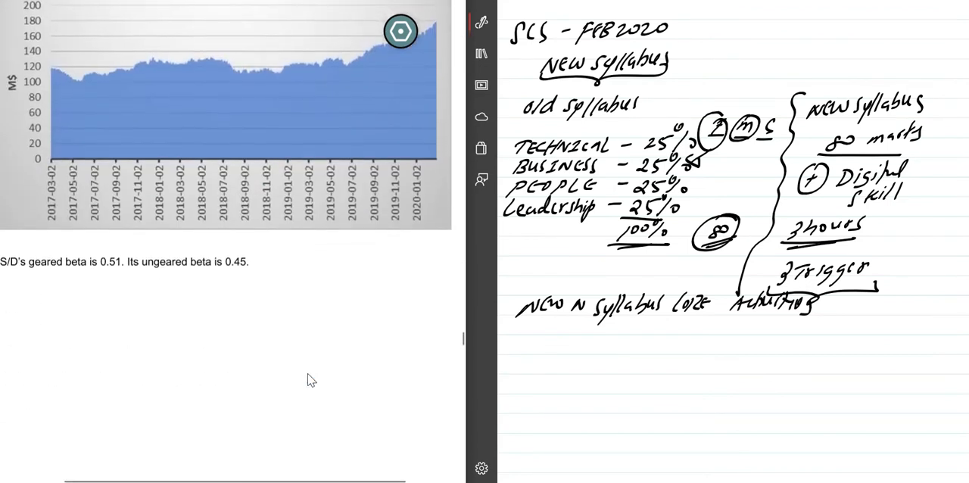
scroll(down, 3)
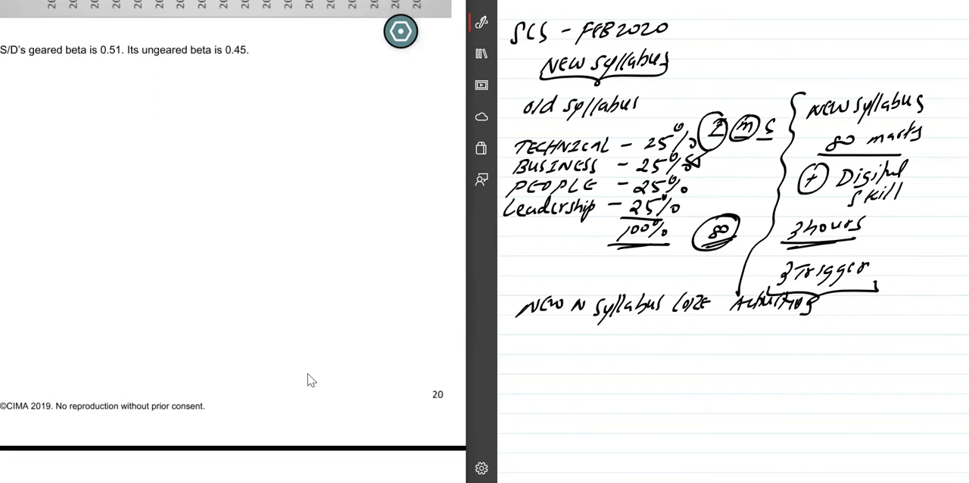
scroll(down, 3)
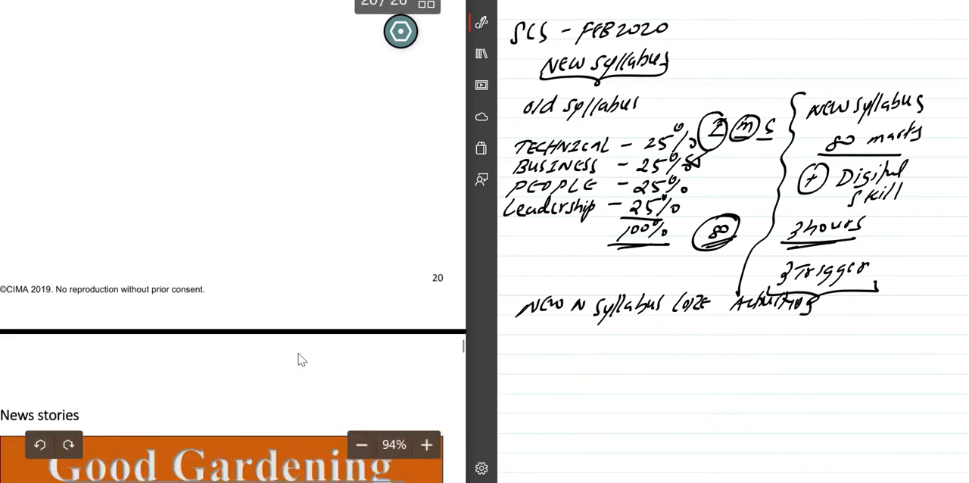
scroll(down, 3)
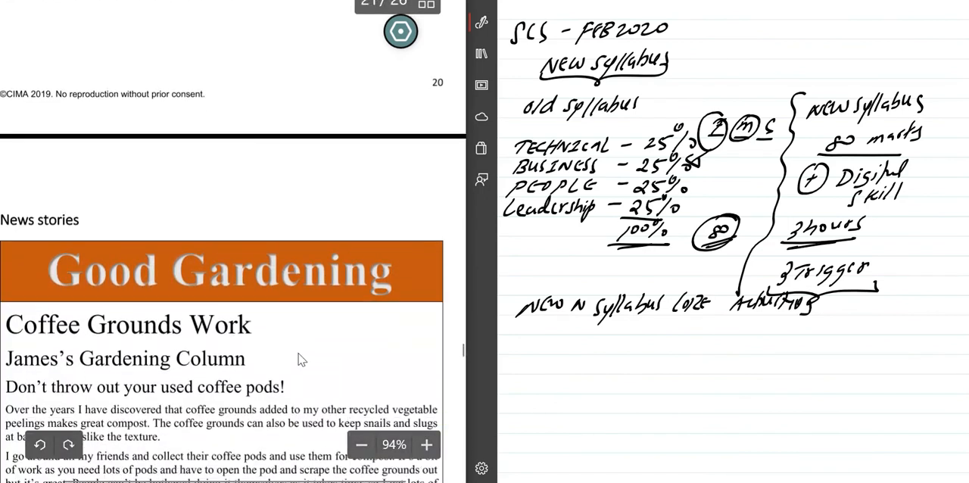
- Scroll through page 20's Good Gardening and Gadget articles to Jorge's renewed-contract story
scroll(down, 3)
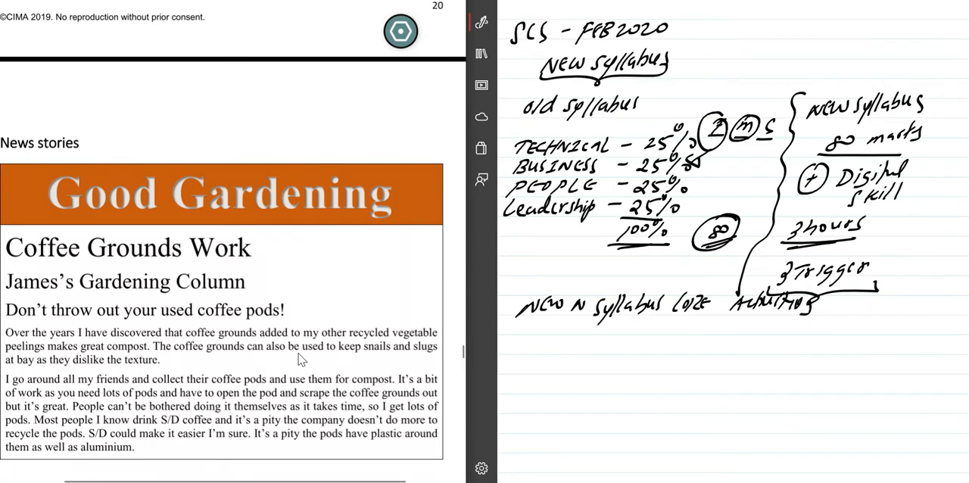
scroll(down, 3)
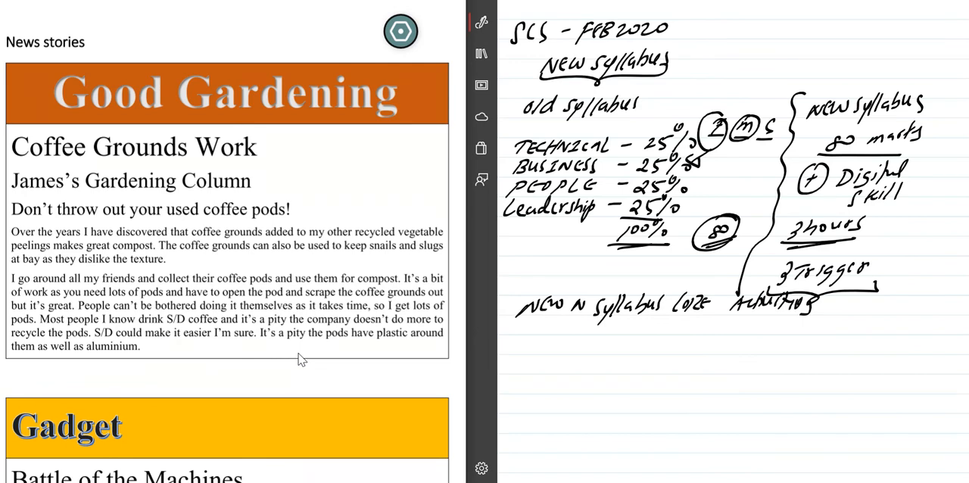
scroll(down, 3)
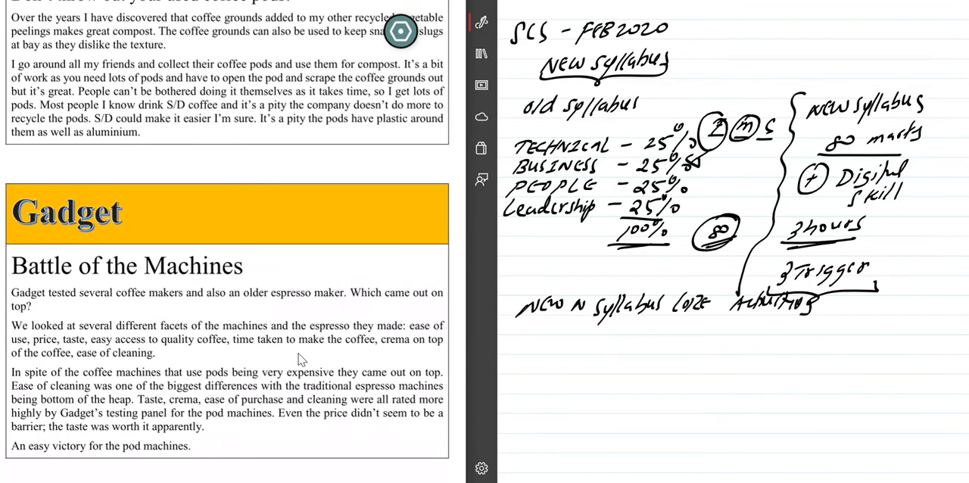
scroll(down, 3)
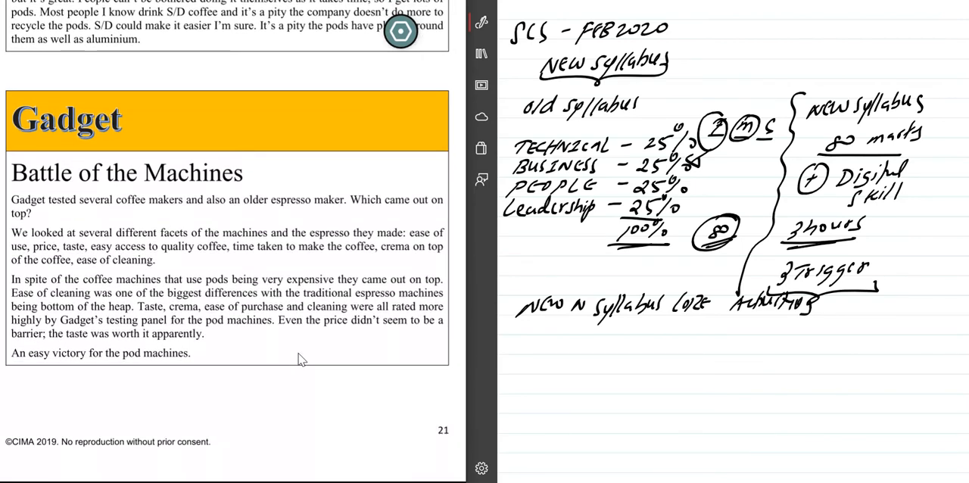
scroll(down, 3)
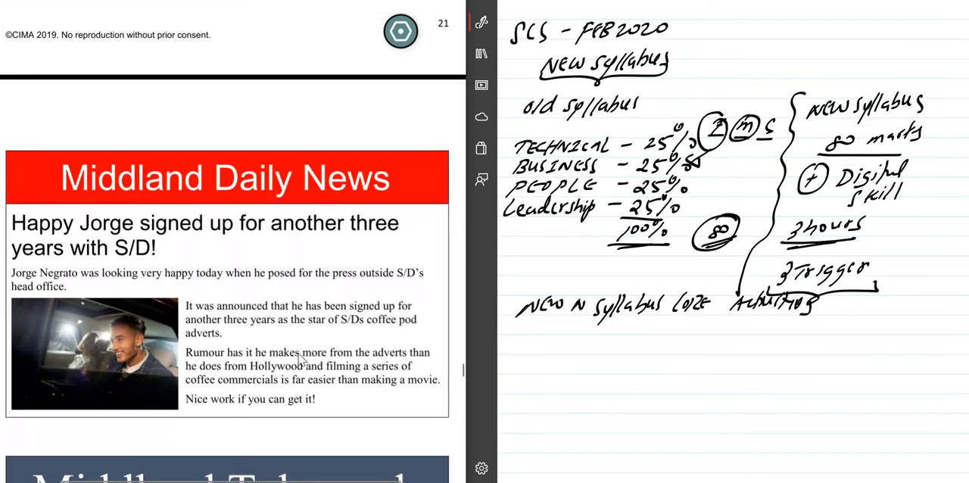
- Scroll through the Middland Telegraph stories on Valyoumart and food manufacturers to the CEO's blog
scroll(down, 3)
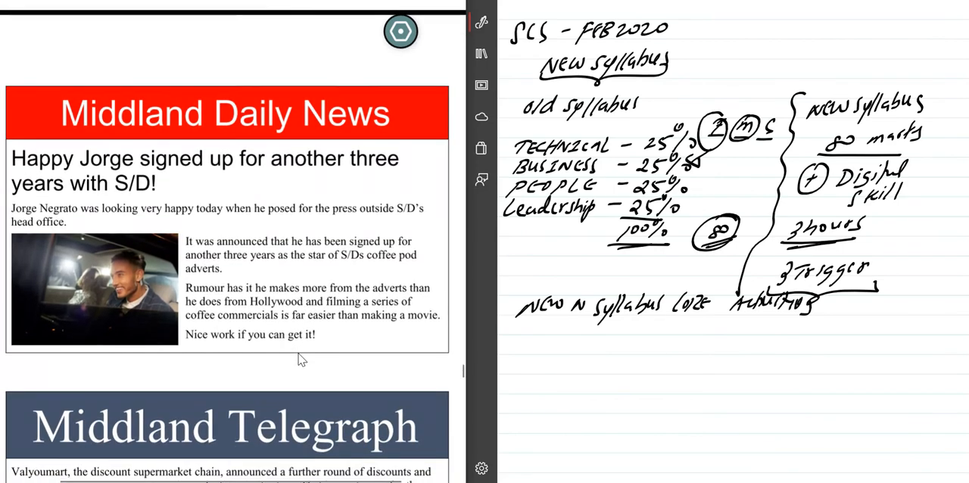
scroll(down, 3)
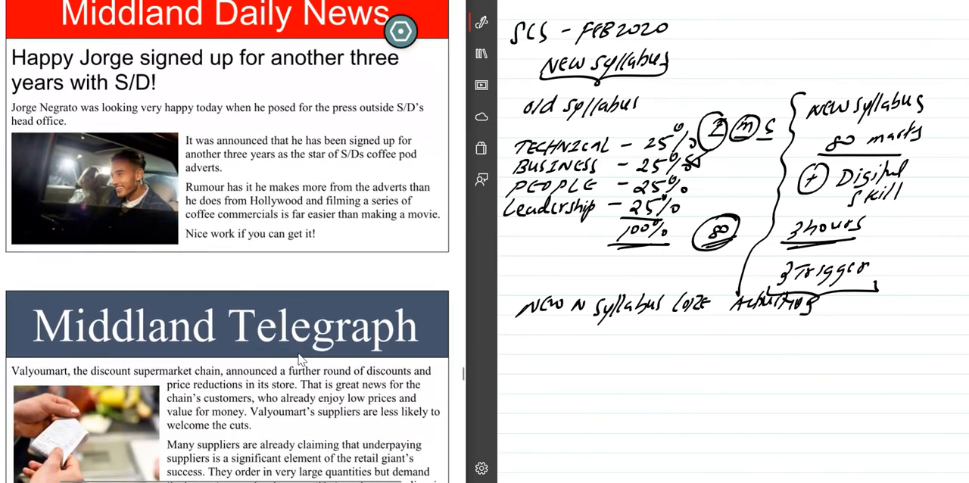
scroll(down, 3)
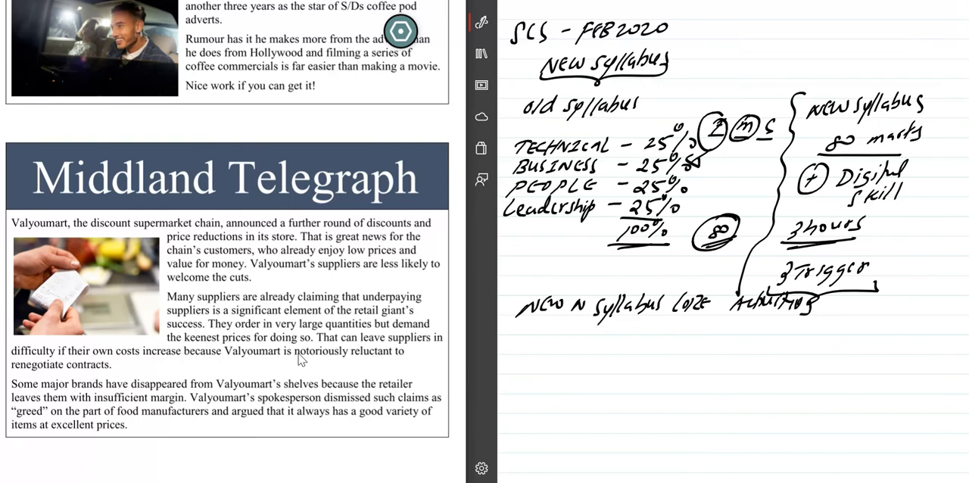
scroll(down, 3)
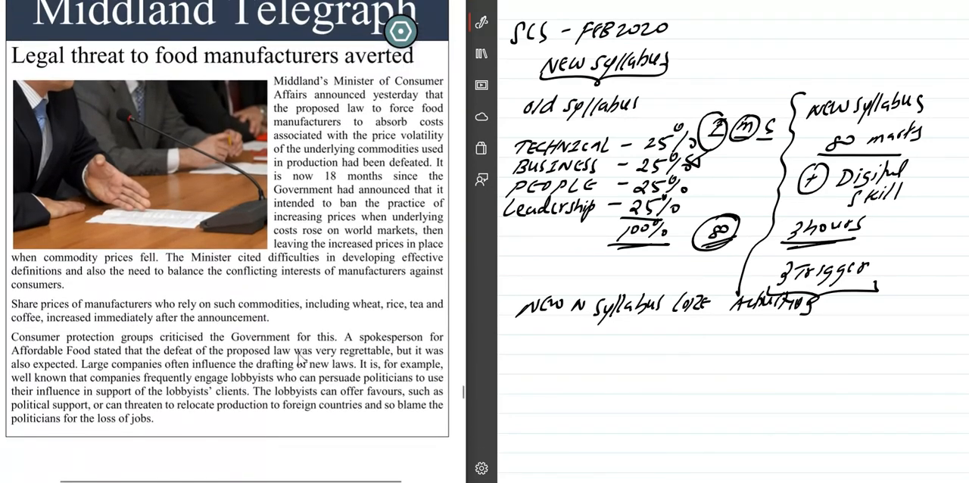
scroll(down, 3)
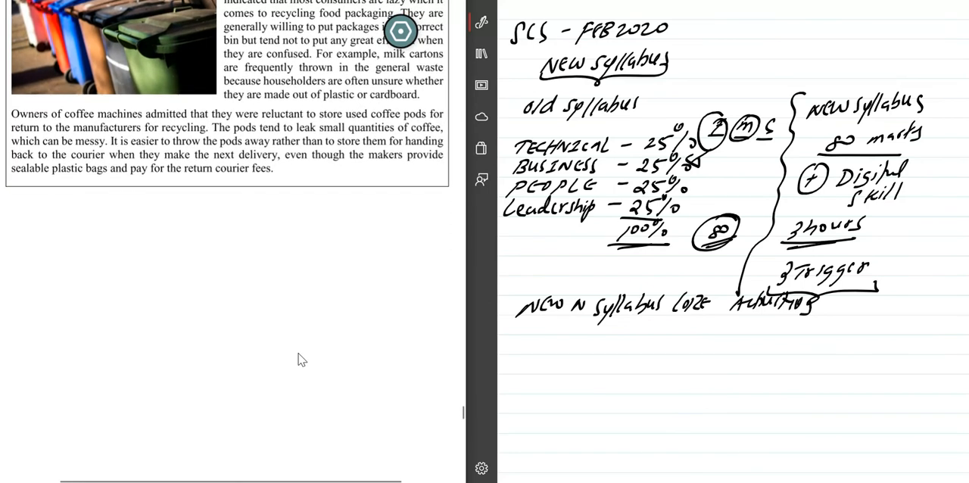
scroll(up, 3)
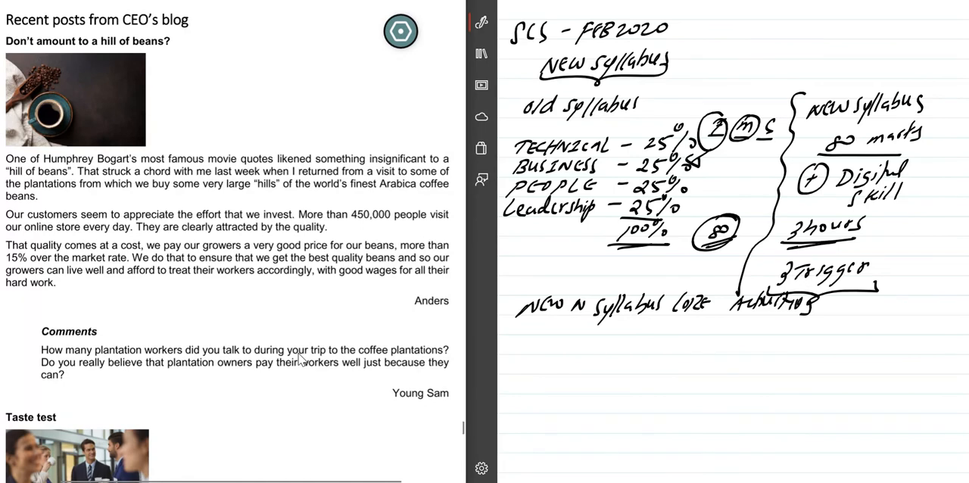
- Scroll through the CEO's Taste test and Return to sender posts, then back up toward Middland Daily News
scroll(down, 3)
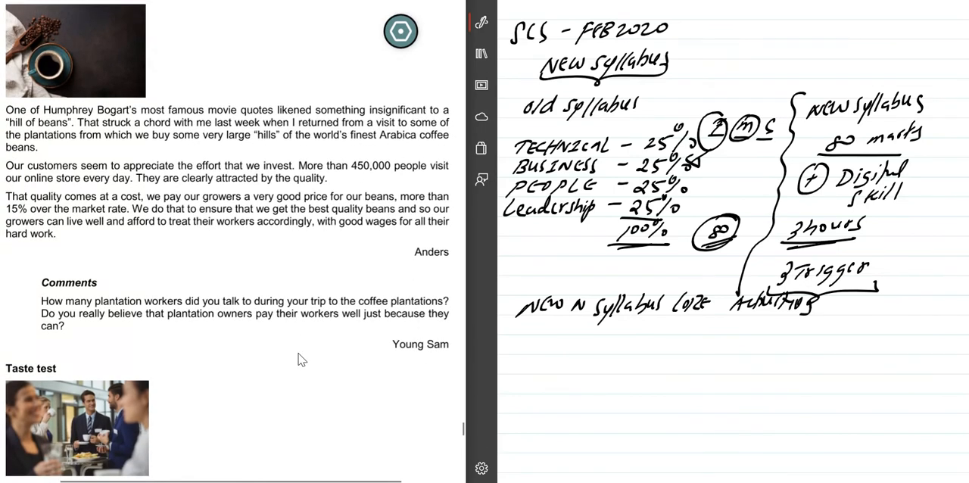
scroll(down, 3)
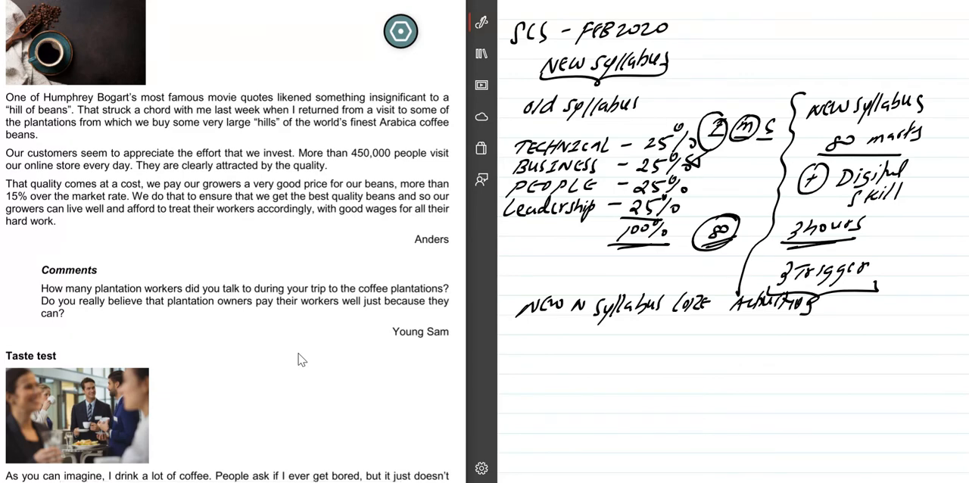
scroll(down, 3)
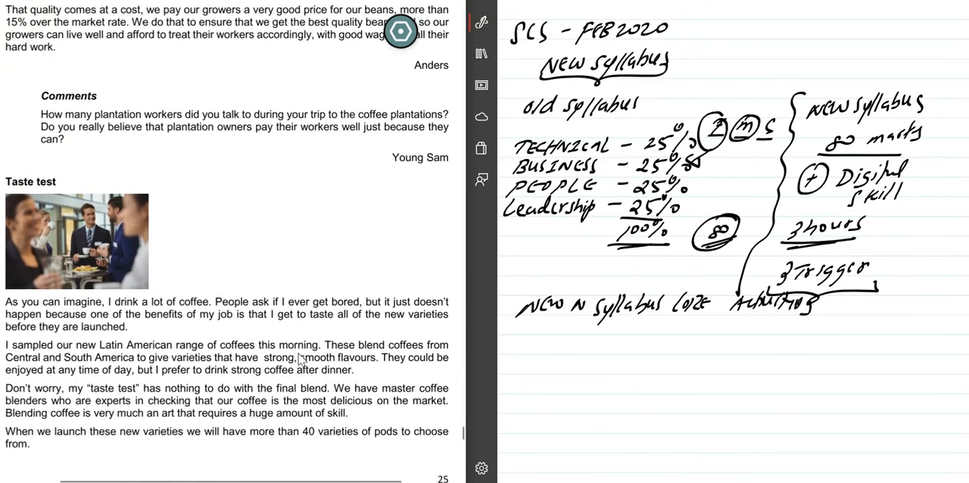
scroll(down, 3)
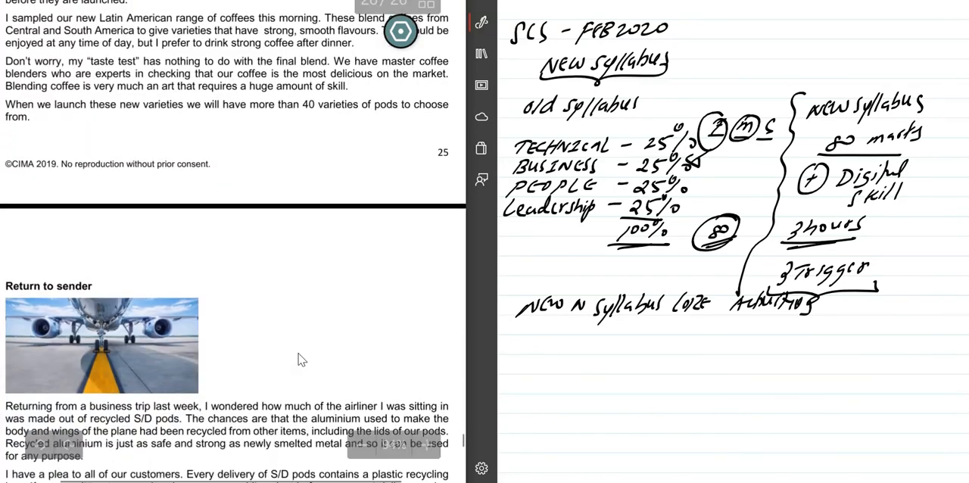
scroll(down, 3)
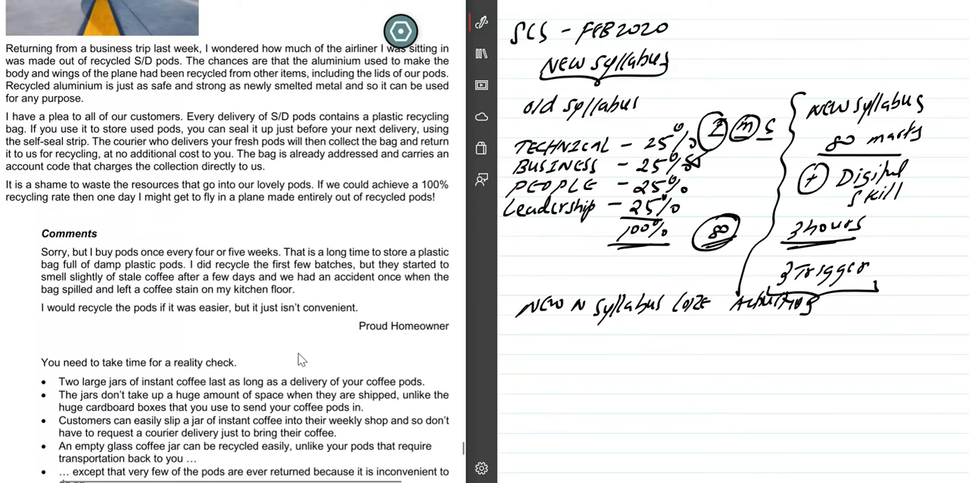
scroll(down, 3)
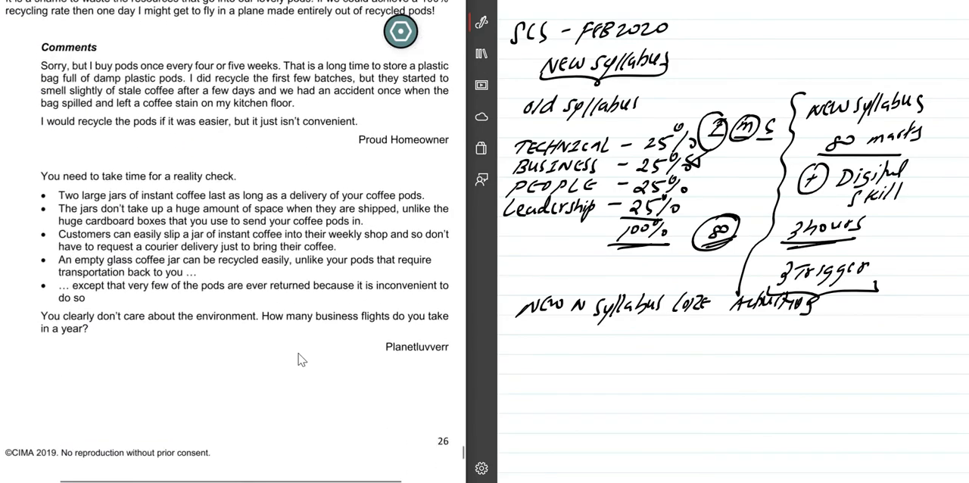
scroll(up, 3)
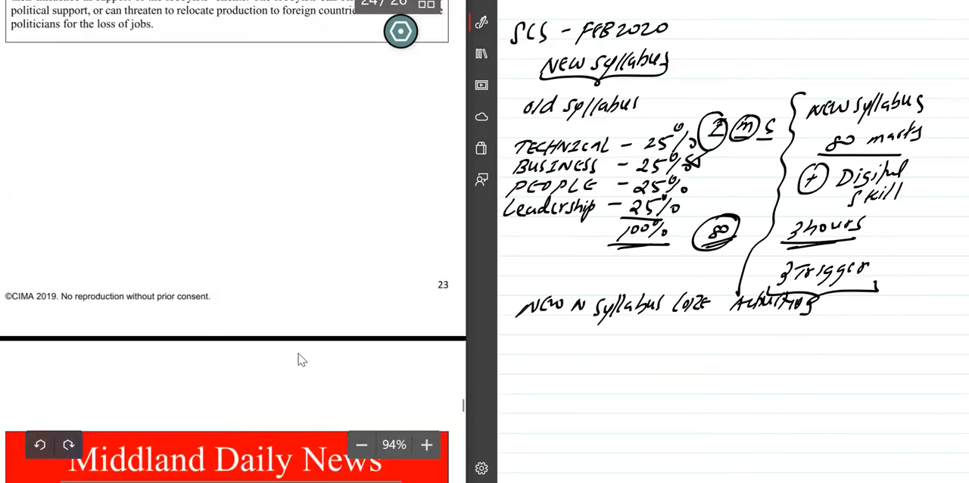